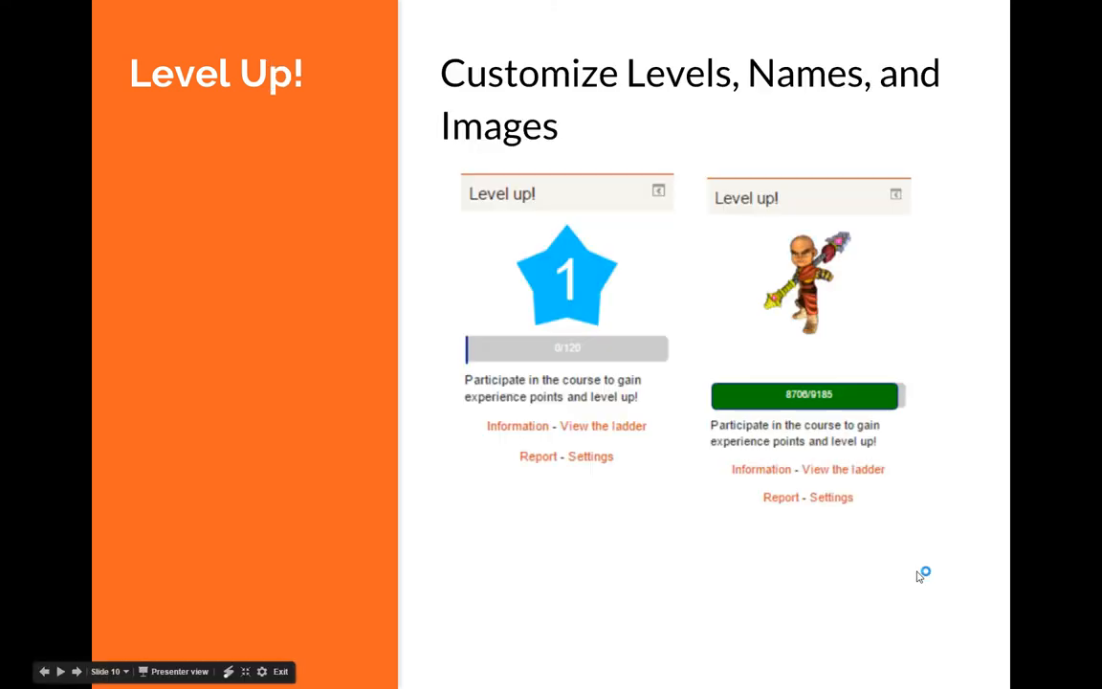
mouse_move(531, 376)
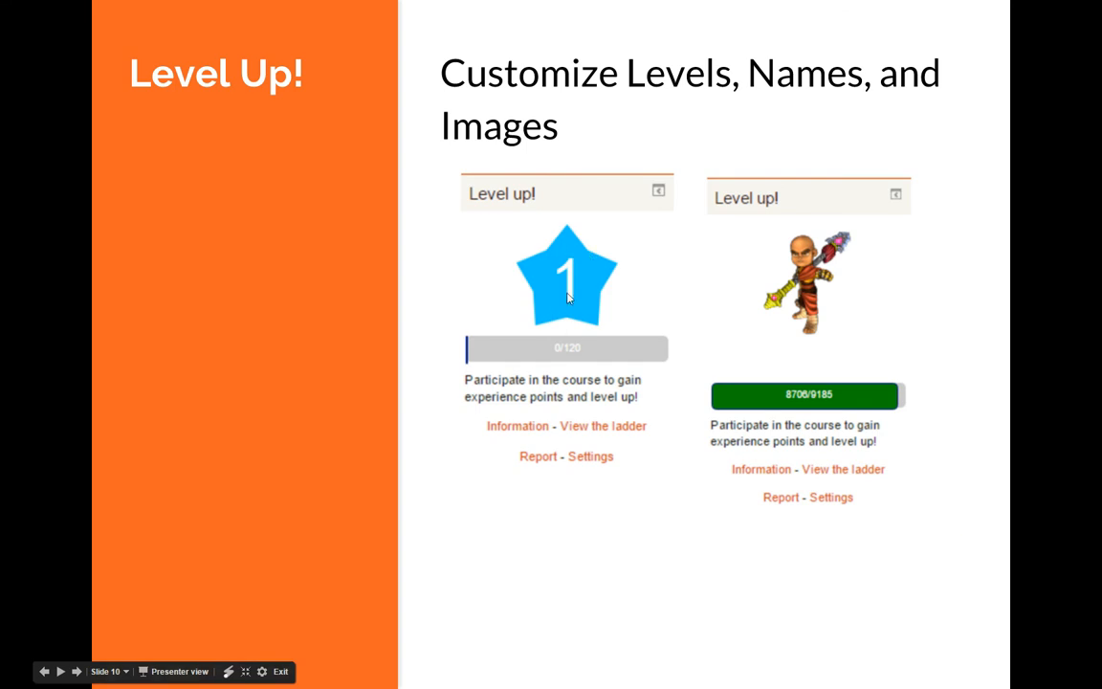
mouse_move(576, 292)
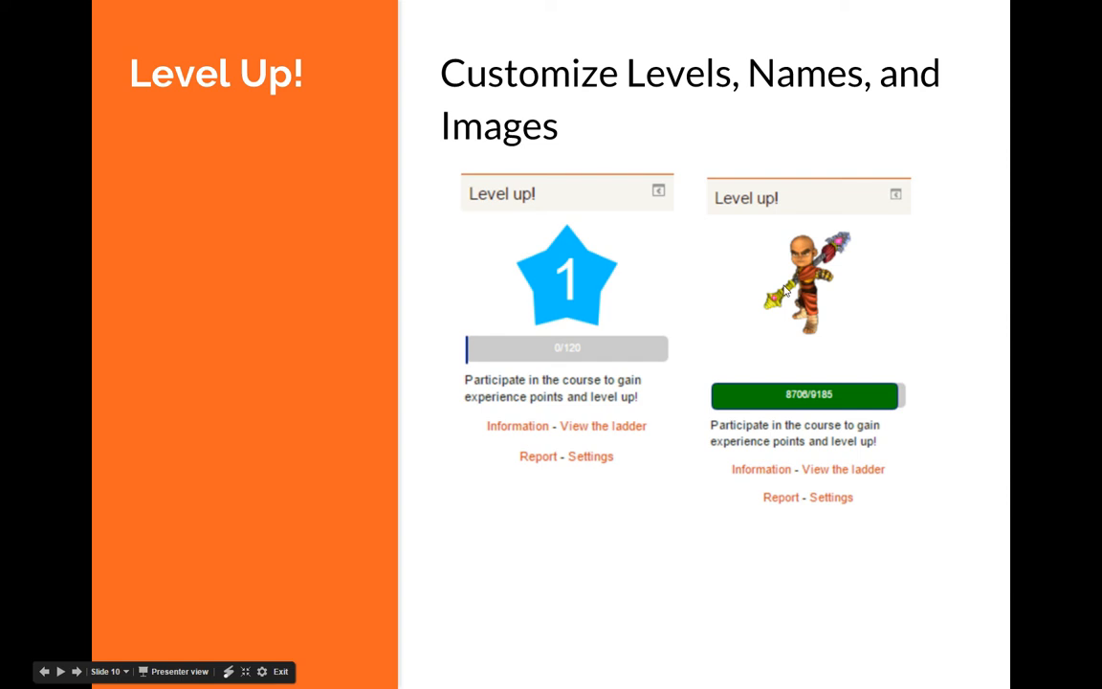
mouse_move(815, 304)
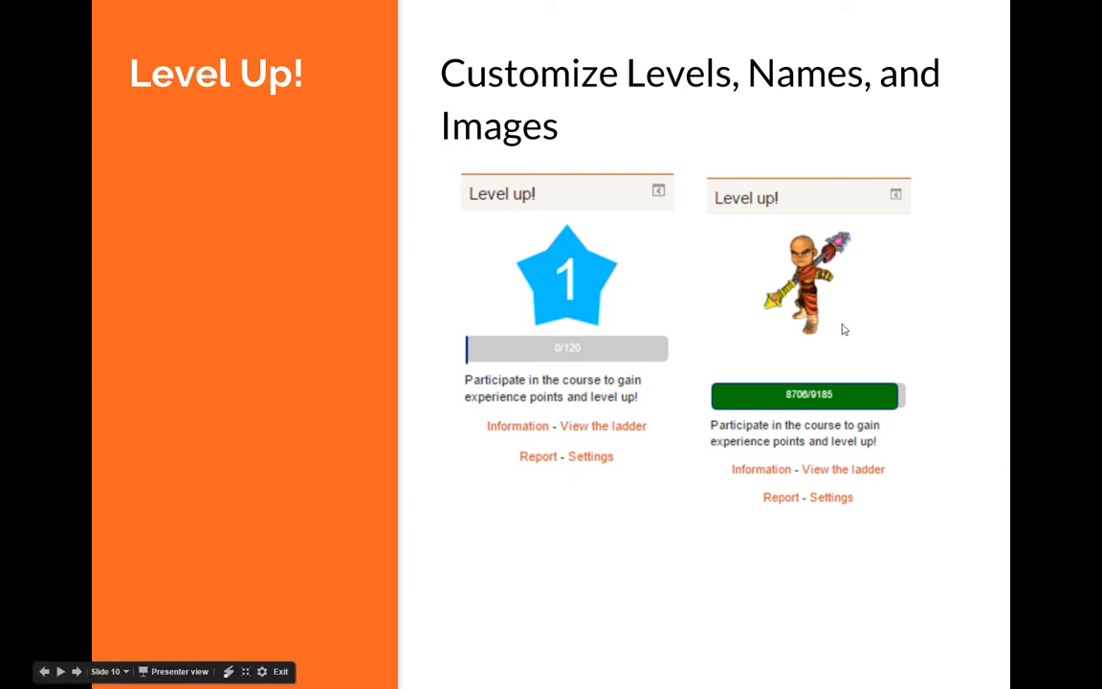
mouse_move(929, 506)
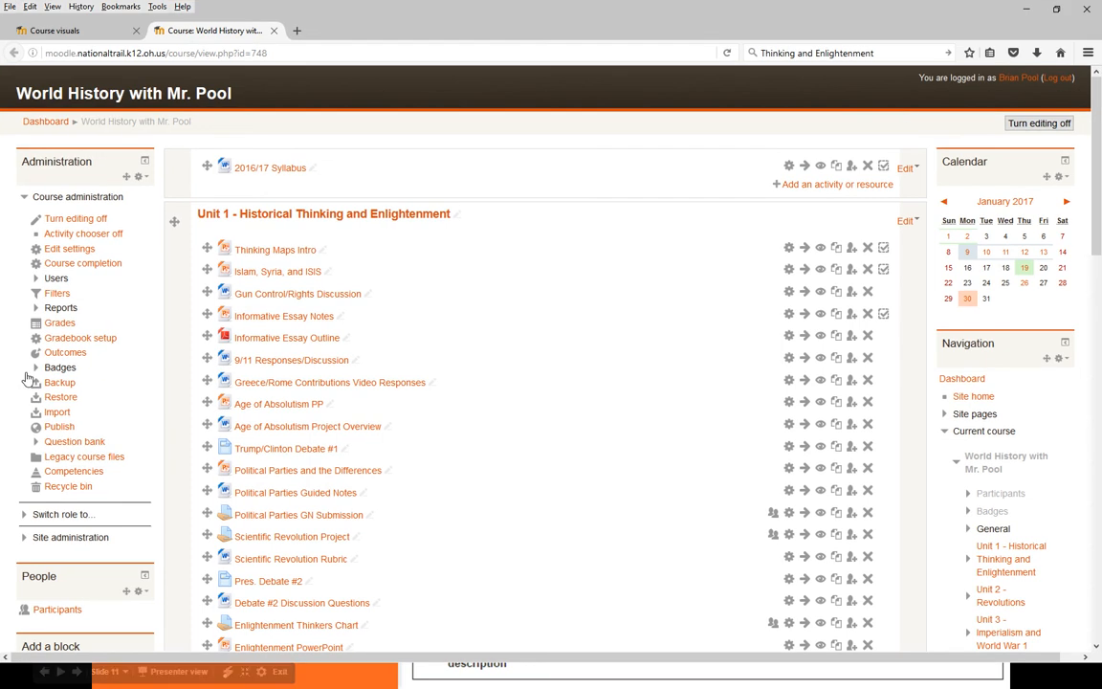
Toggle course editing off and back on for the World History course page
click(1039, 123)
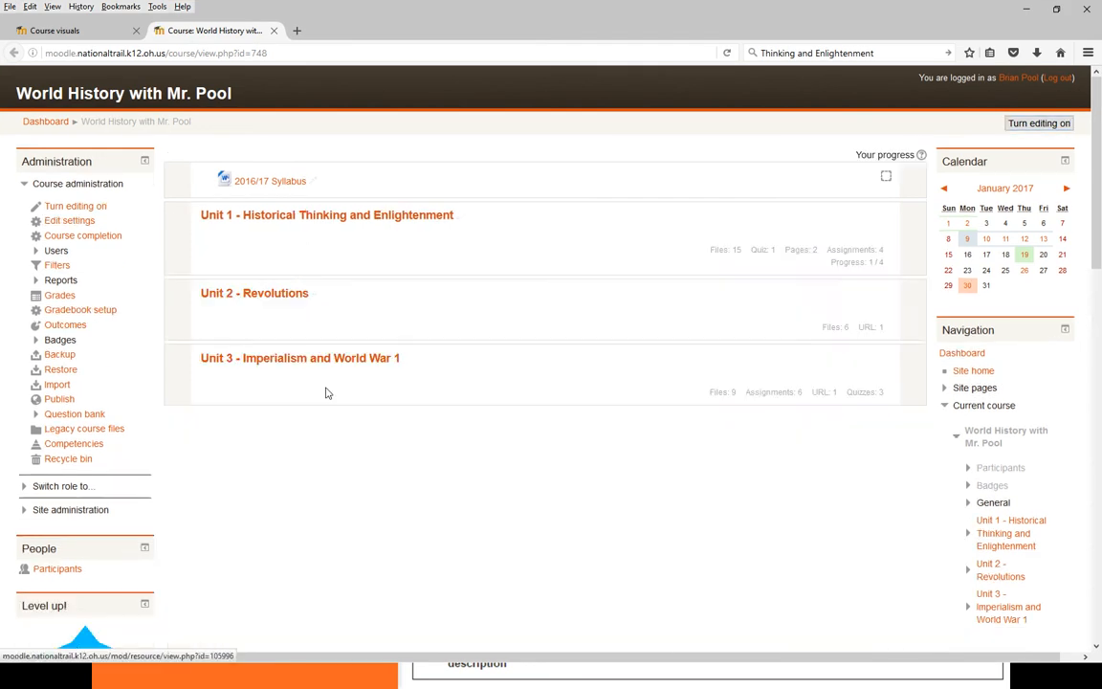
scroll(down, 3)
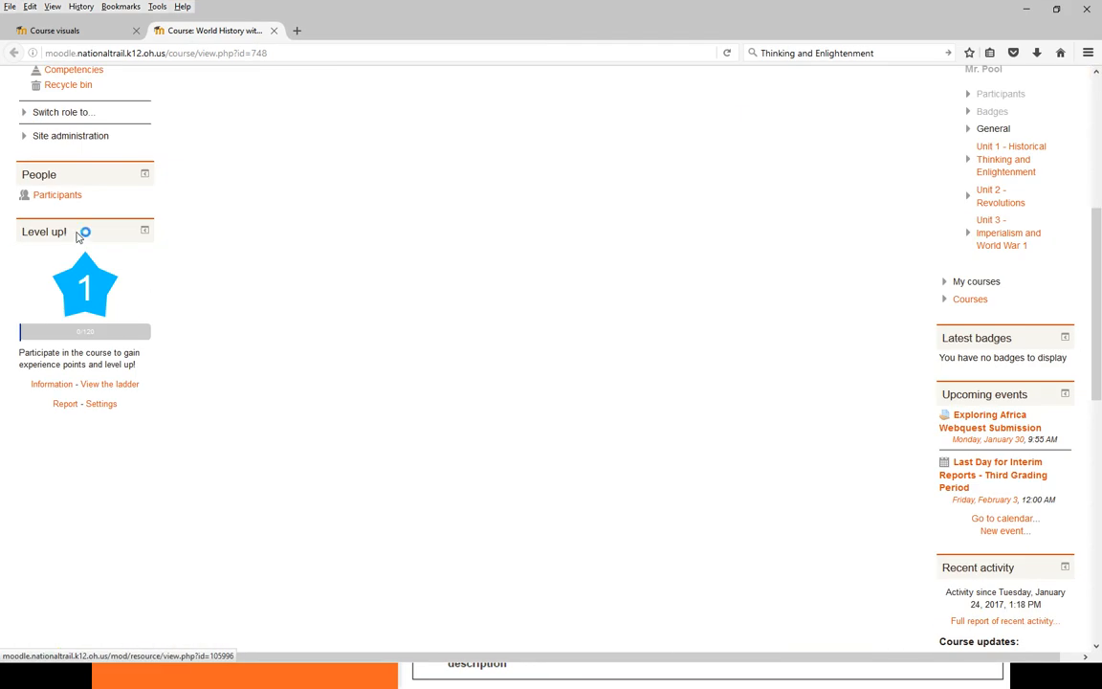
scroll(up, 3)
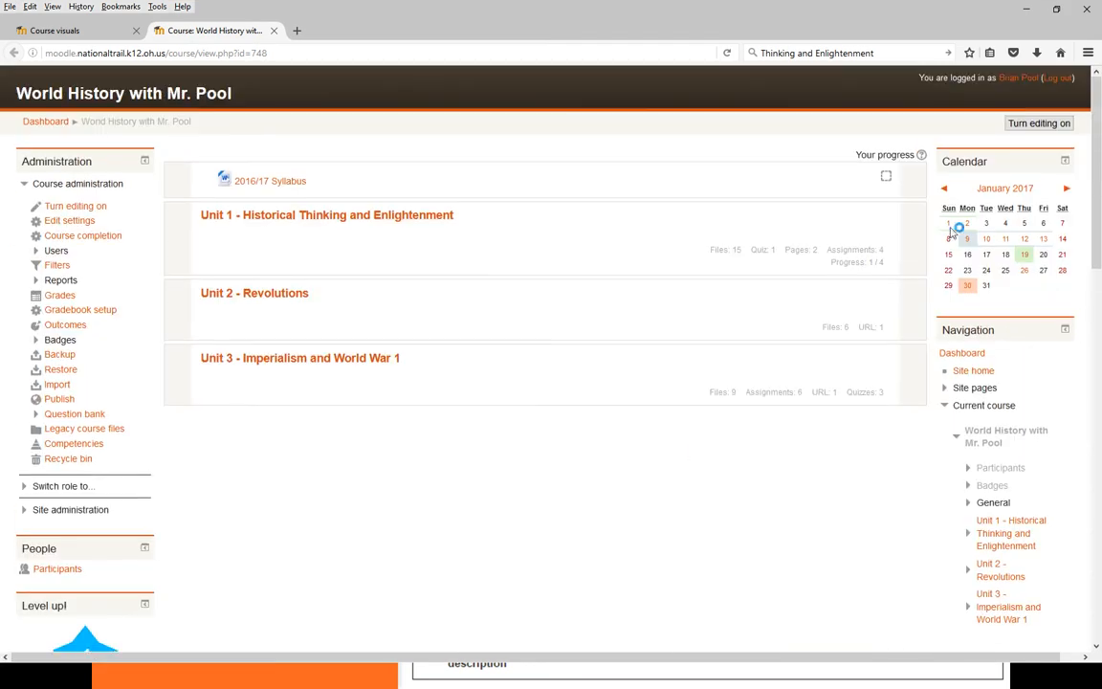
click(1039, 123)
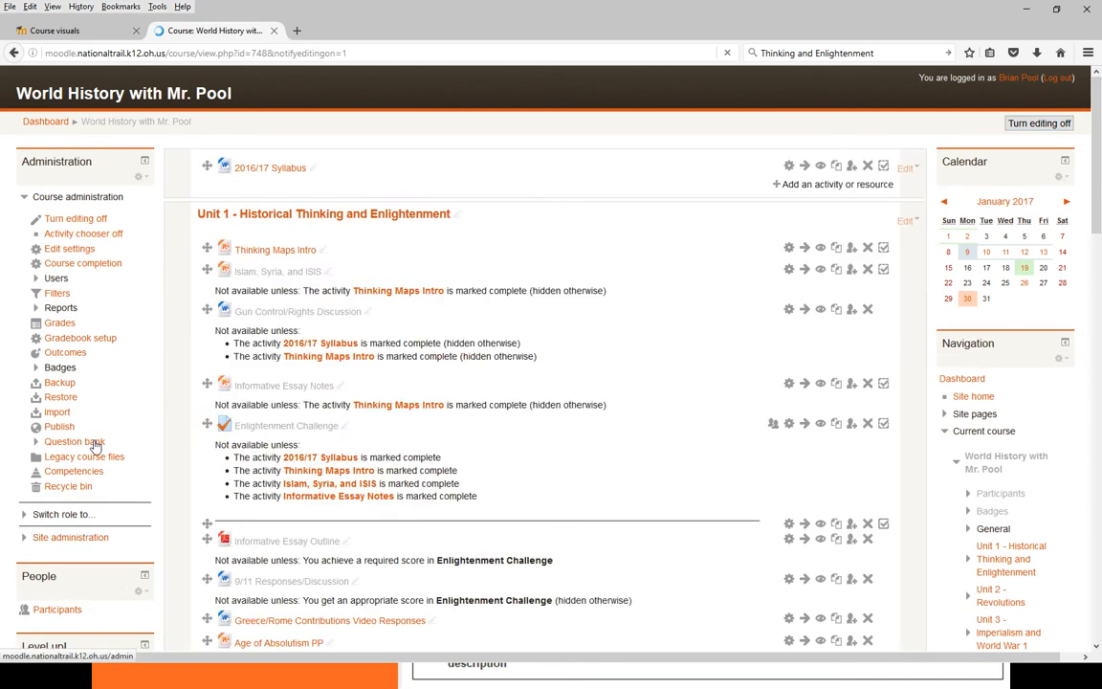
scroll(down, 3)
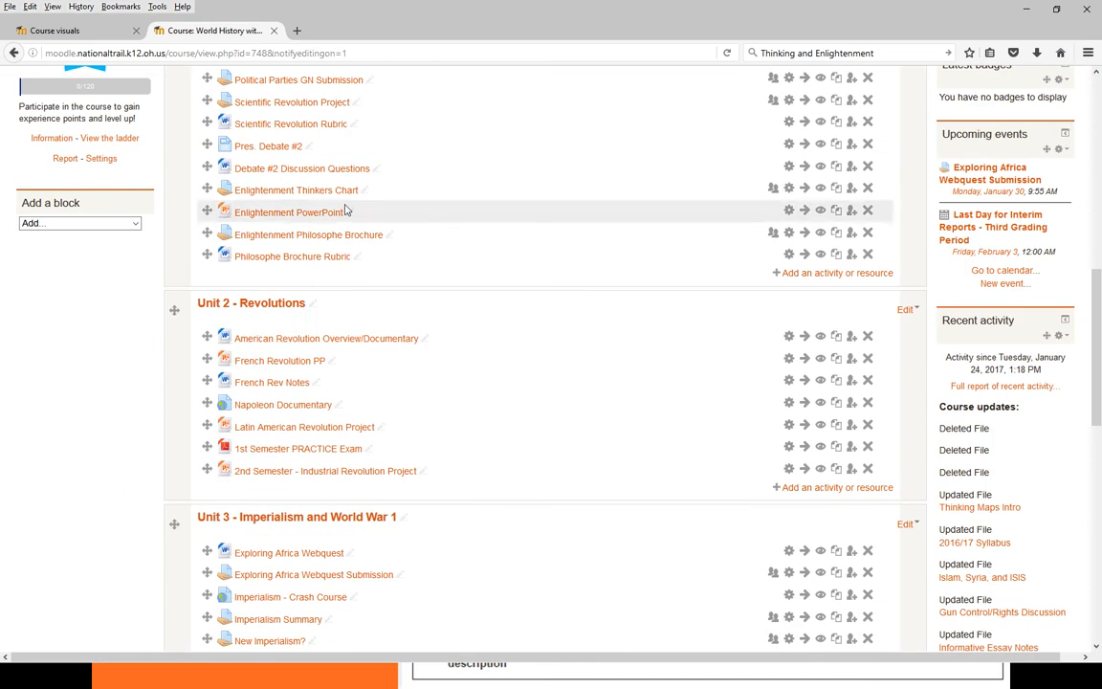
From the Add a block list, reach the Level up! block's Settings page
click(72, 225)
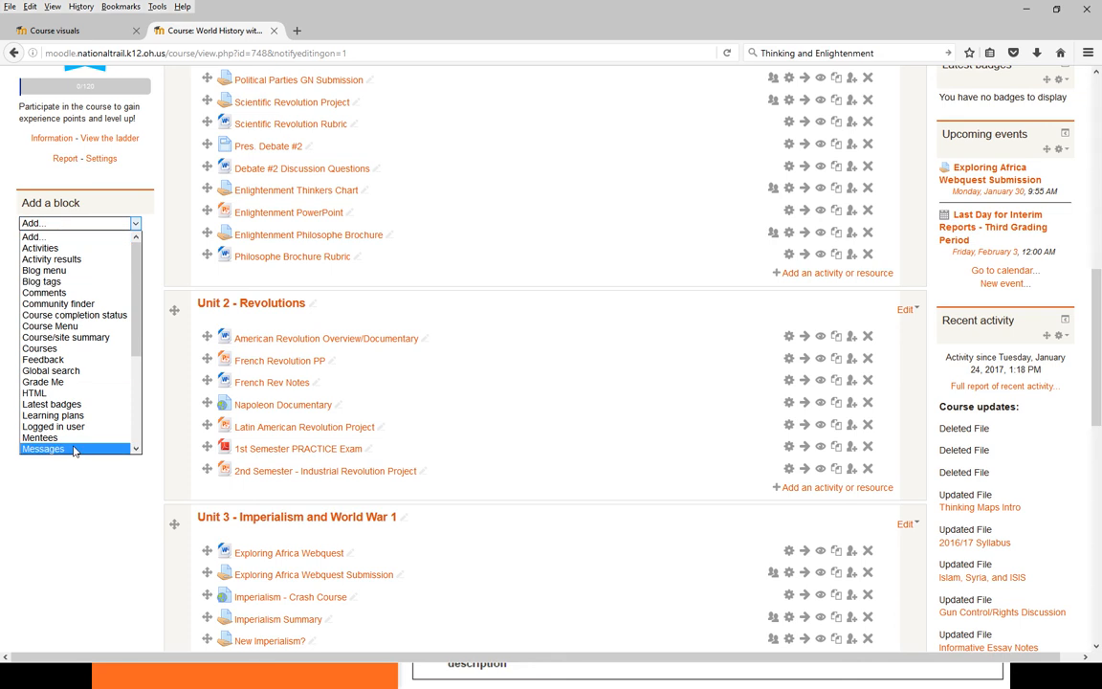
mouse_move(168, 238)
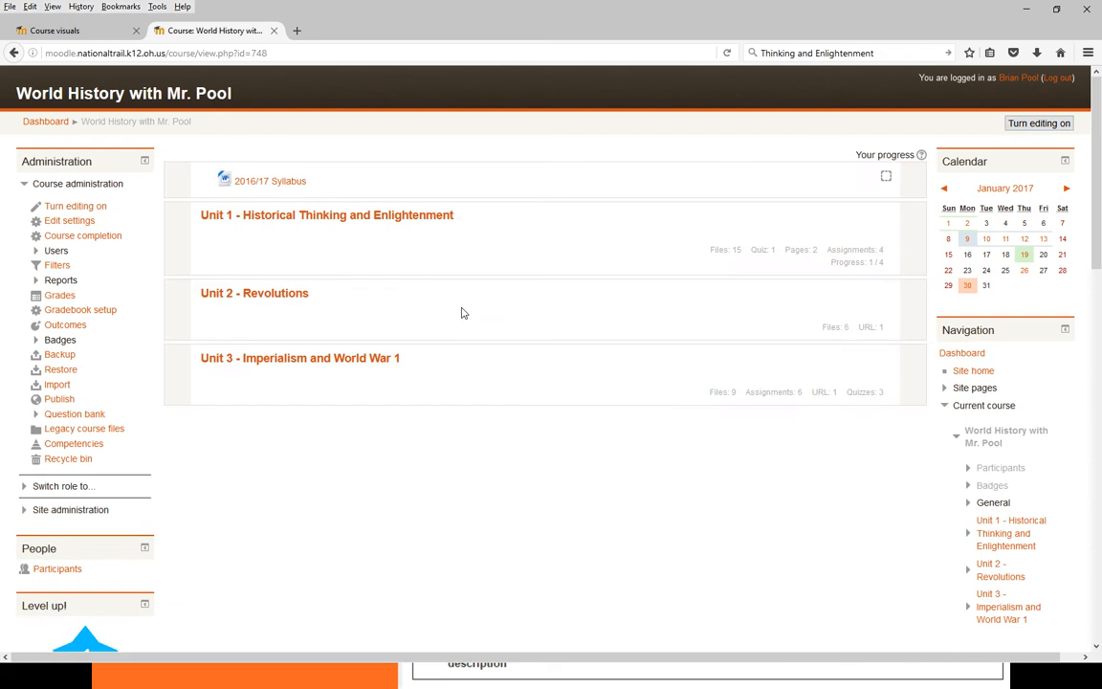
scroll(down, 3)
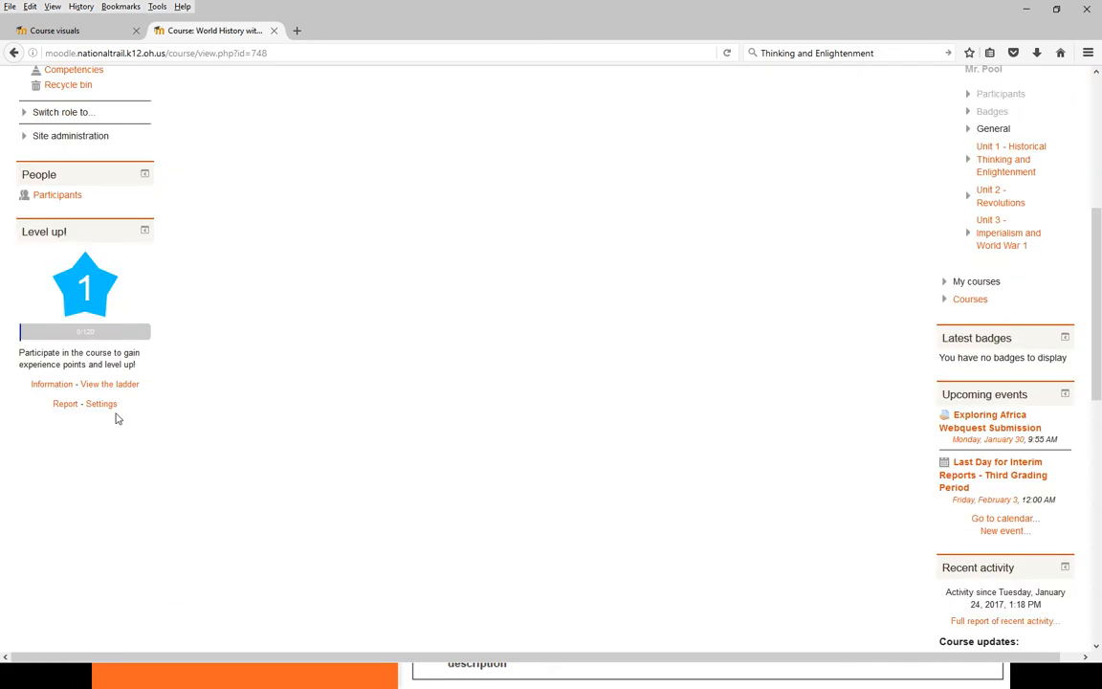
click(103, 402)
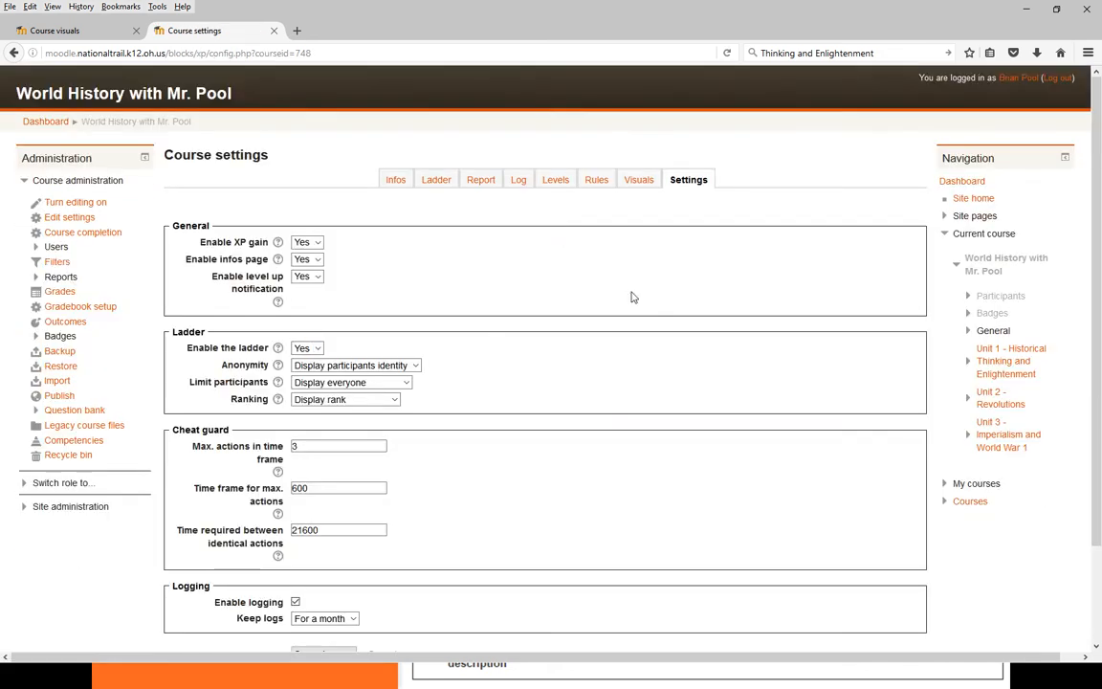
scroll(down, 3)
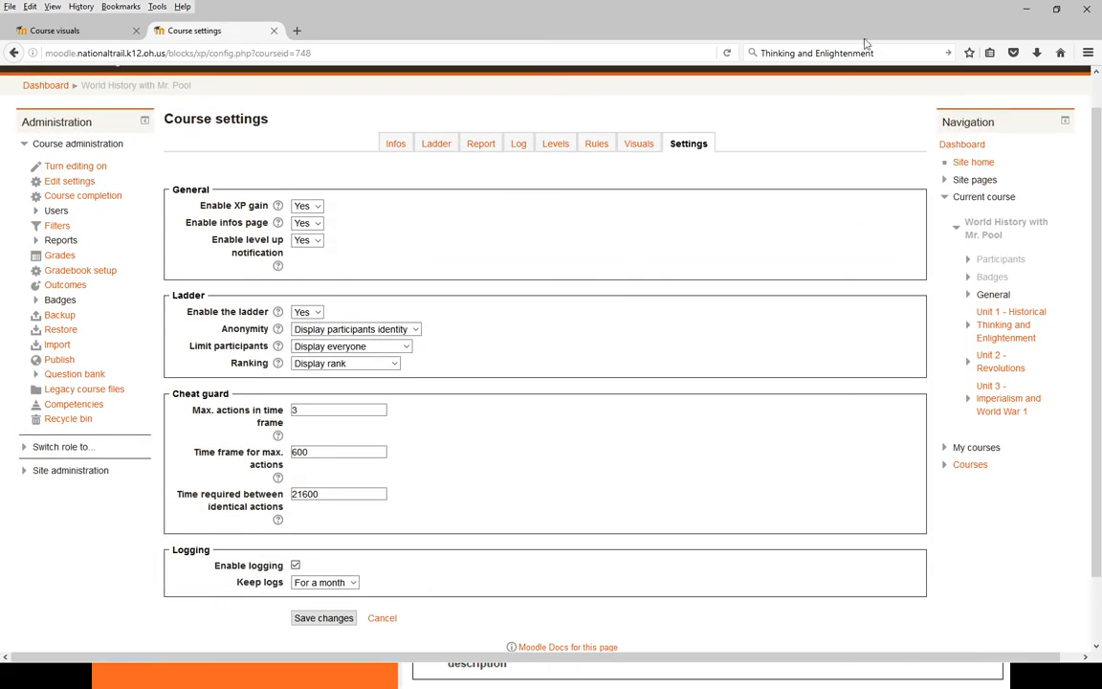
Return to the presentation slide on Levels settings (base 120, coefficient 1.3)
click(555, 143)
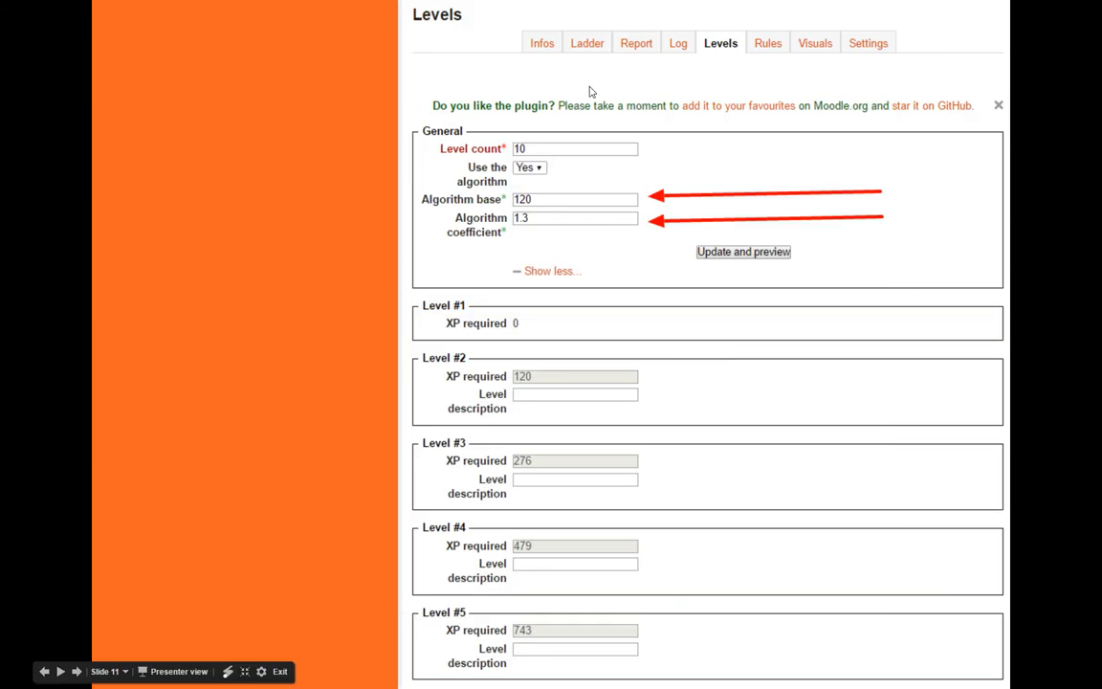
mouse_move(719, 43)
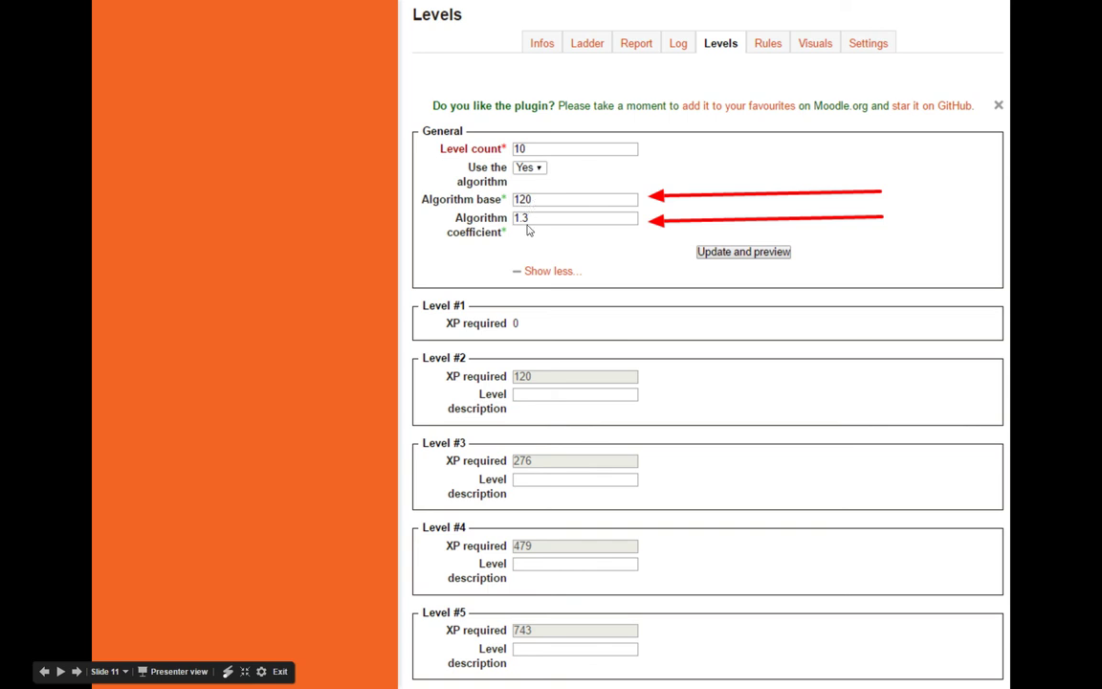
mouse_move(505, 247)
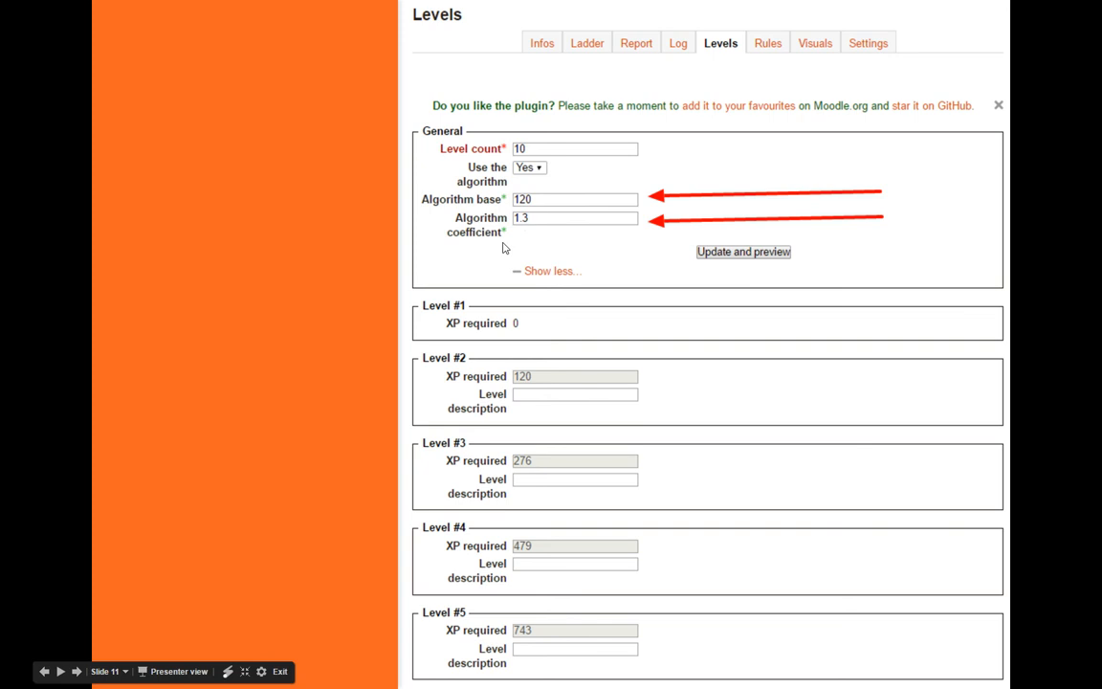
mouse_move(529, 223)
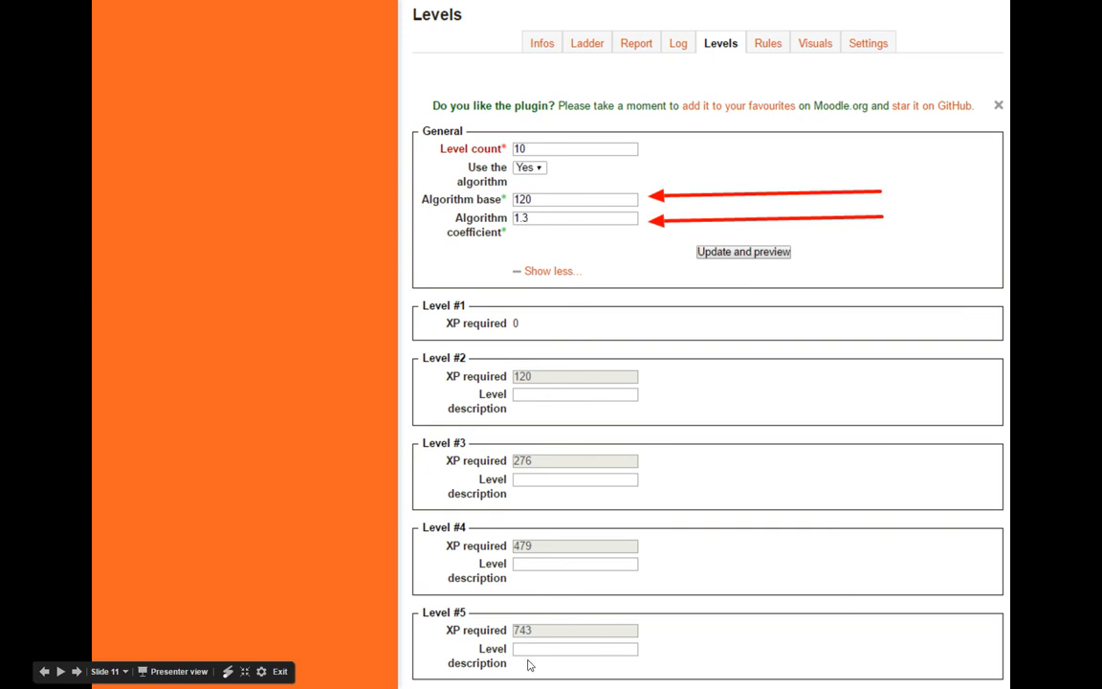
mouse_move(696, 229)
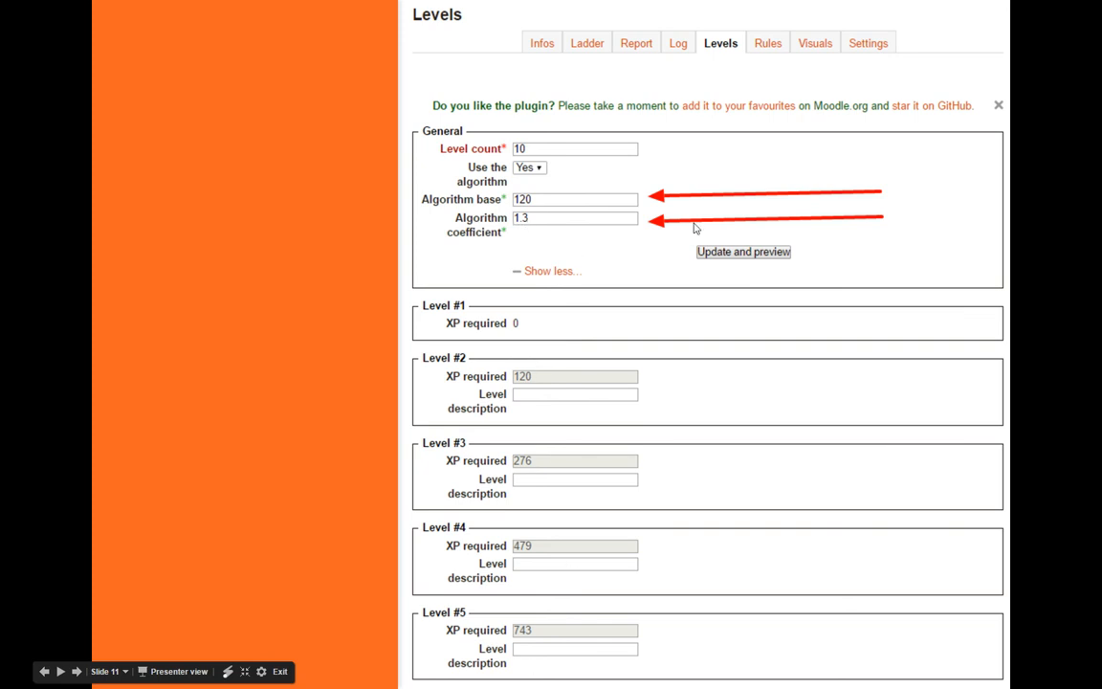
mouse_move(526, 203)
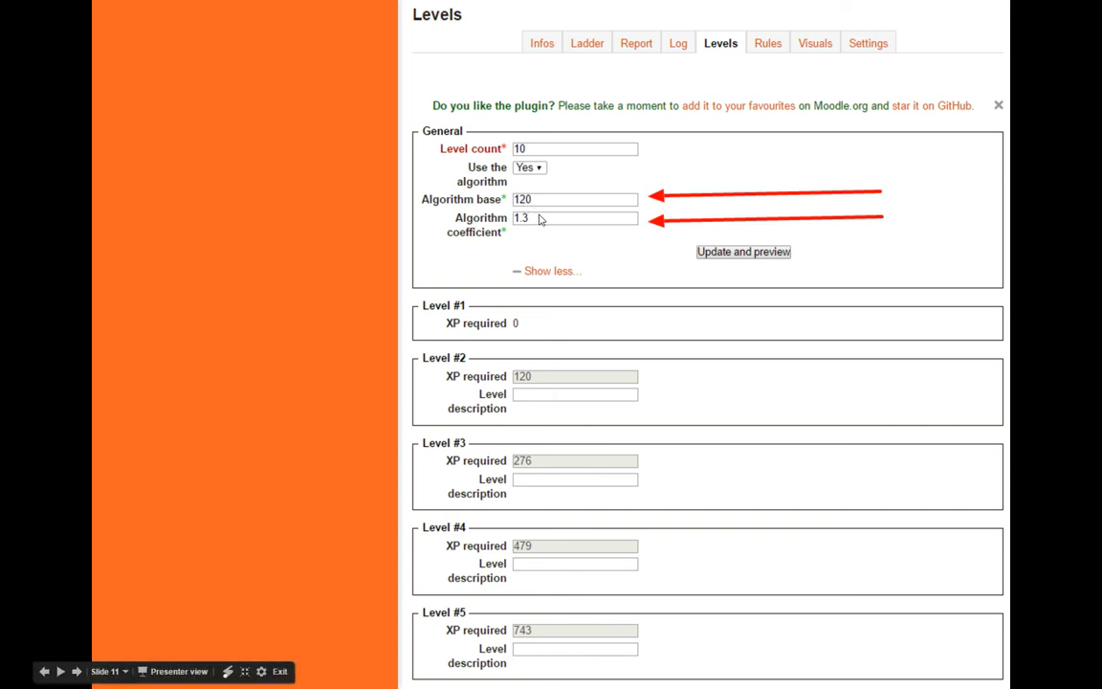
mouse_move(531, 225)
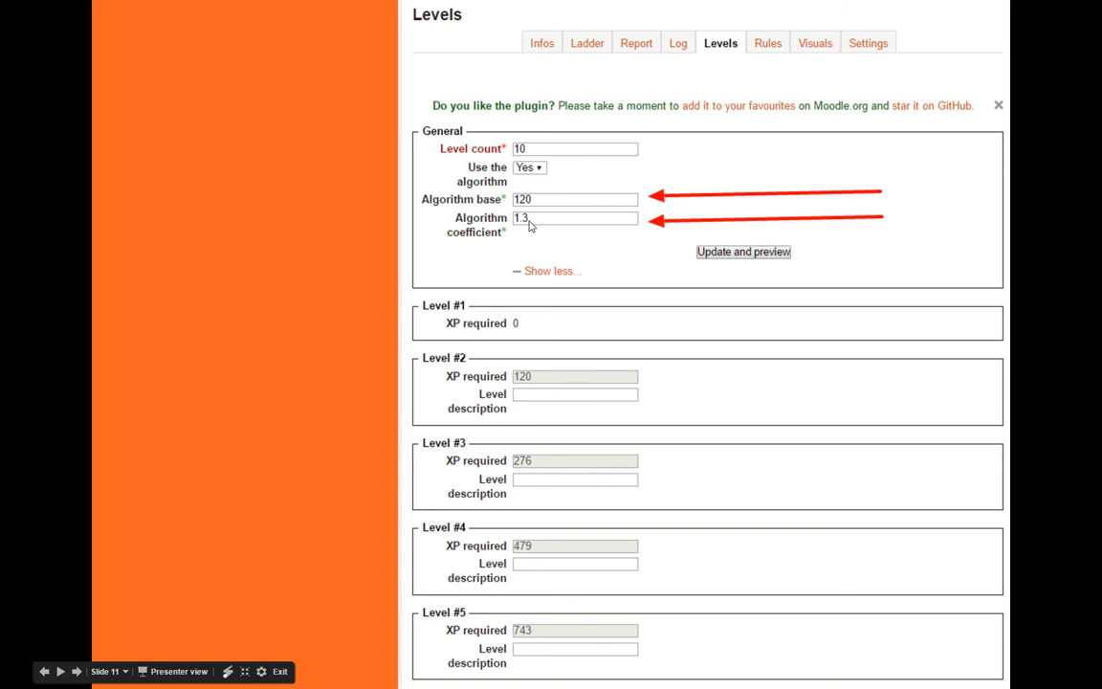
mouse_move(536, 221)
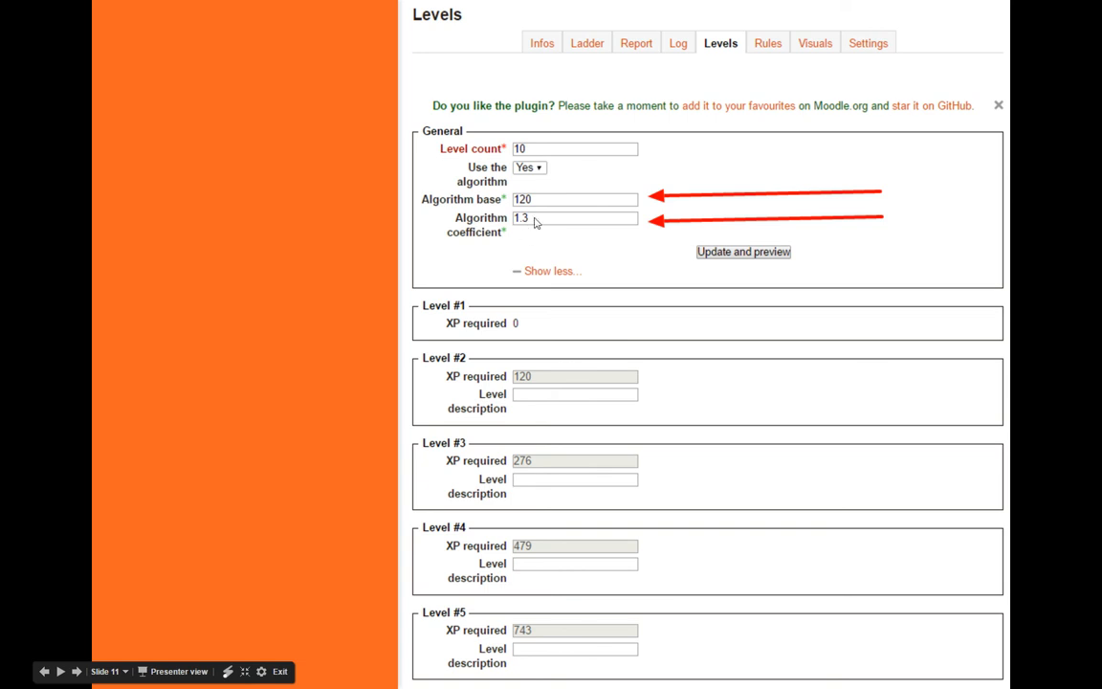
mouse_move(522, 229)
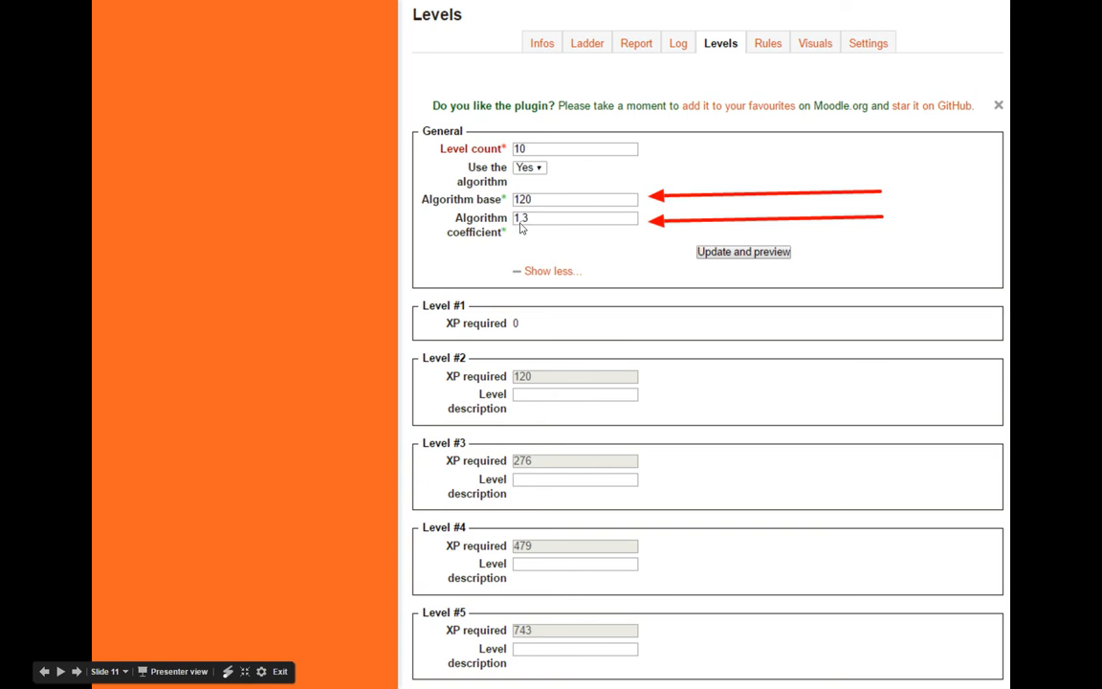
mouse_move(736, 259)
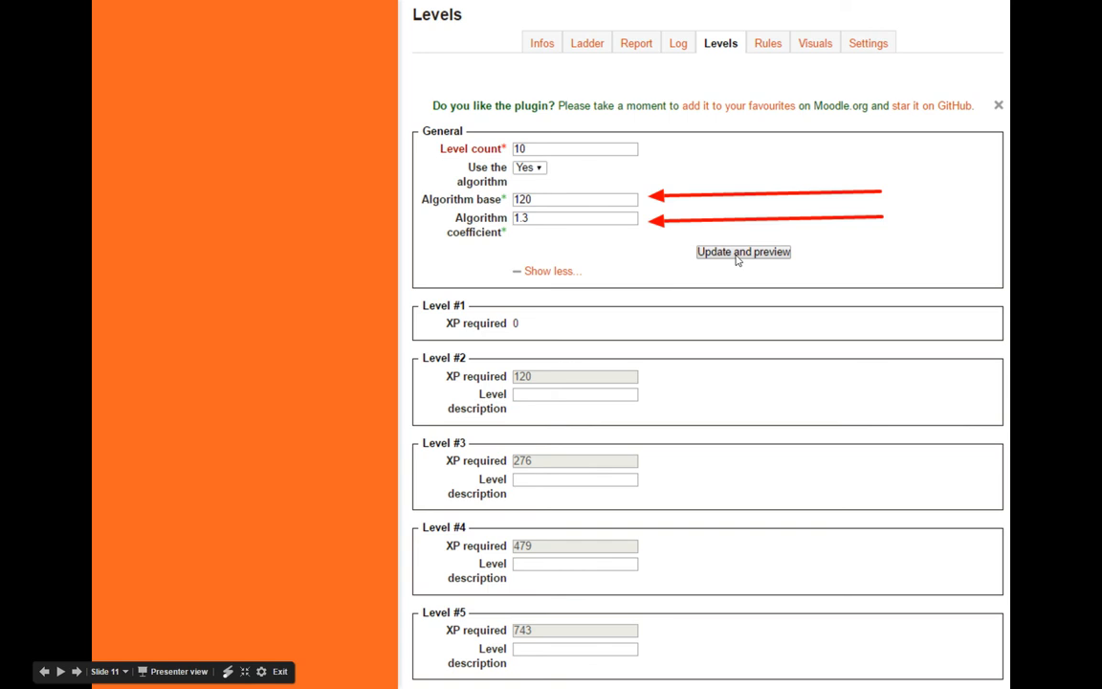
mouse_move(757, 319)
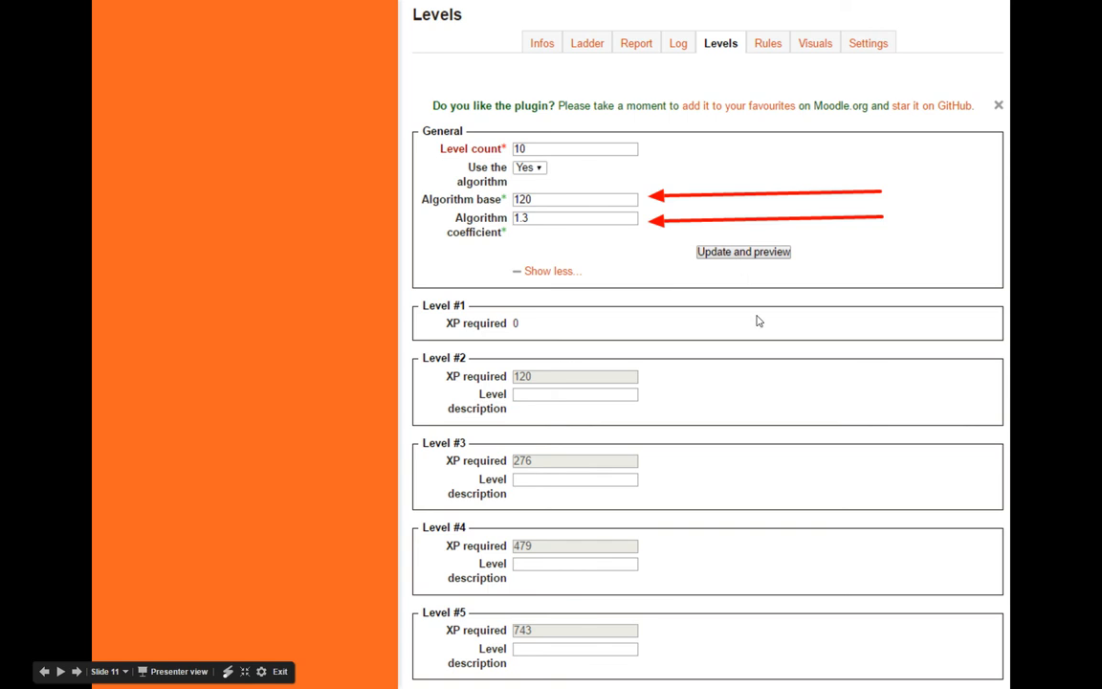
mouse_move(918, 280)
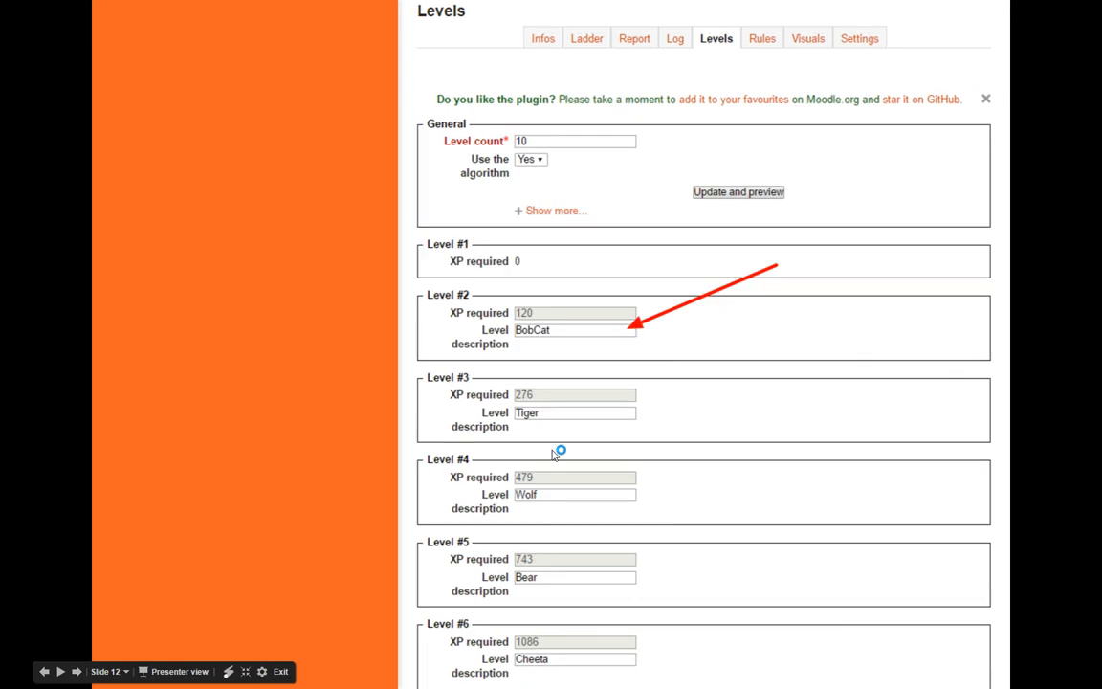
mouse_move(807, 441)
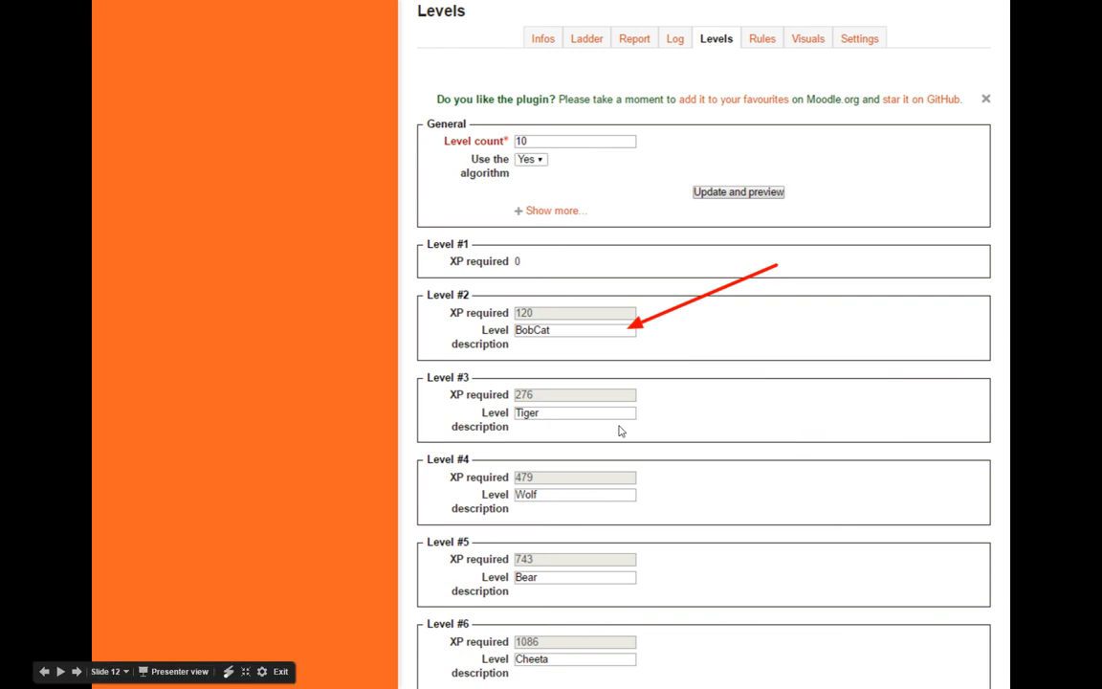
mouse_move(558, 336)
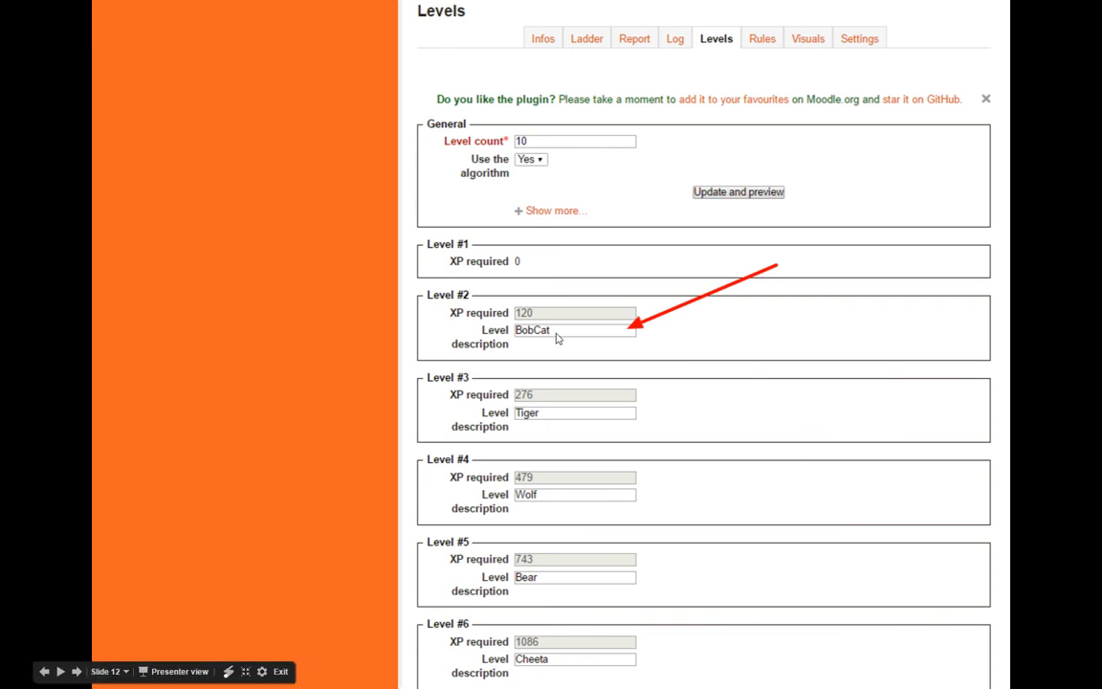
mouse_move(589, 646)
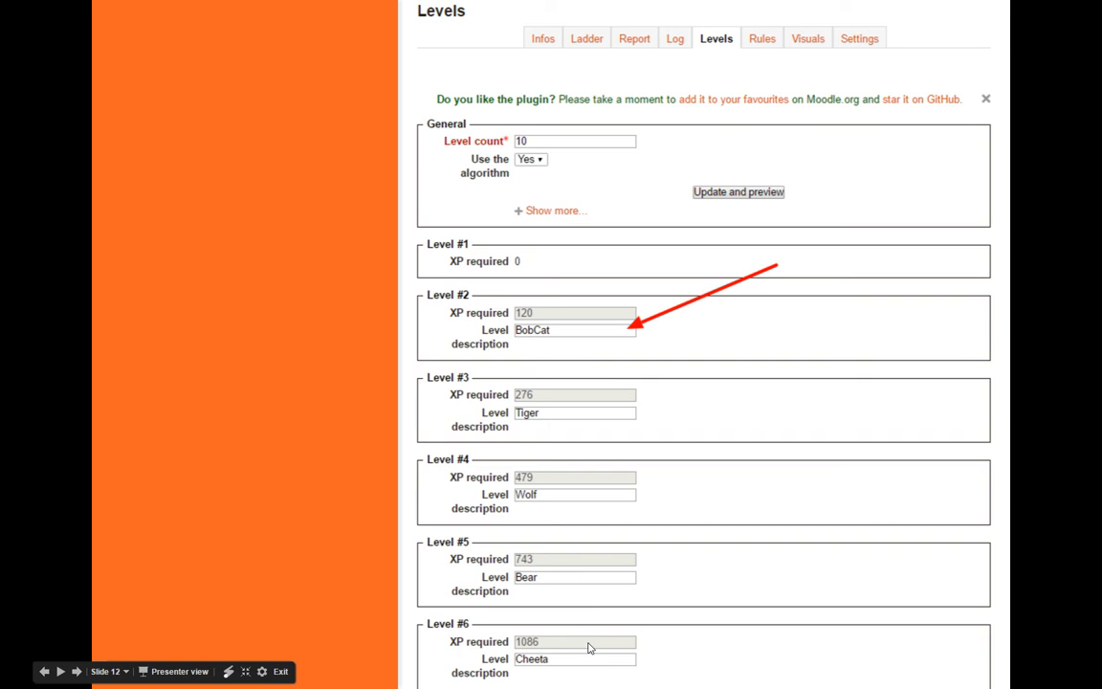
mouse_move(539, 346)
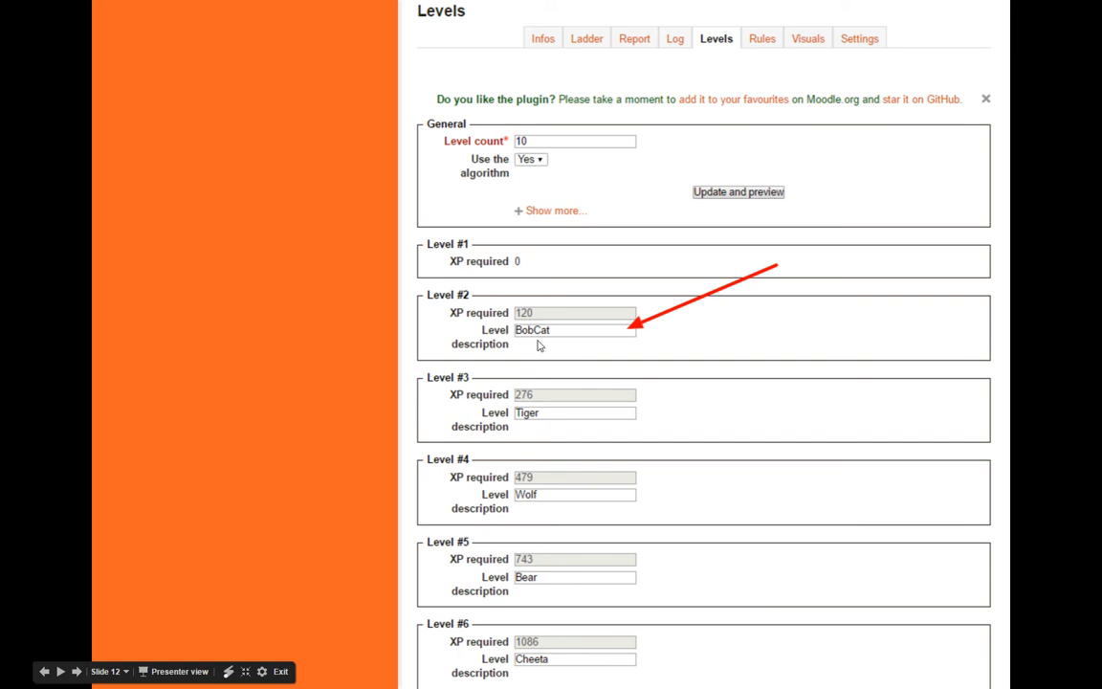
mouse_move(542, 334)
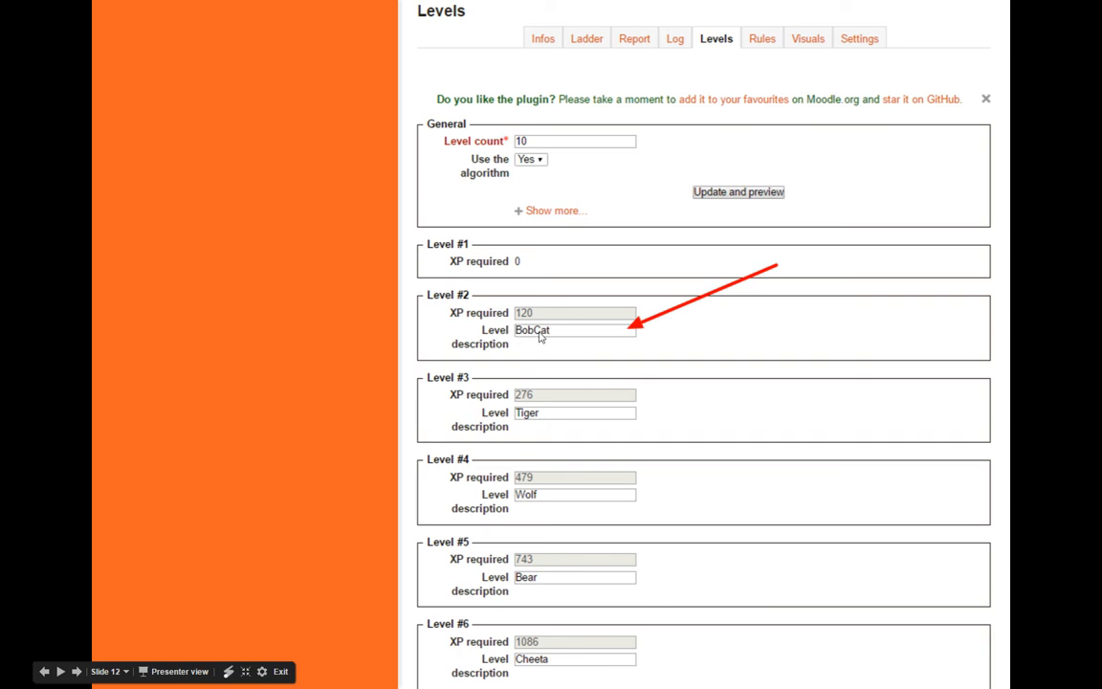
mouse_move(695, 370)
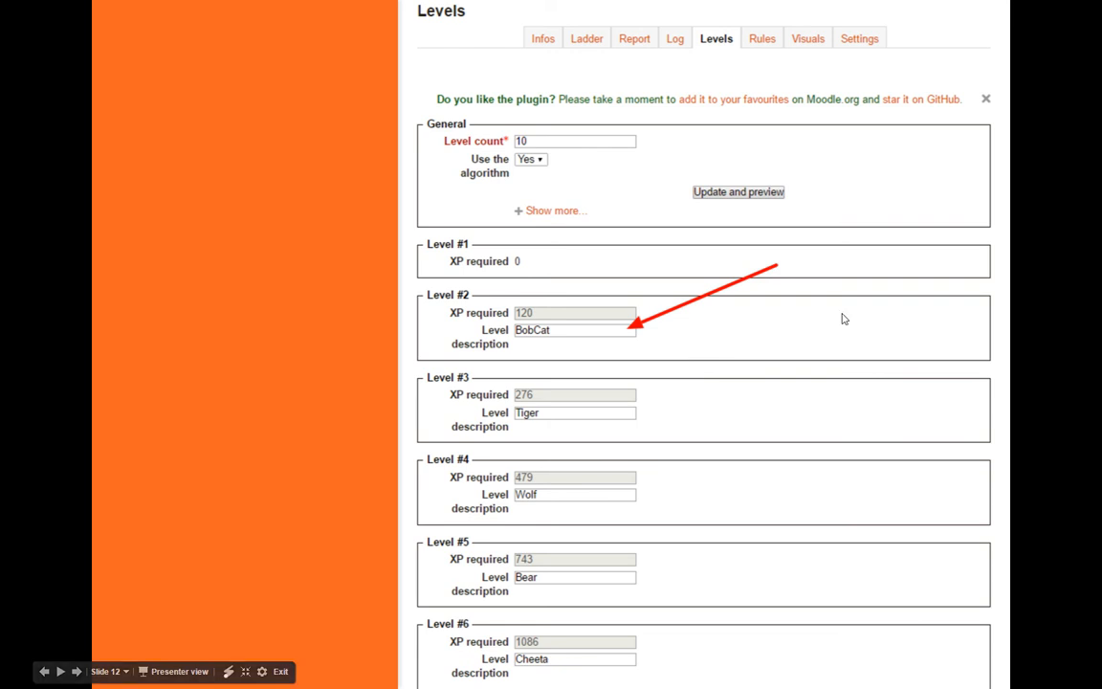
mouse_move(756, 314)
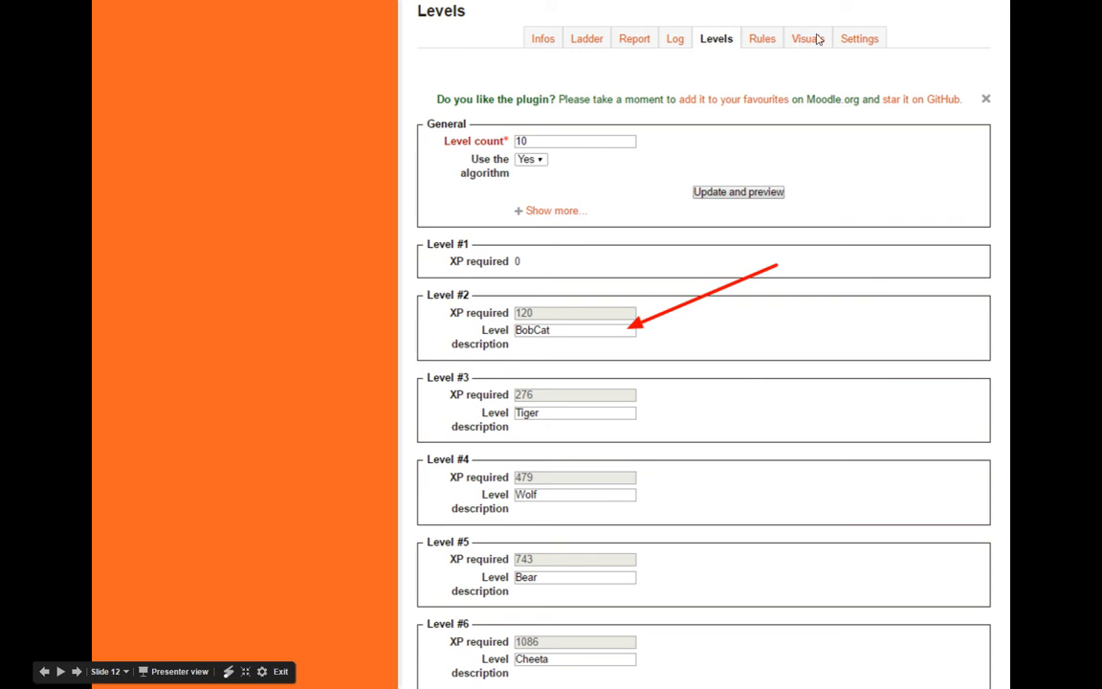
Advance to slide 13, Course visuals, showing the six animal level badges
click(807, 39)
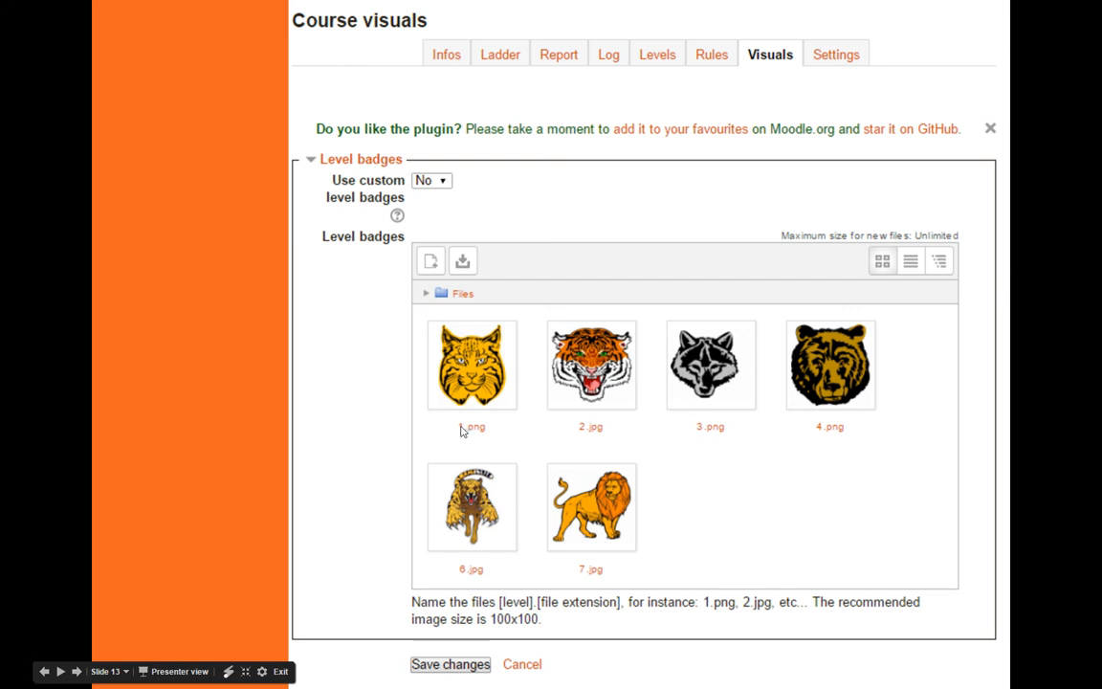
mouse_move(650, 552)
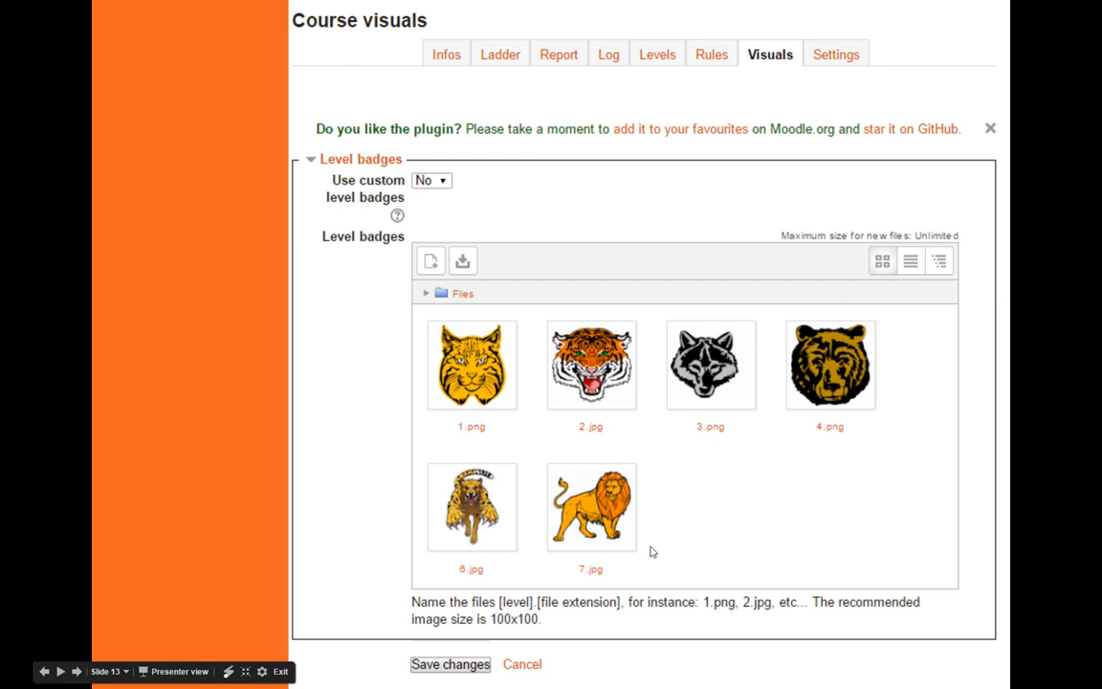
mouse_move(569, 535)
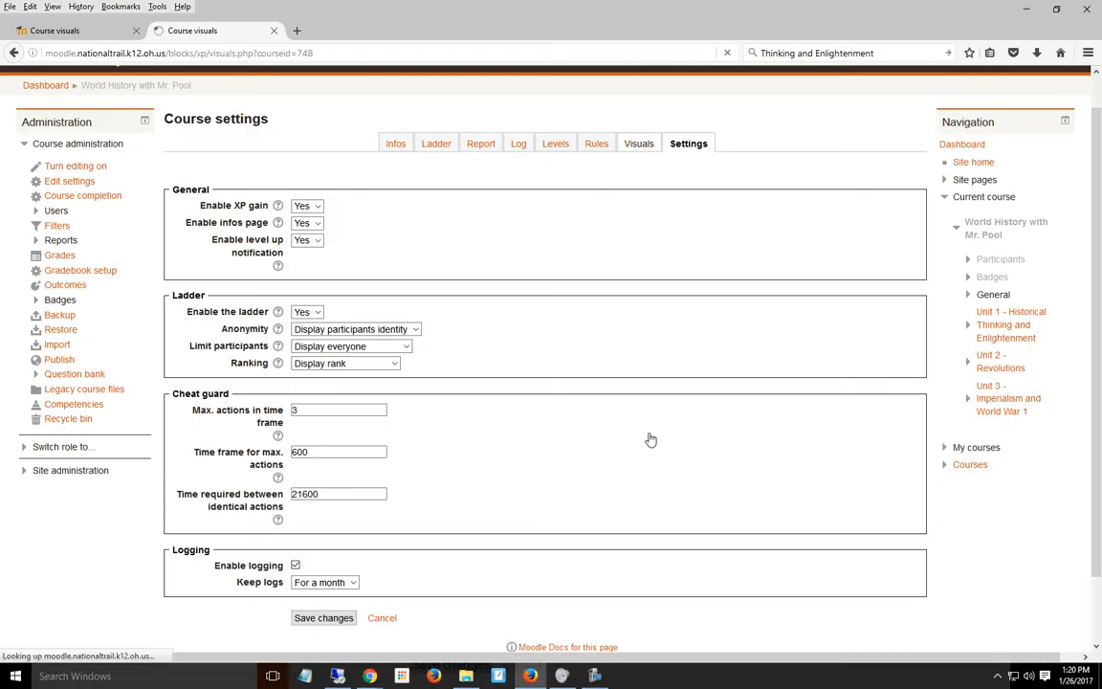
Switch to the Google Images 'elephant' results and browse through the pictures
click(638, 143)
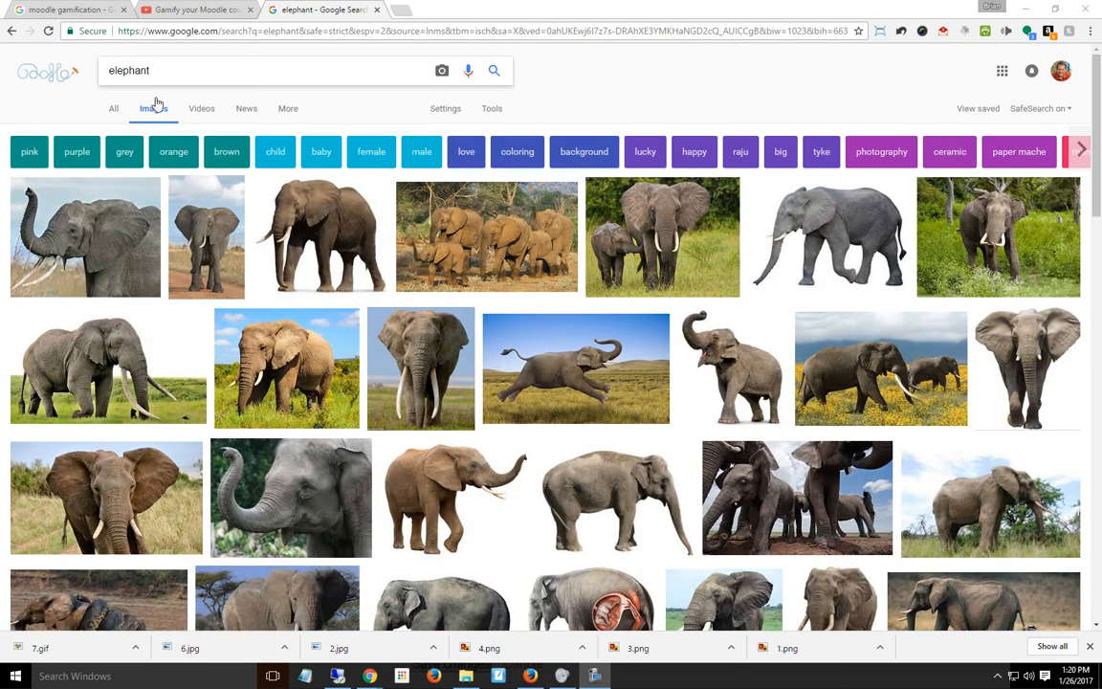
scroll(down, 3)
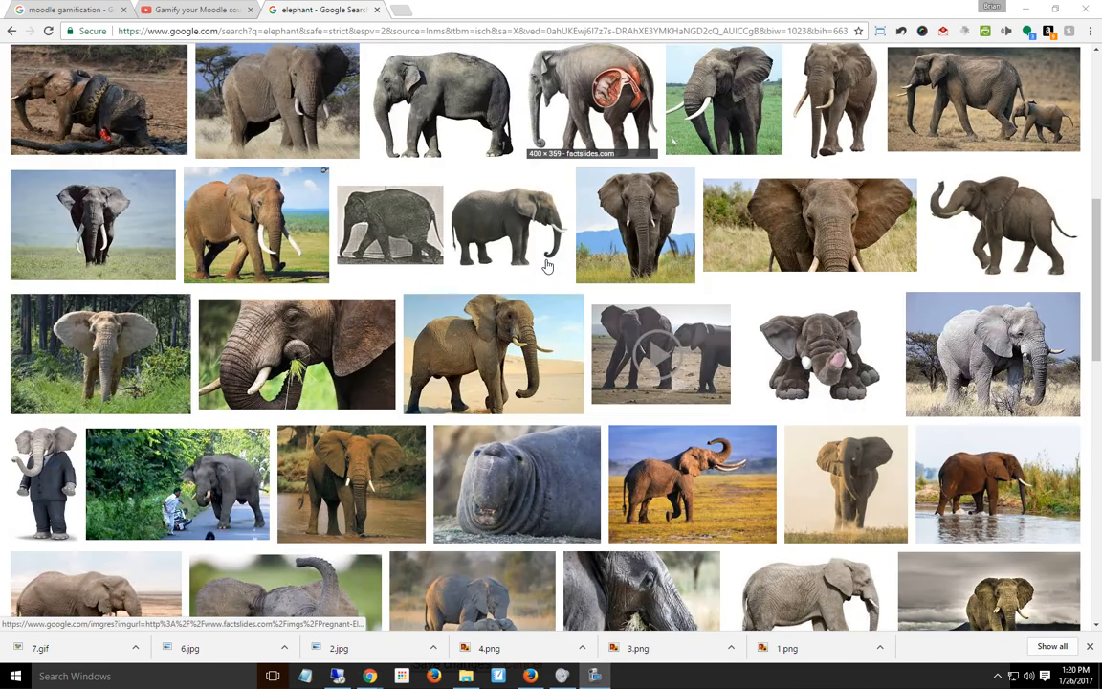
scroll(down, 3)
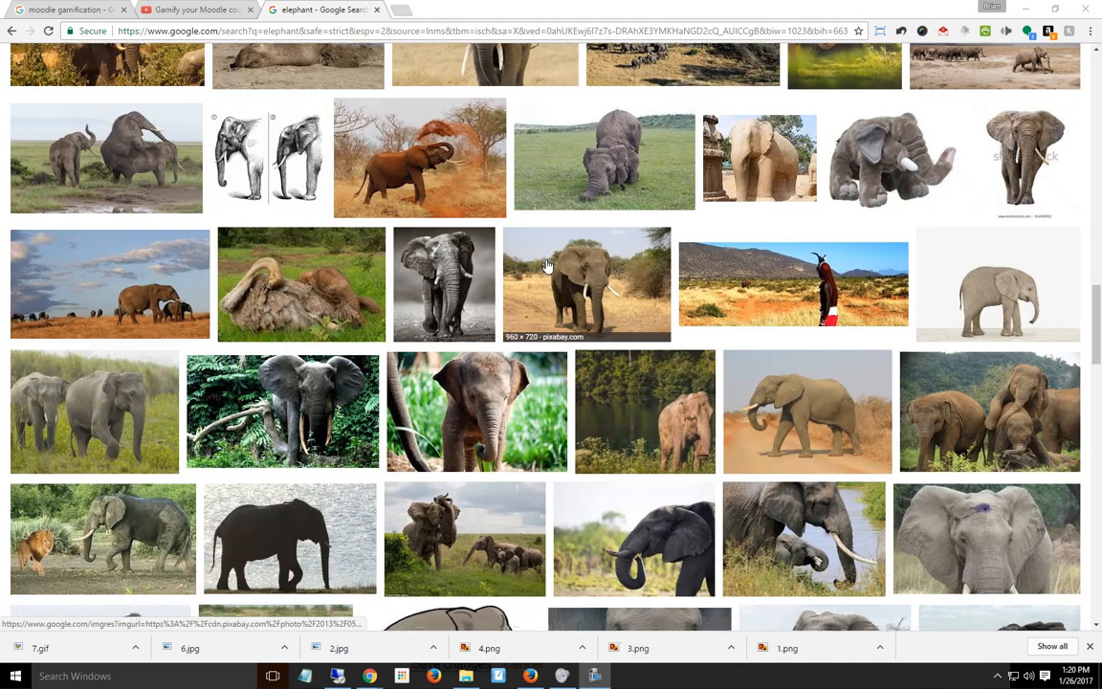
scroll(down, 3)
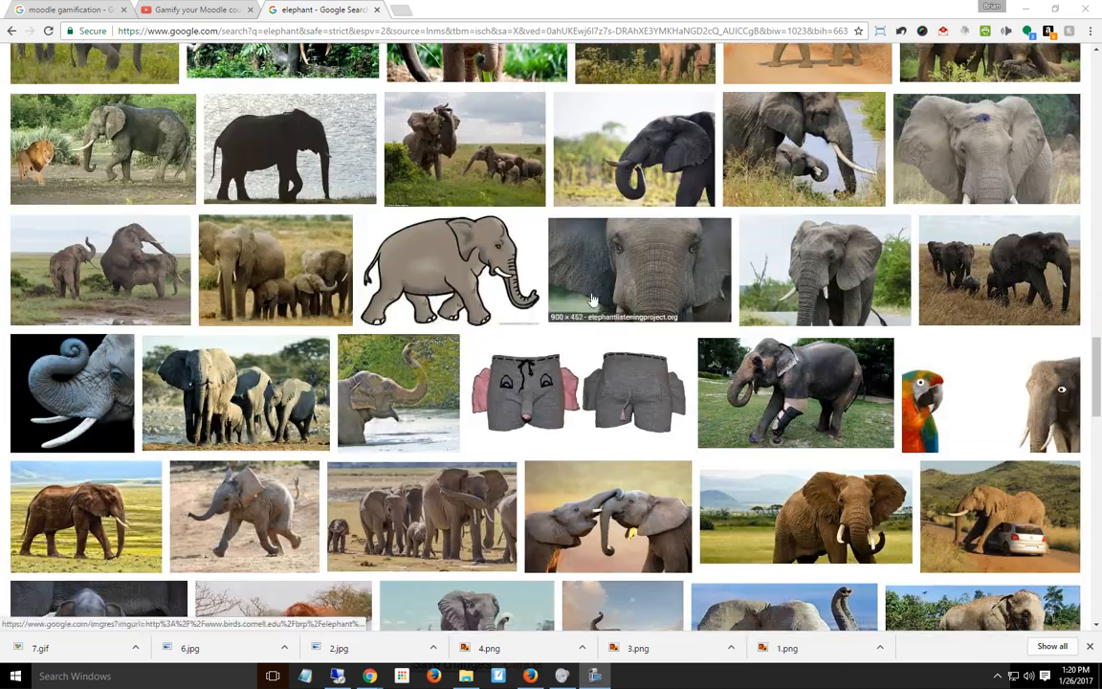
scroll(down, 3)
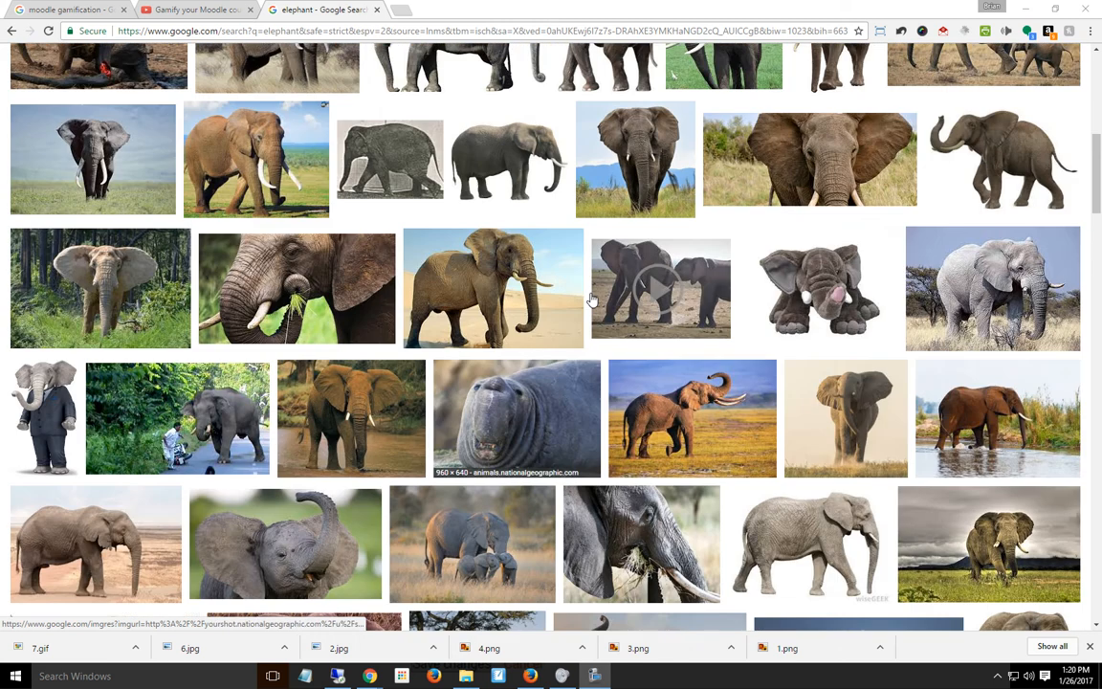
scroll(down, 3)
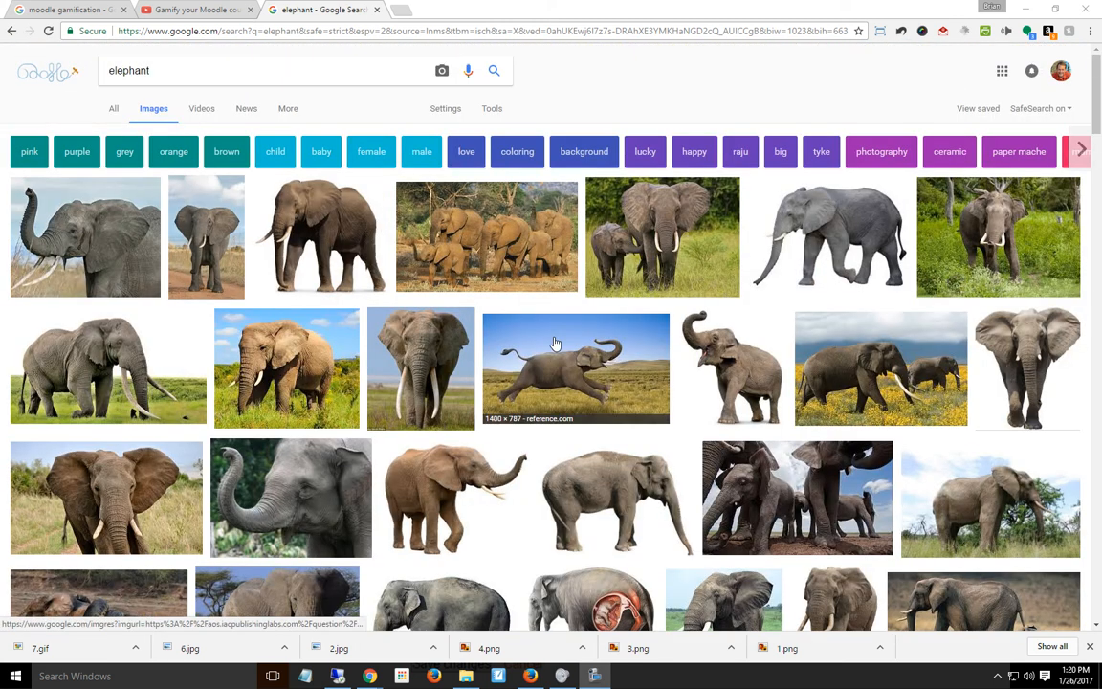
mouse_move(316, 227)
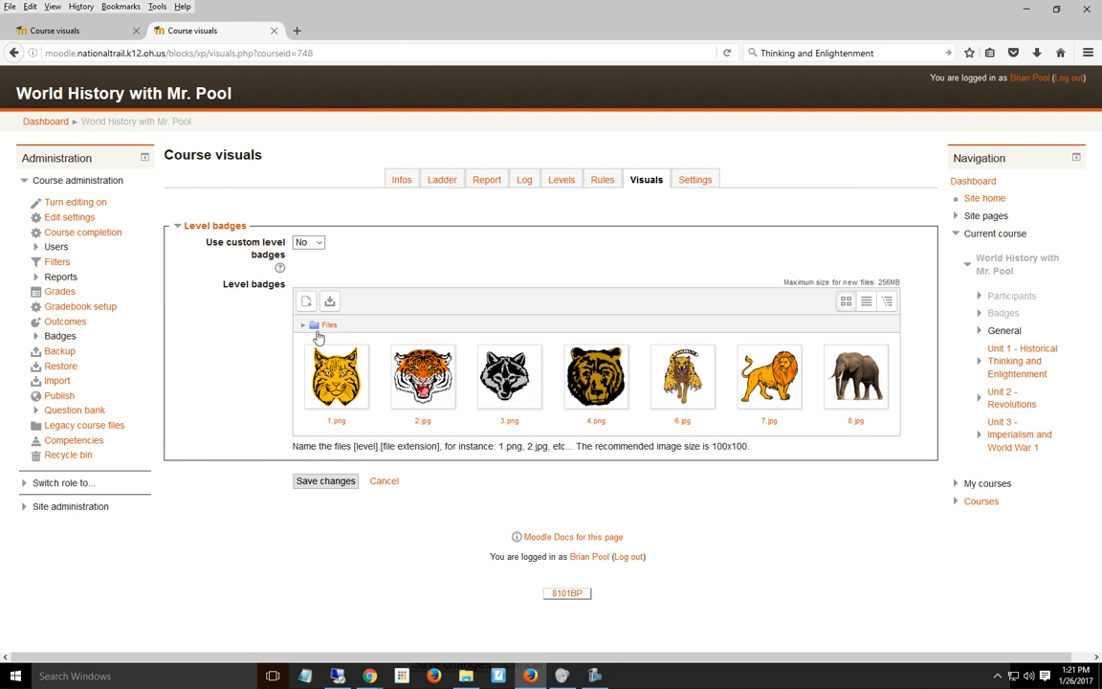
mouse_move(864, 401)
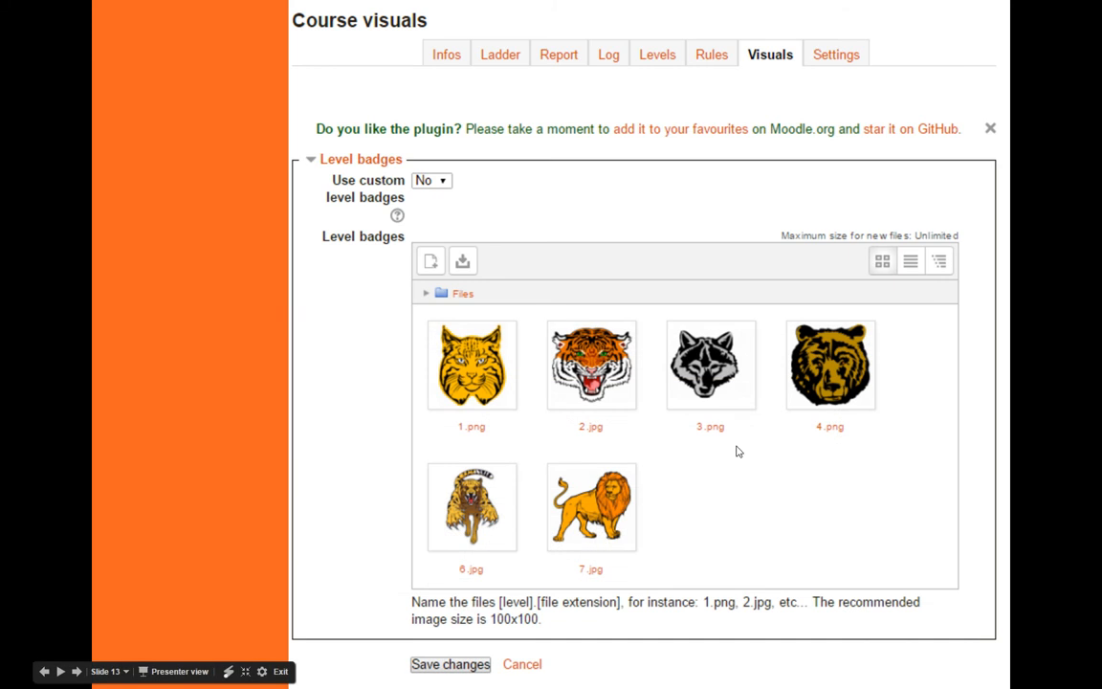
Advance to slide 14 on Level up! course settings for XP gain, ladder and cheat guard
click(842, 53)
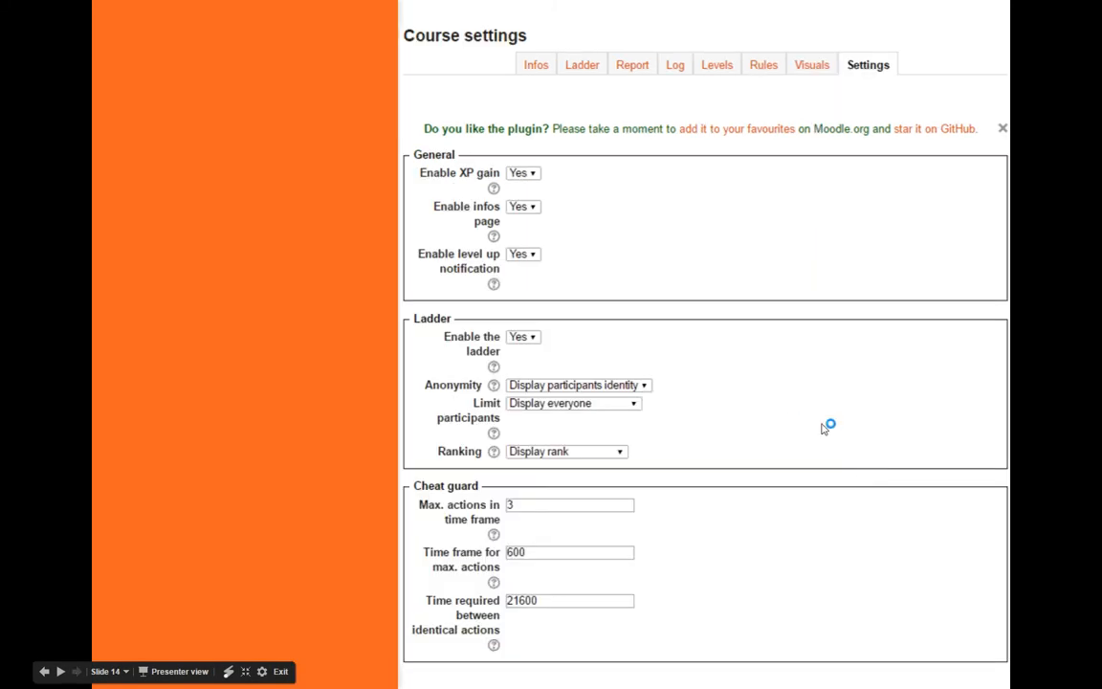
mouse_move(854, 461)
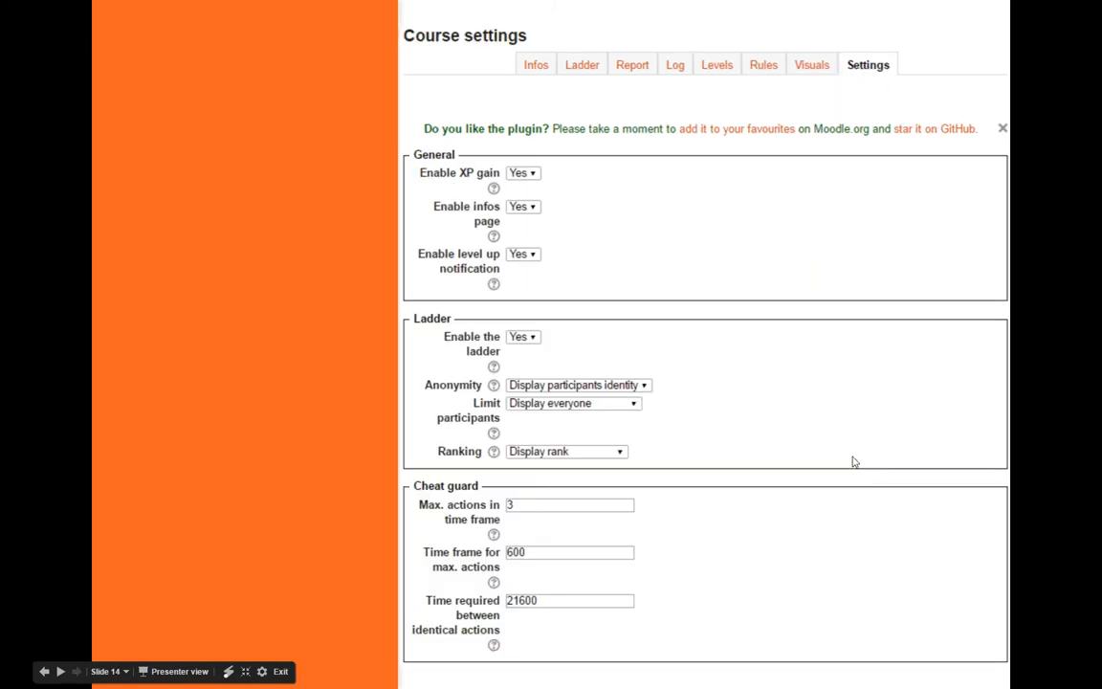
mouse_move(502, 252)
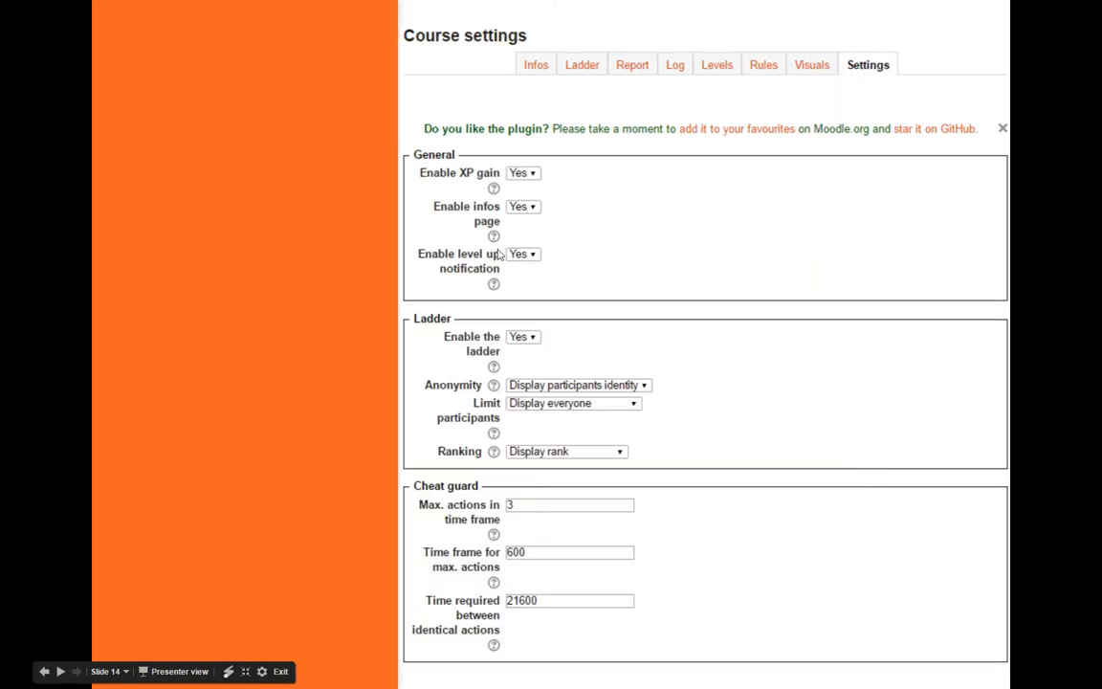
mouse_move(522, 278)
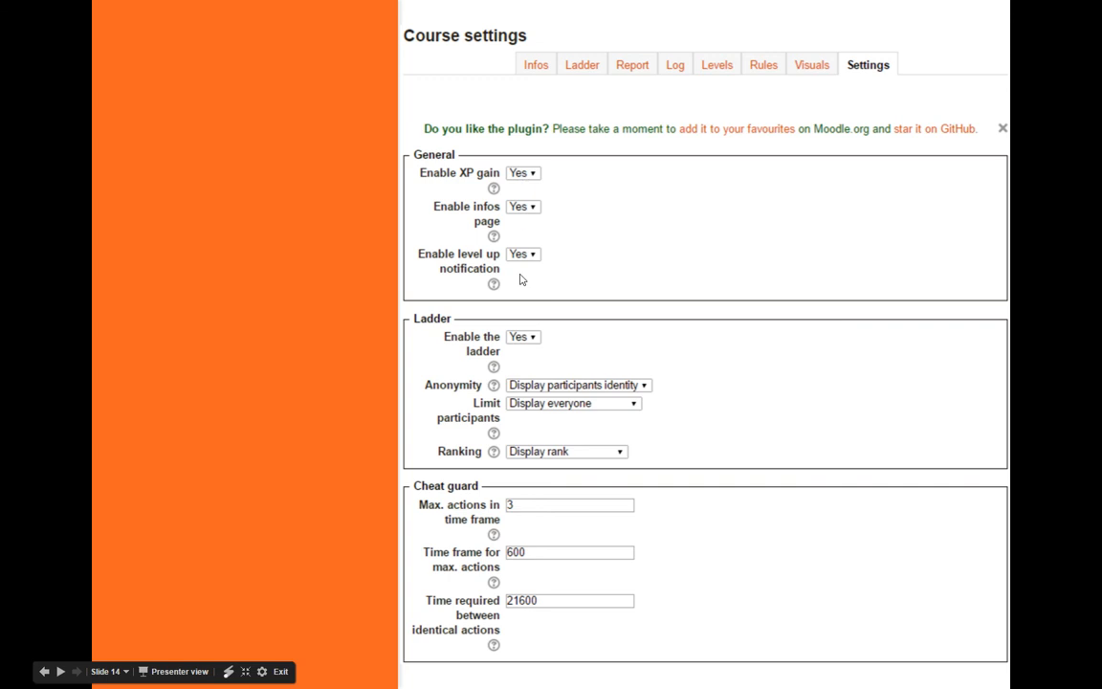
mouse_move(504, 650)
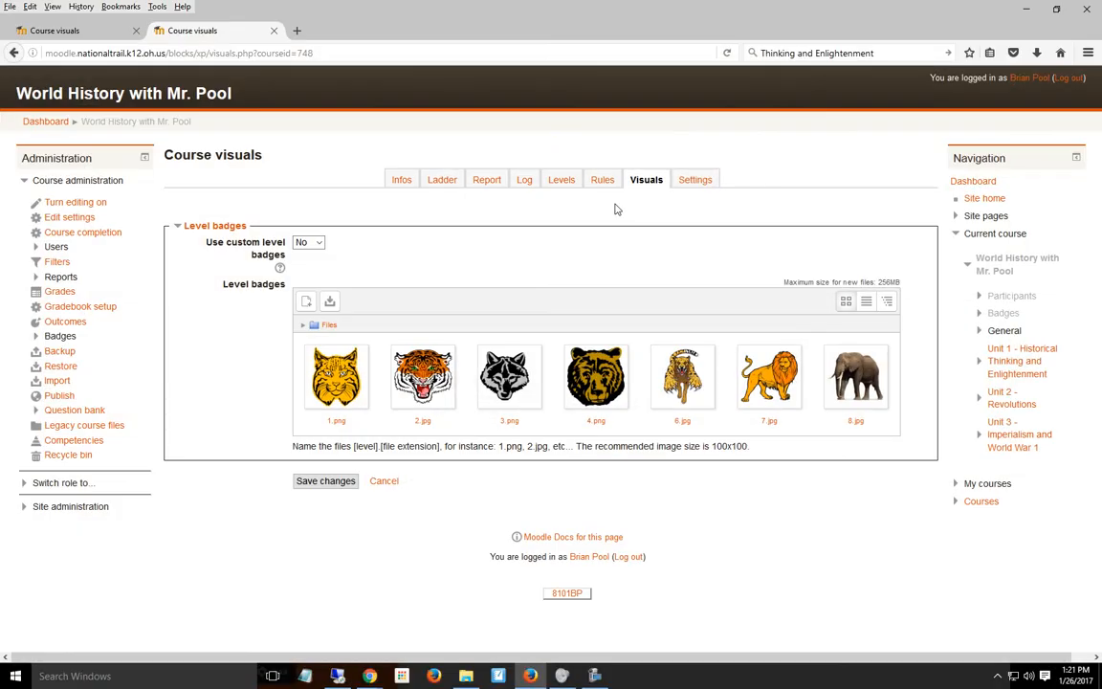
click(695, 179)
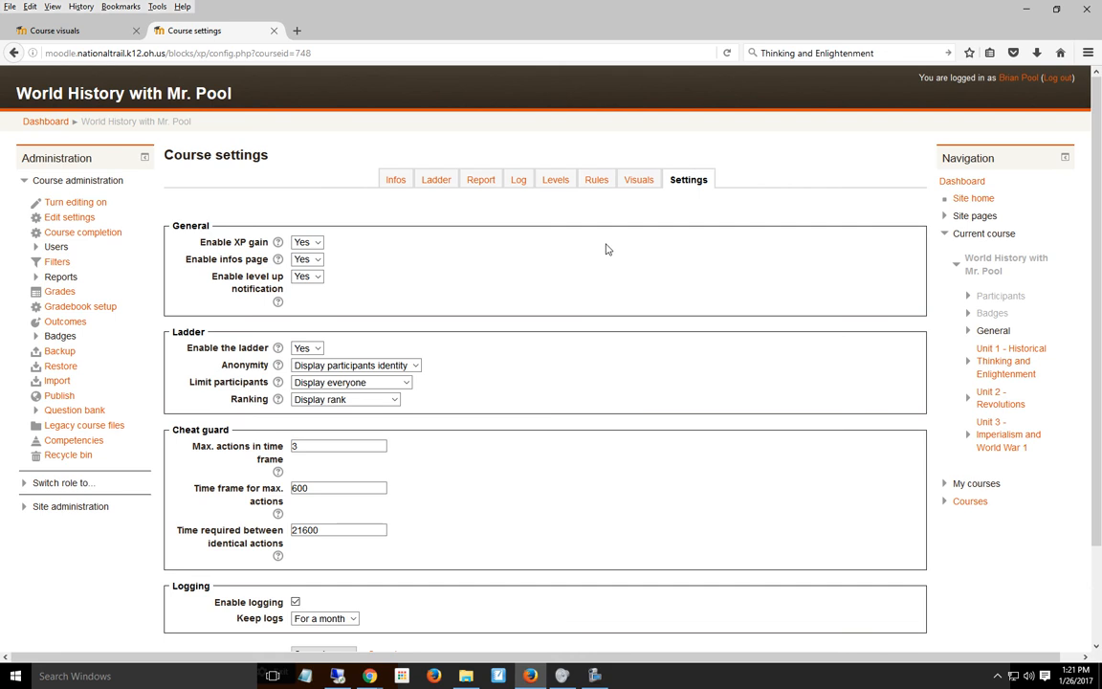
scroll(down, 3)
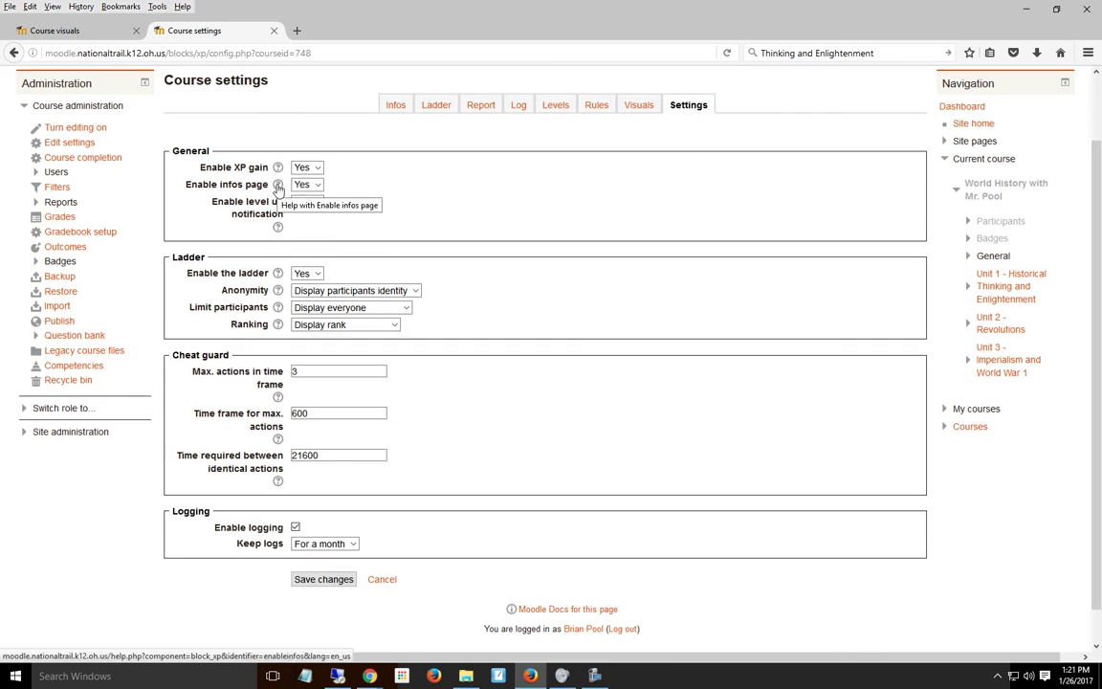
mouse_move(242, 248)
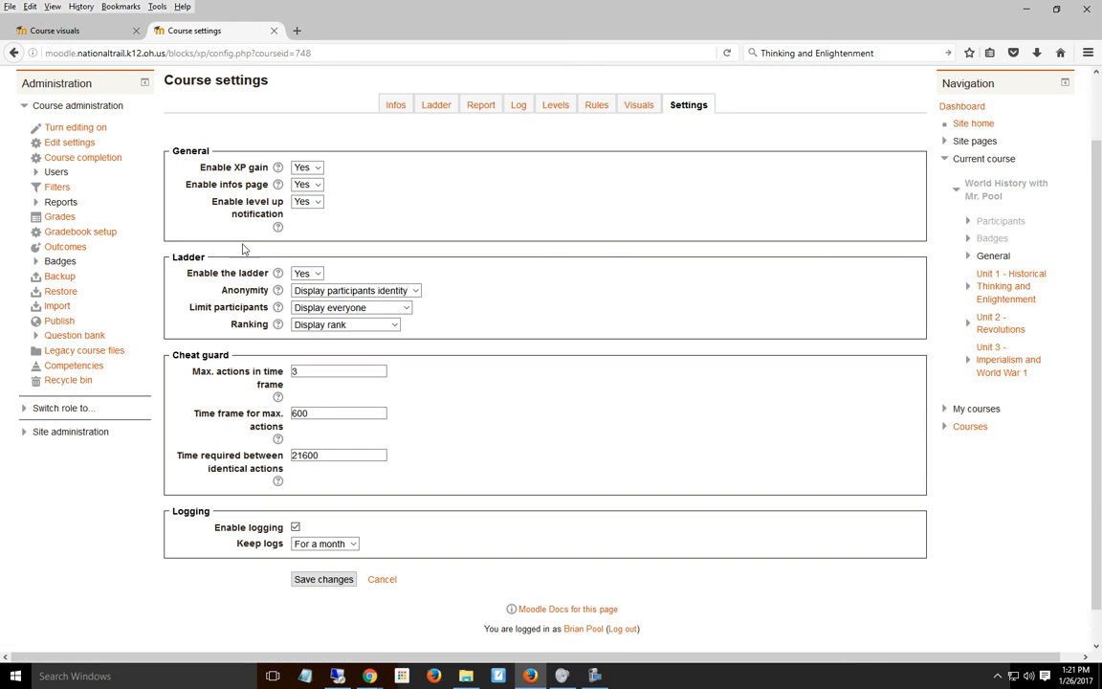
mouse_move(521, 193)
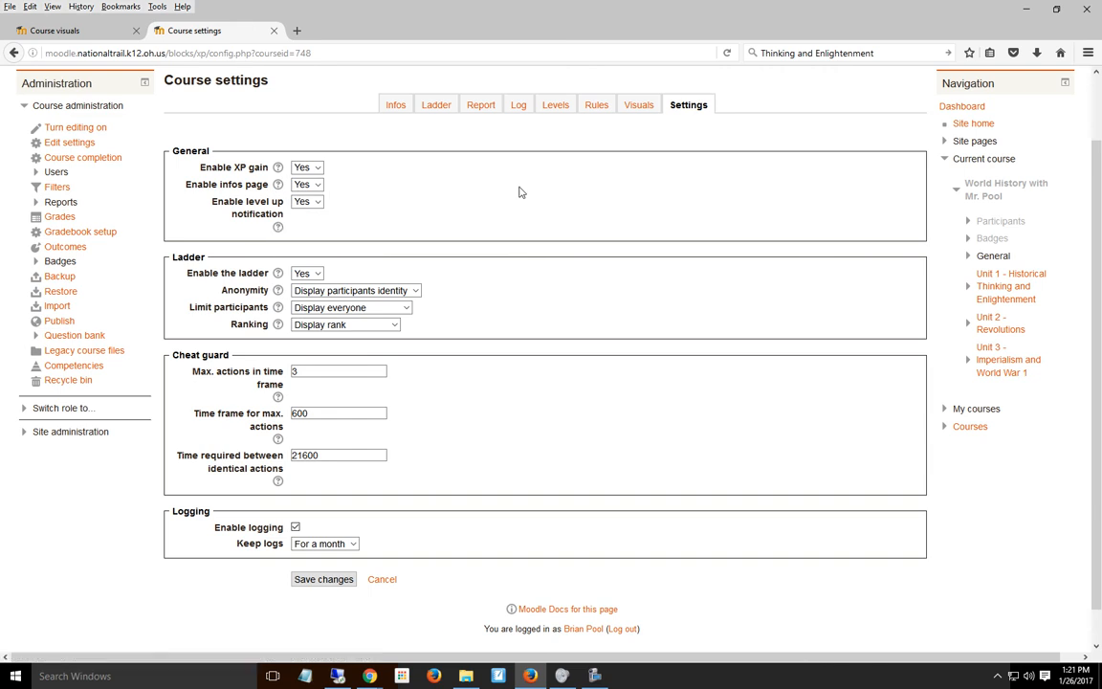
scroll(down, 3)
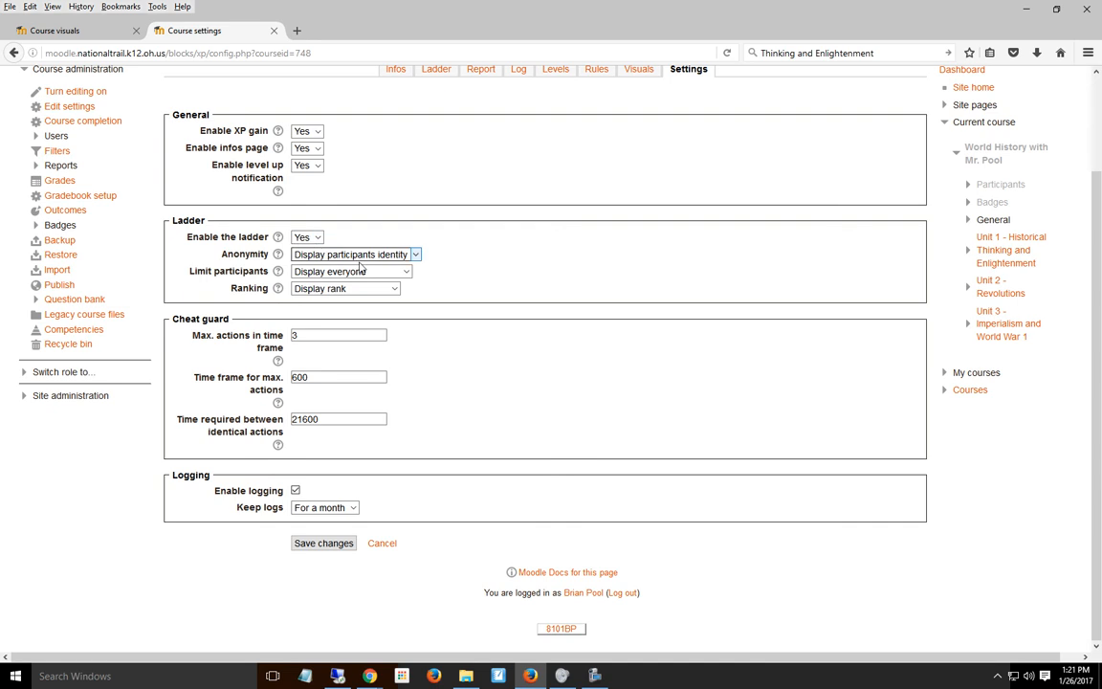
click(354, 254)
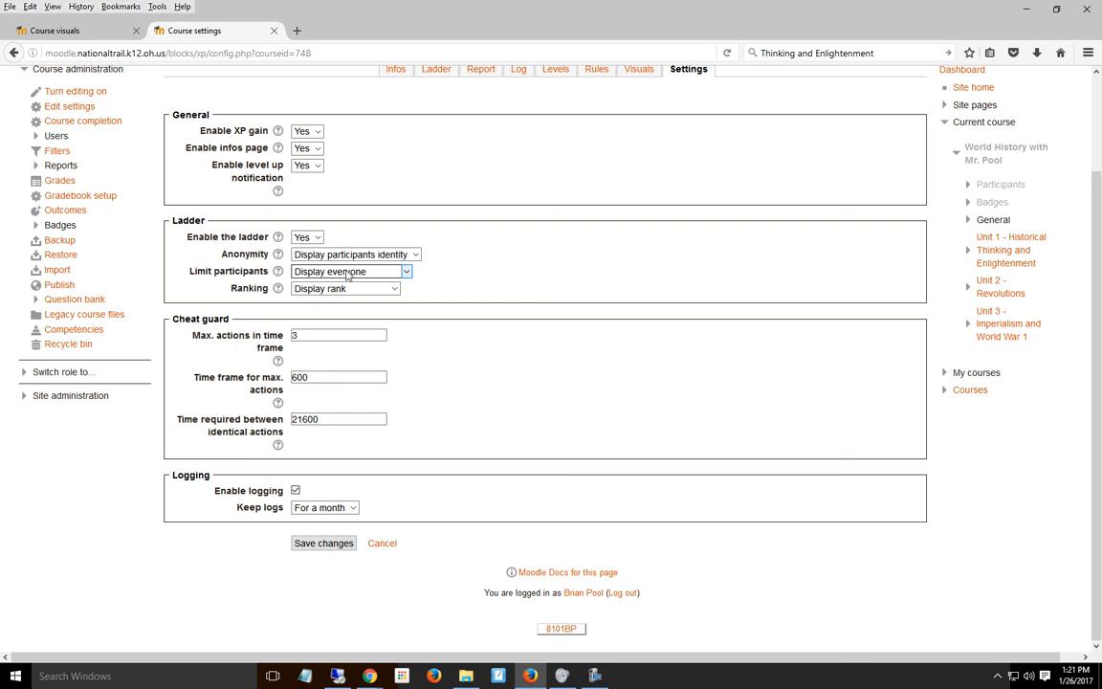
click(350, 271)
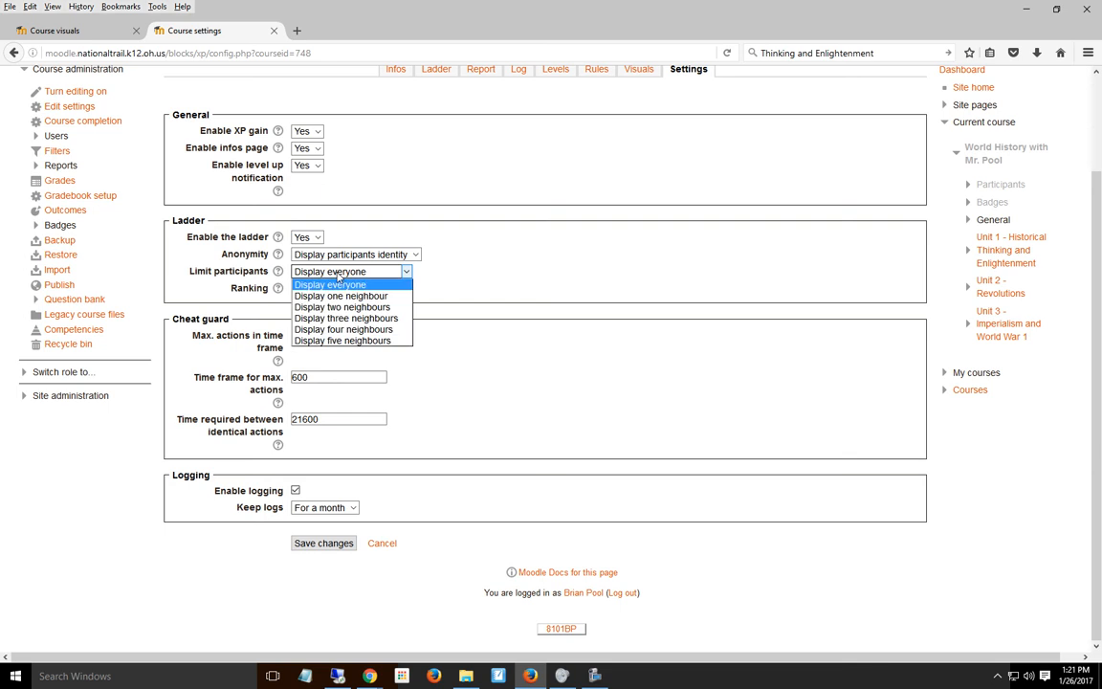
mouse_move(340, 296)
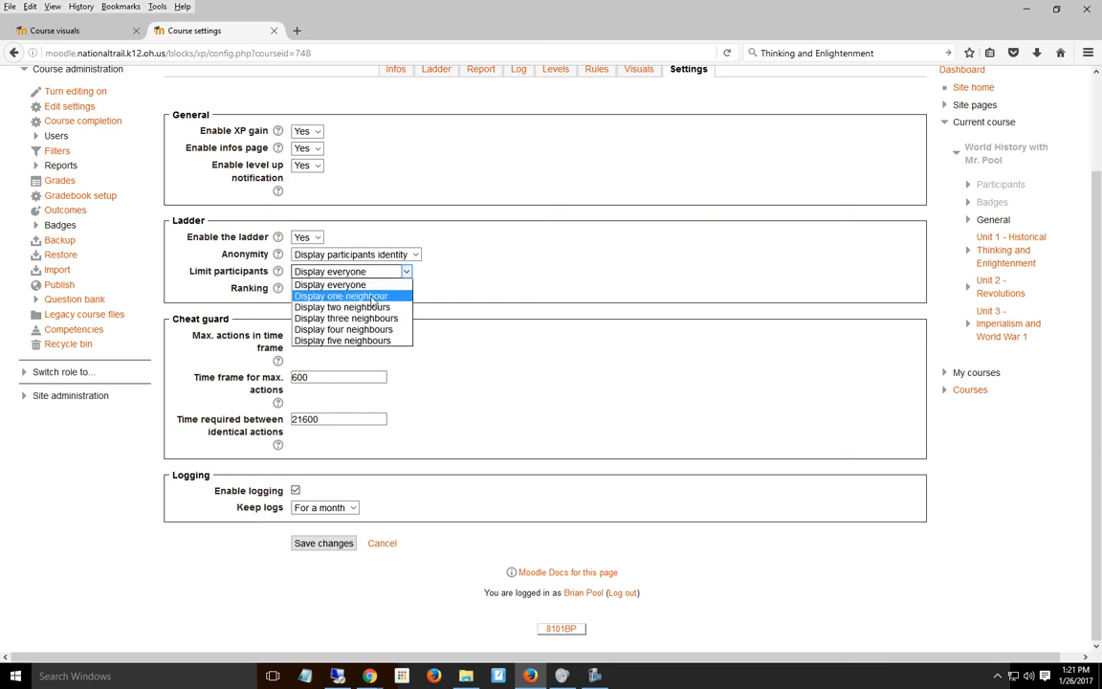
mouse_move(379, 340)
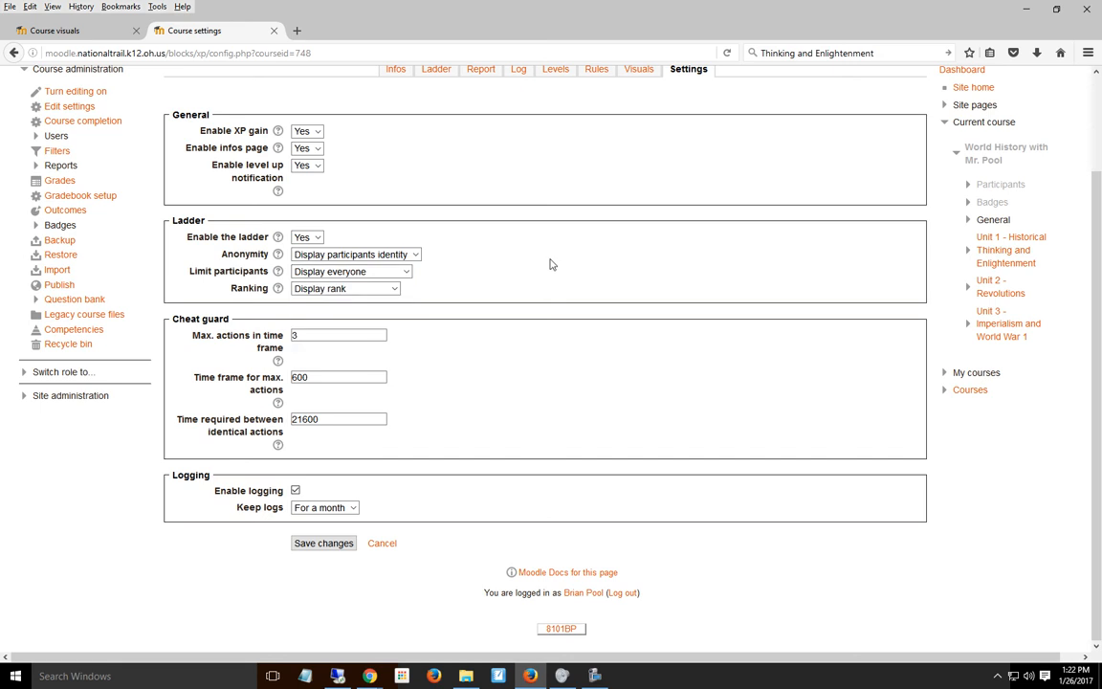
click(345, 288)
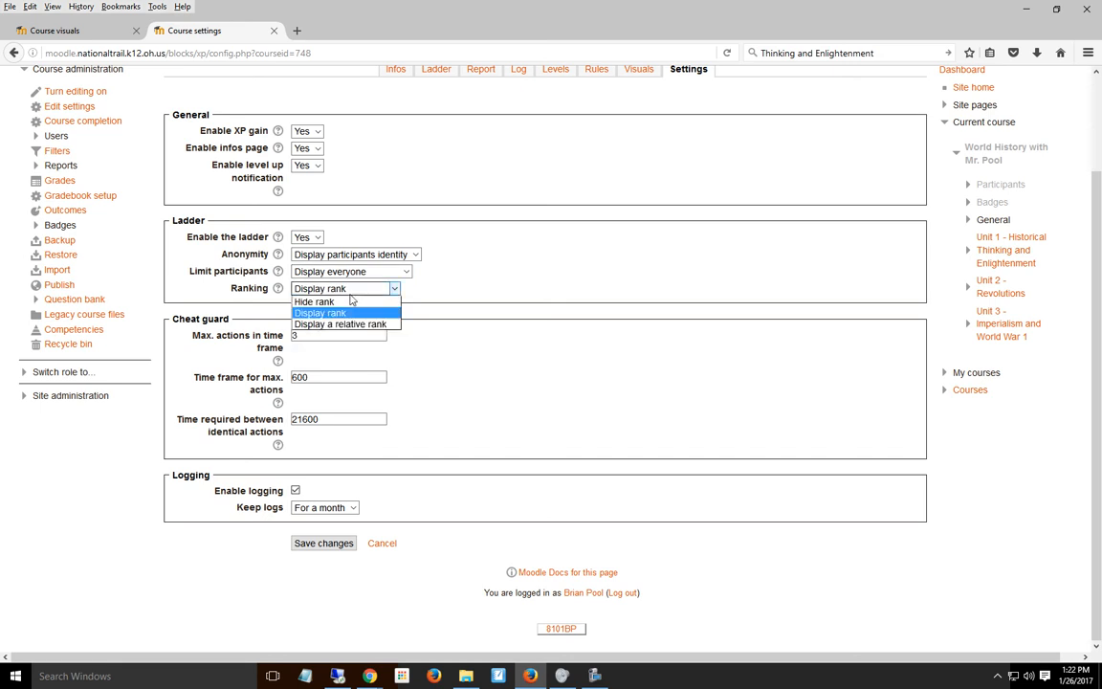
mouse_move(333, 300)
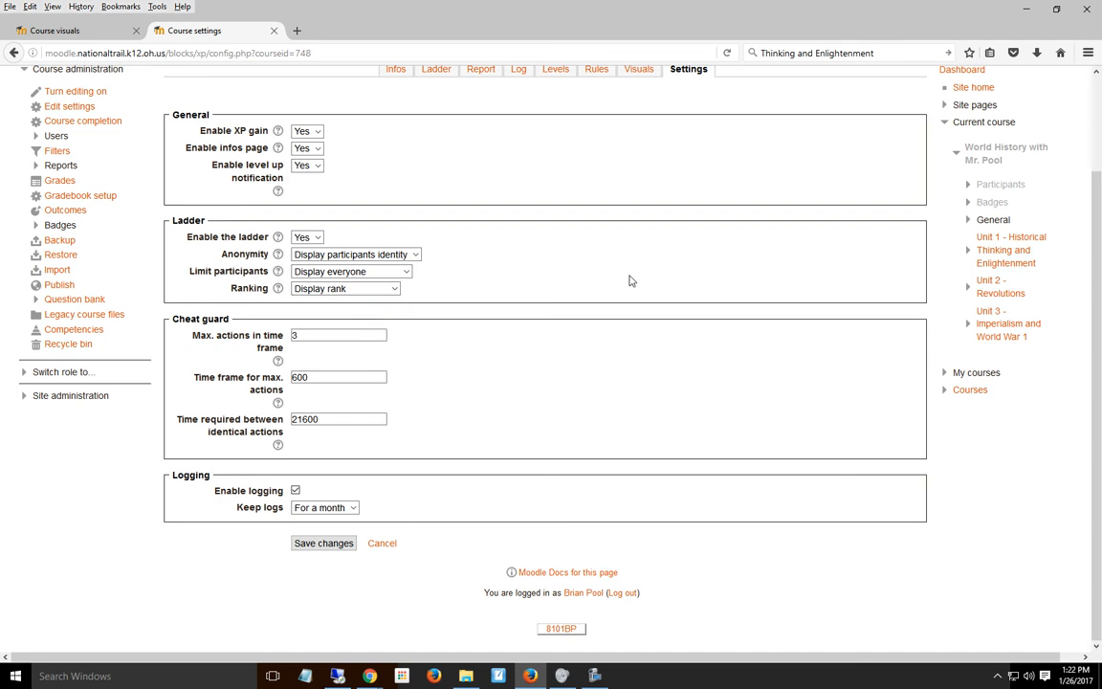
mouse_move(719, 316)
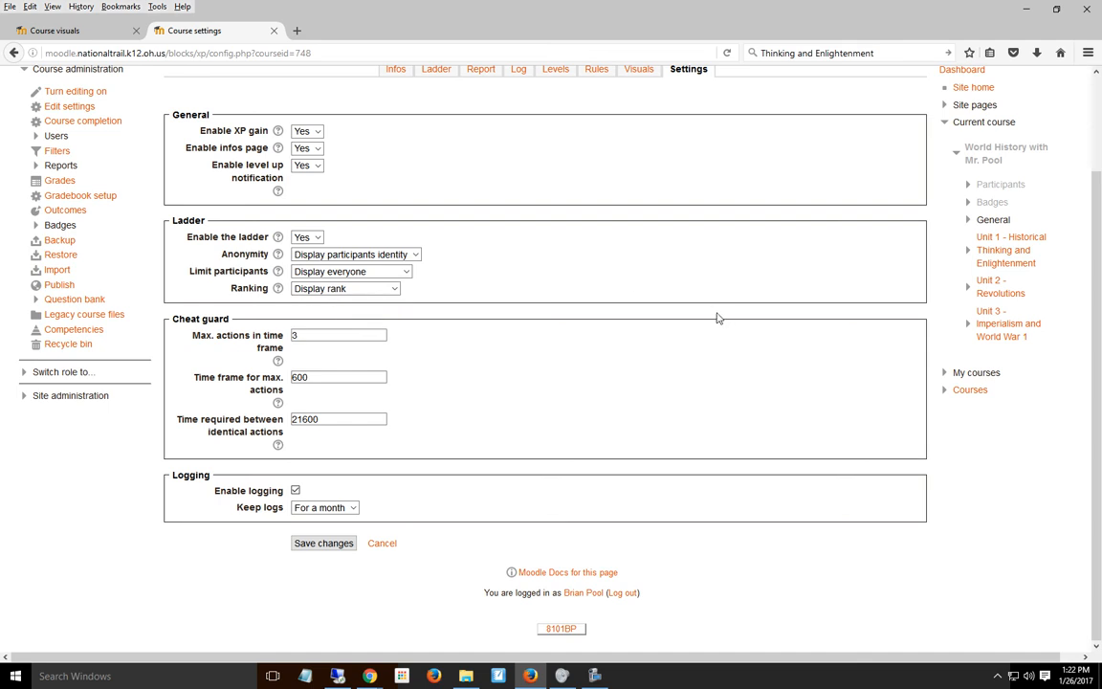
mouse_move(633, 415)
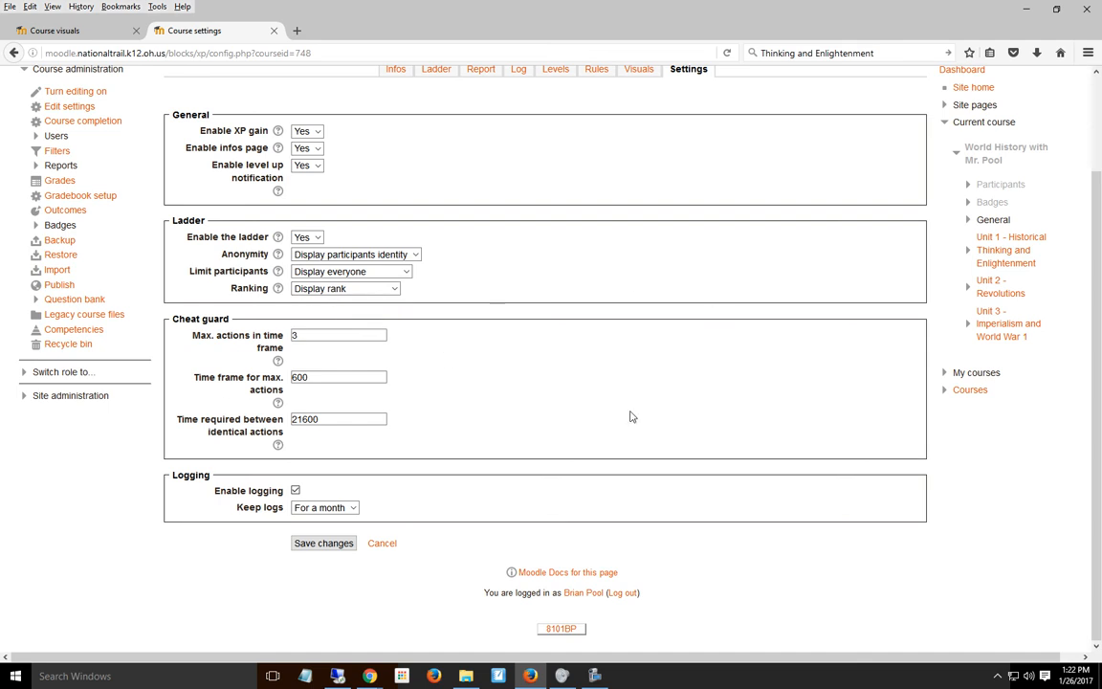
mouse_move(305, 354)
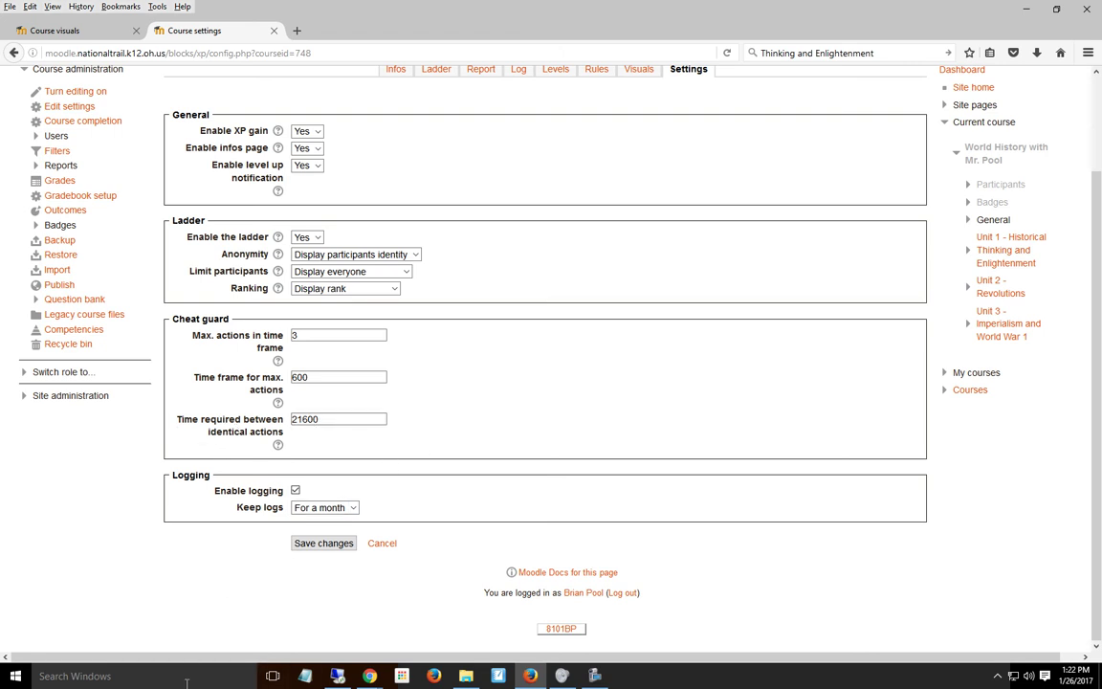
Work out 43200 in Windows Calculator, then close it to return to the Moodle settings
text(ca)
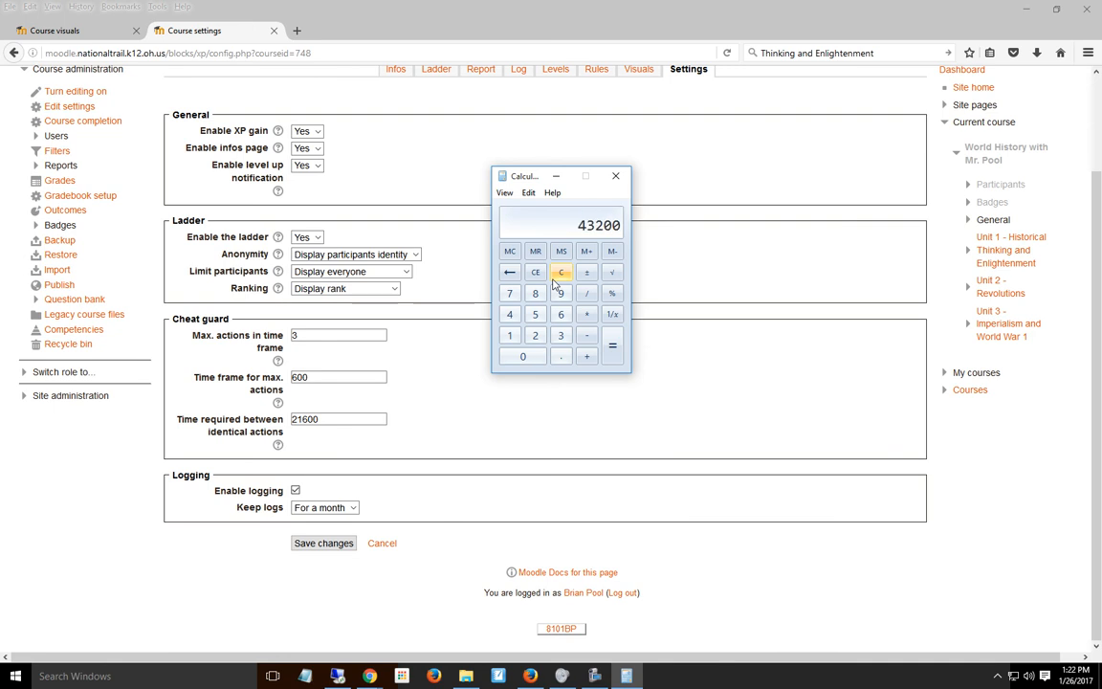
click(615, 176)
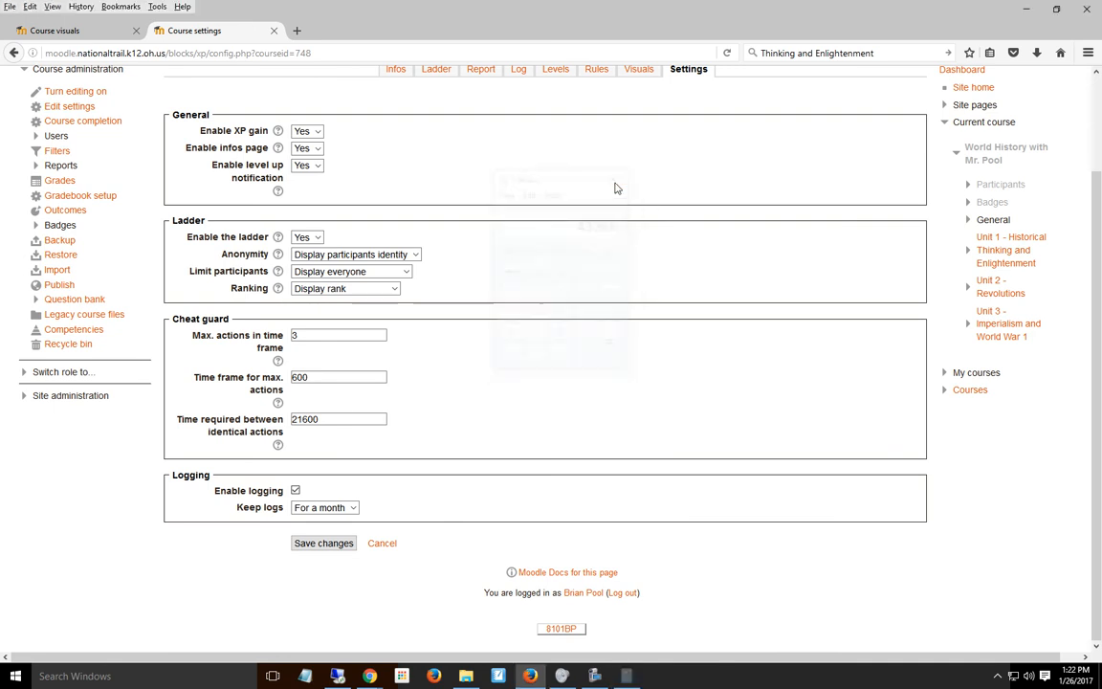
click(323, 507)
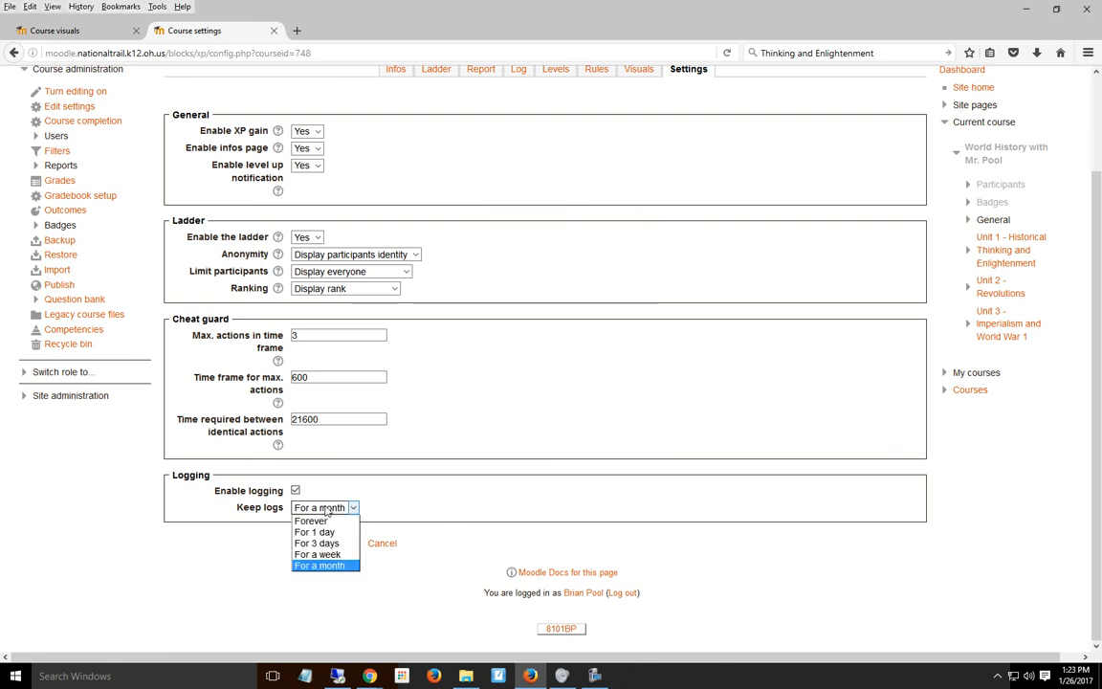
click(317, 543)
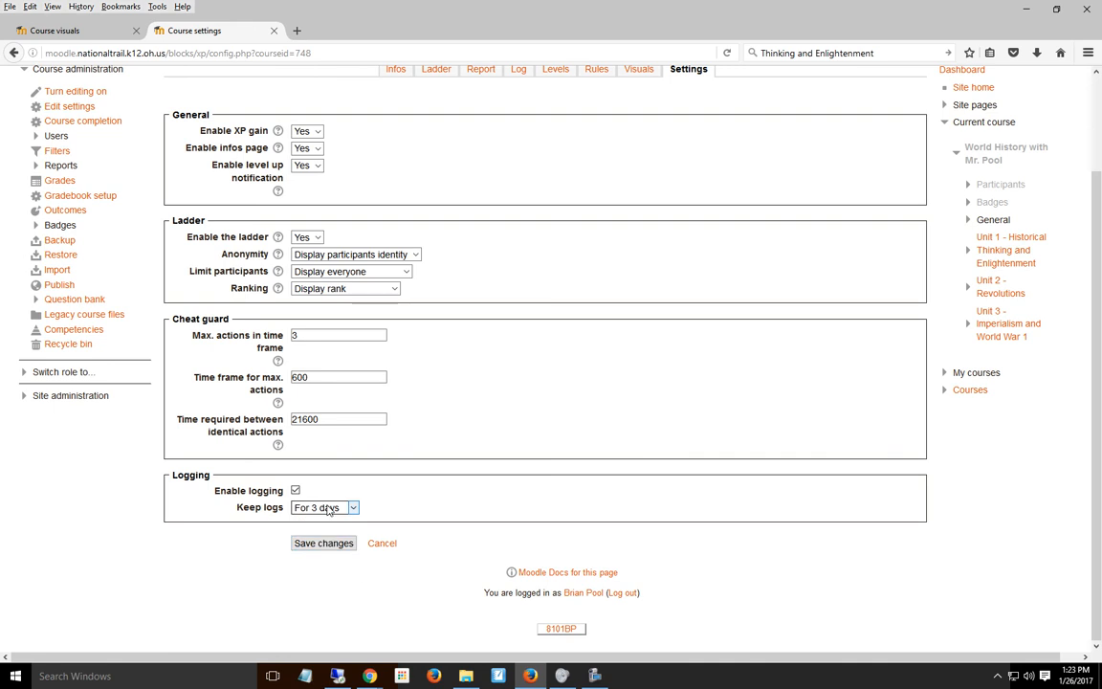
click(325, 507)
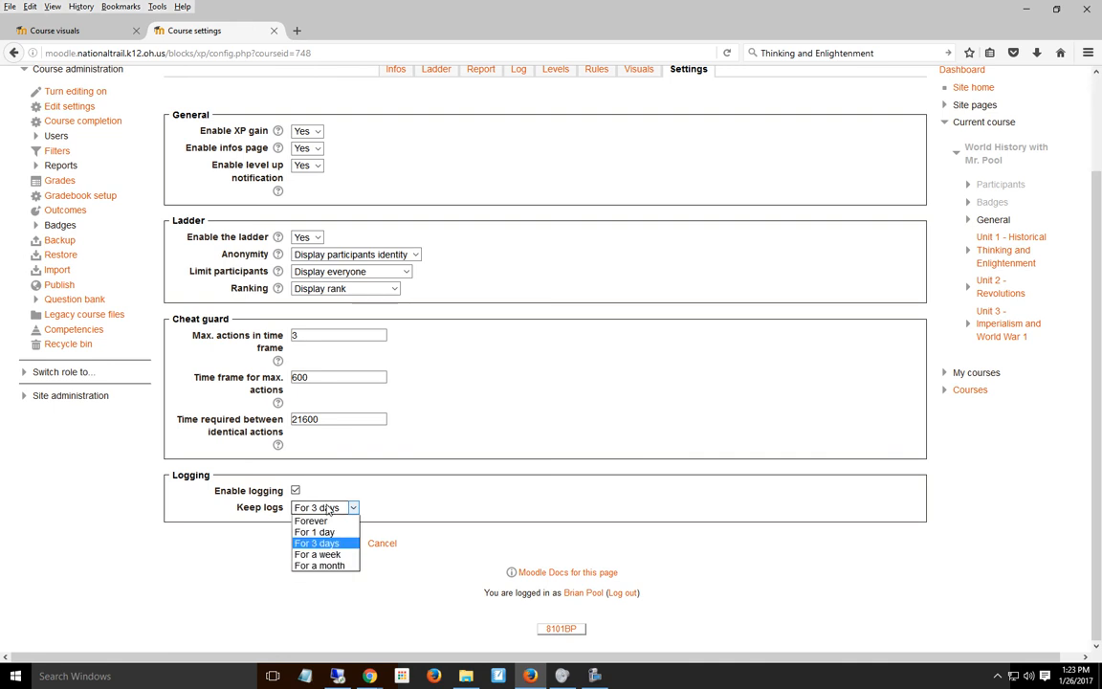
click(320, 566)
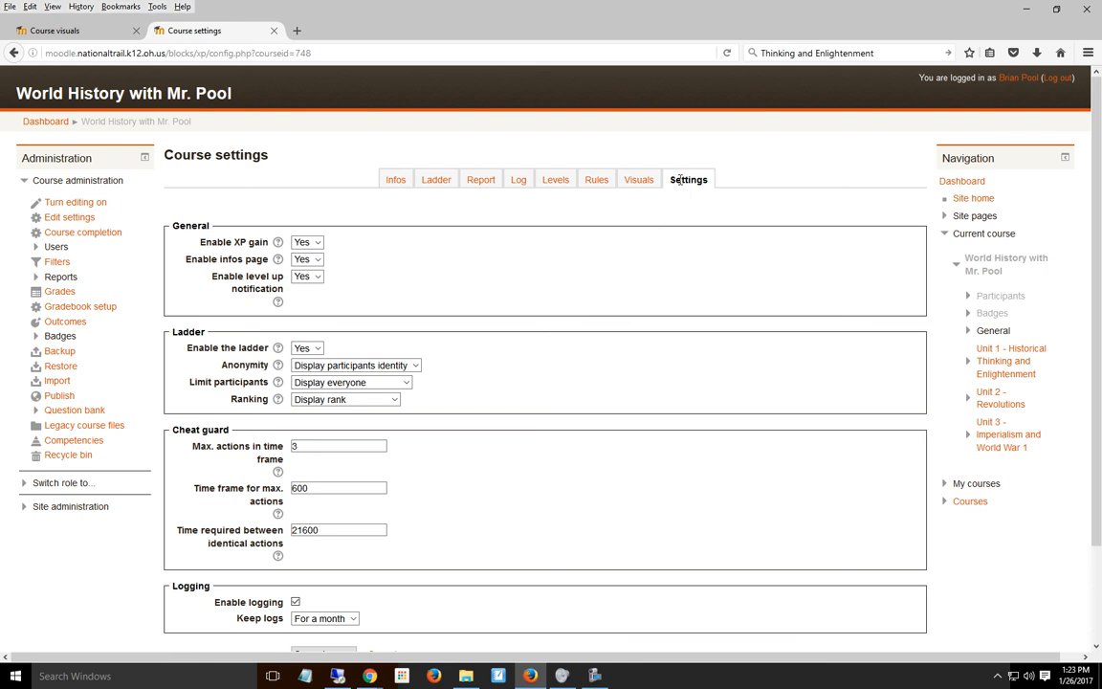
mouse_move(643, 188)
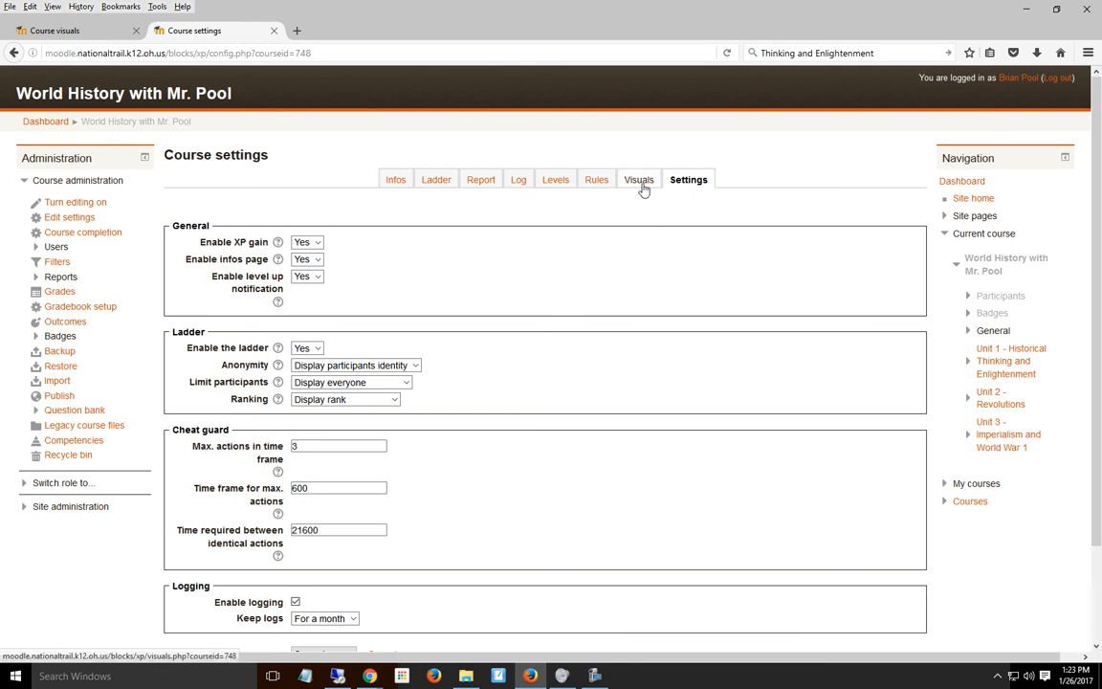
Reach the Levels definitions and reveal the level algorithm parameters
click(638, 179)
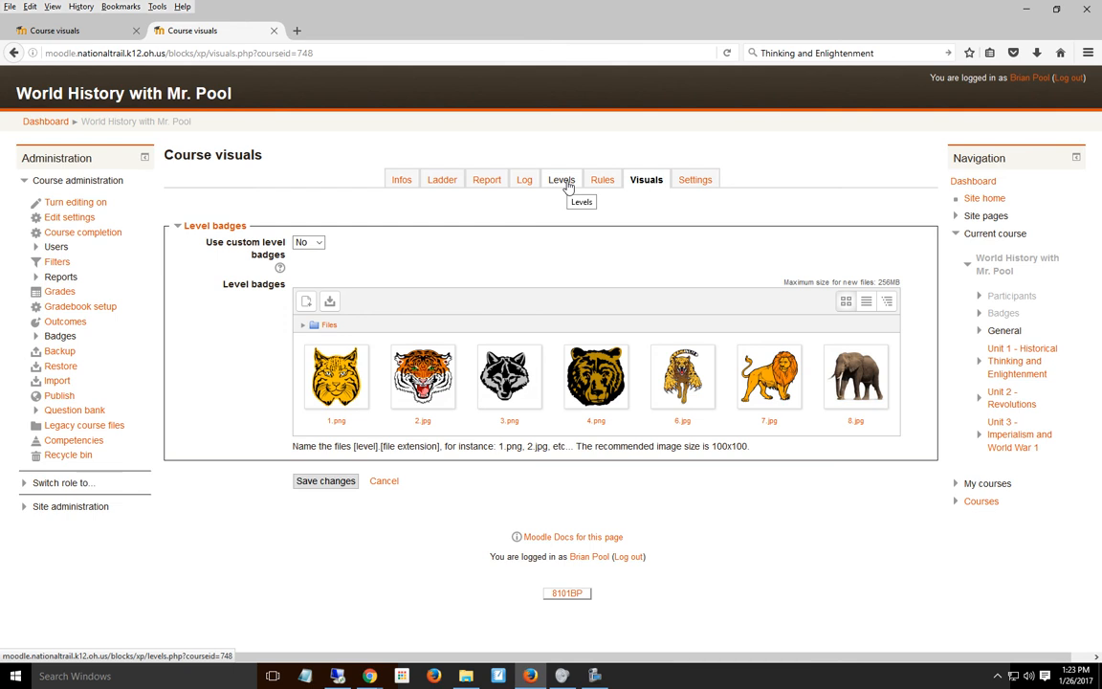
click(560, 179)
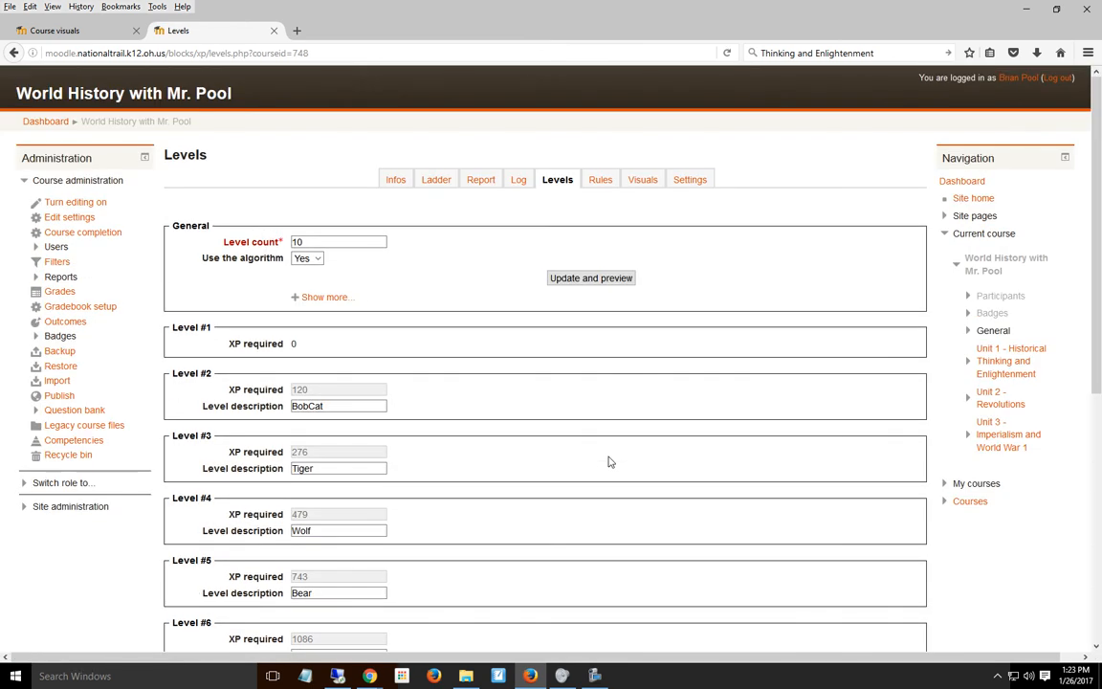
click(325, 296)
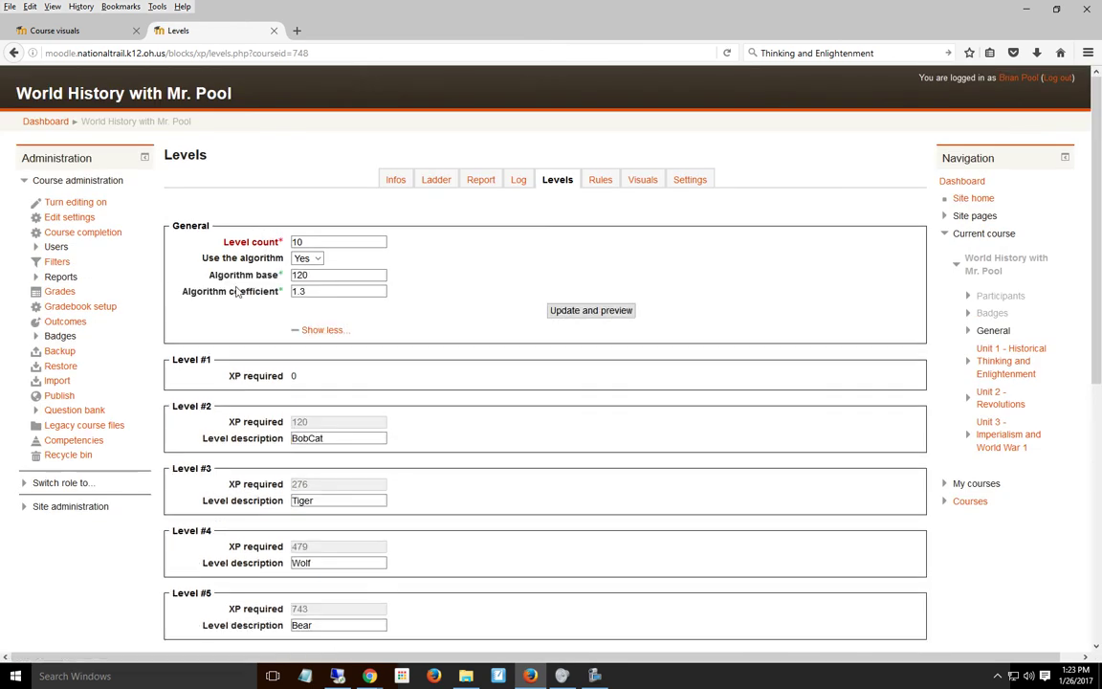
Set the algorithm coefficient to 1.4 and preview the recalculated XP per level
click(338, 241)
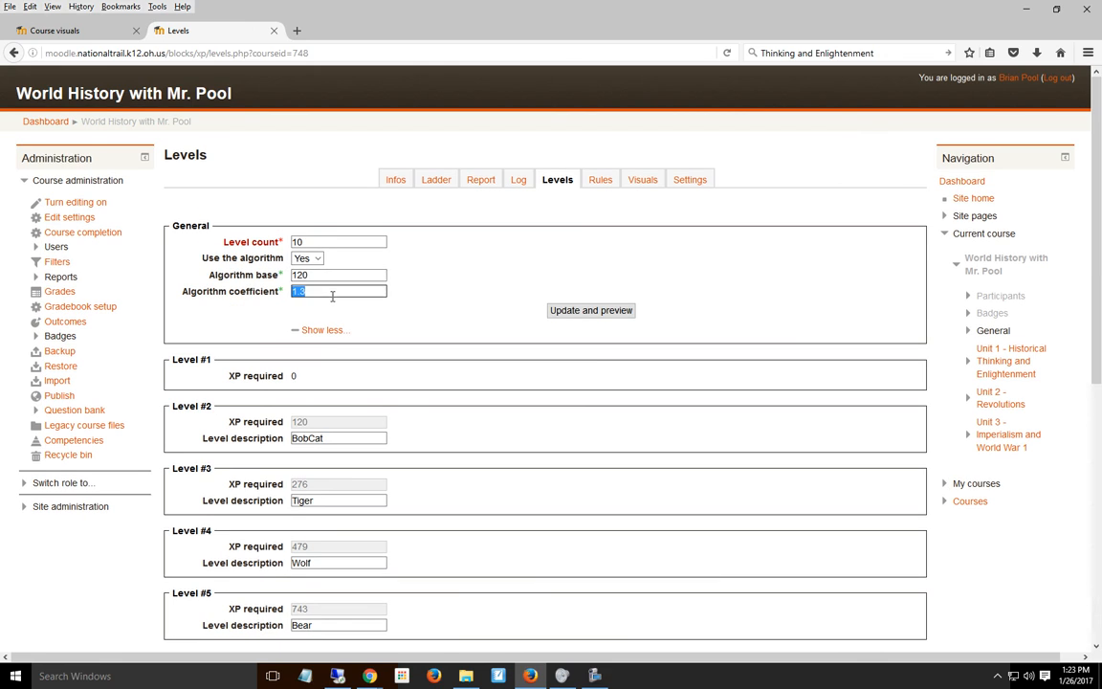
text(1.4)
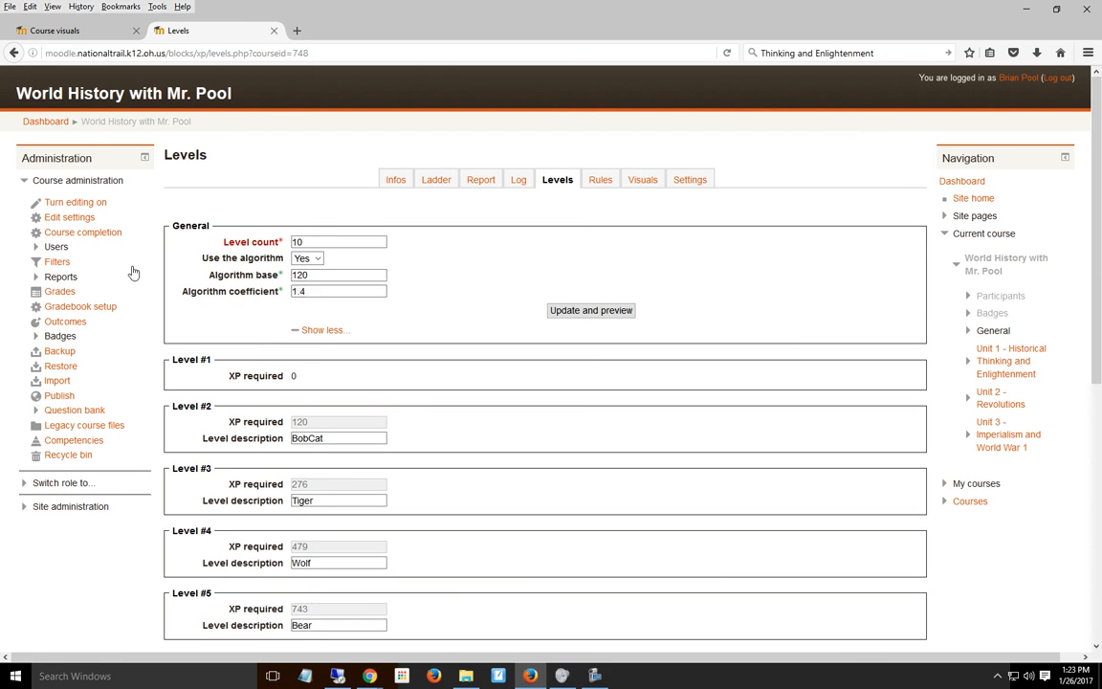
scroll(down, 3)
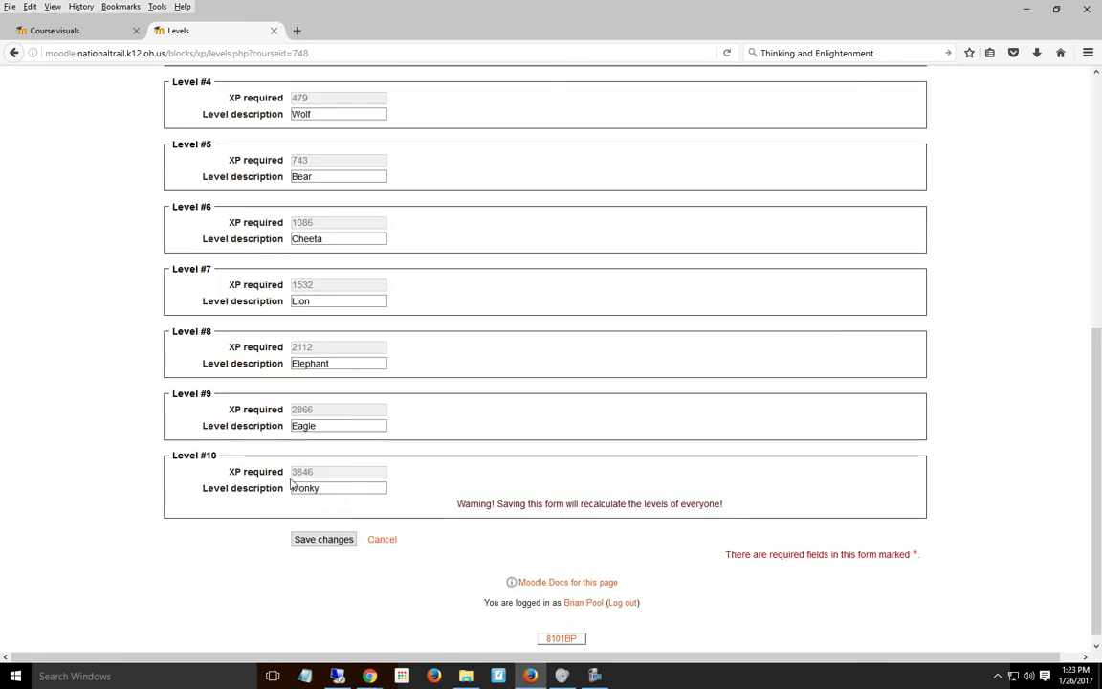
click(324, 539)
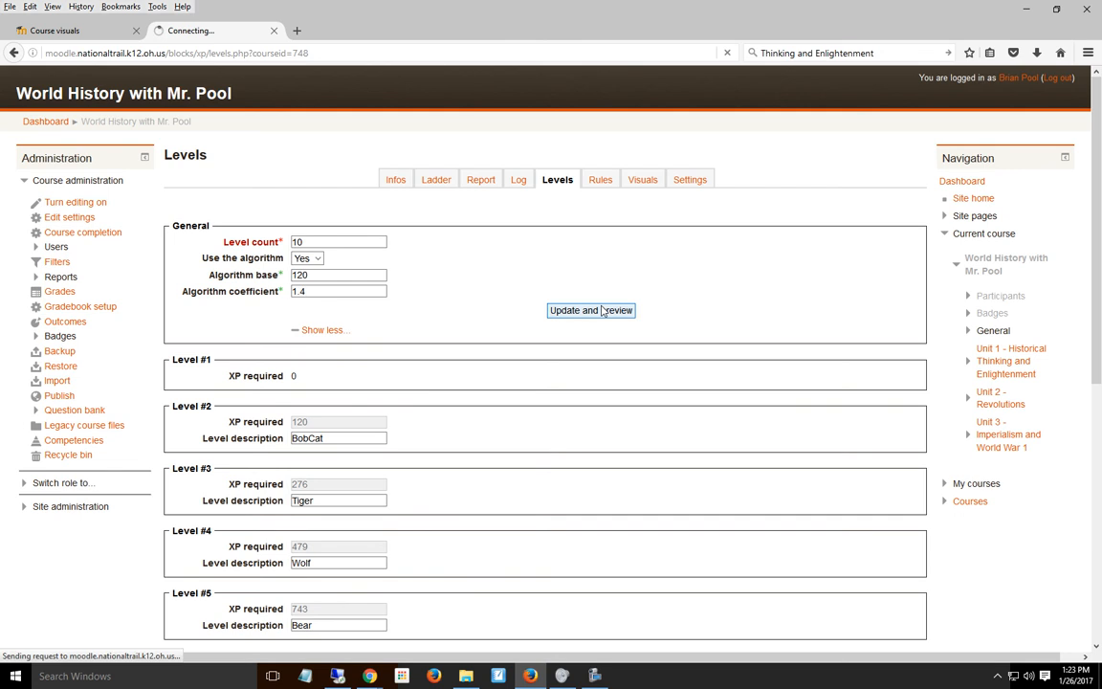
click(590, 310)
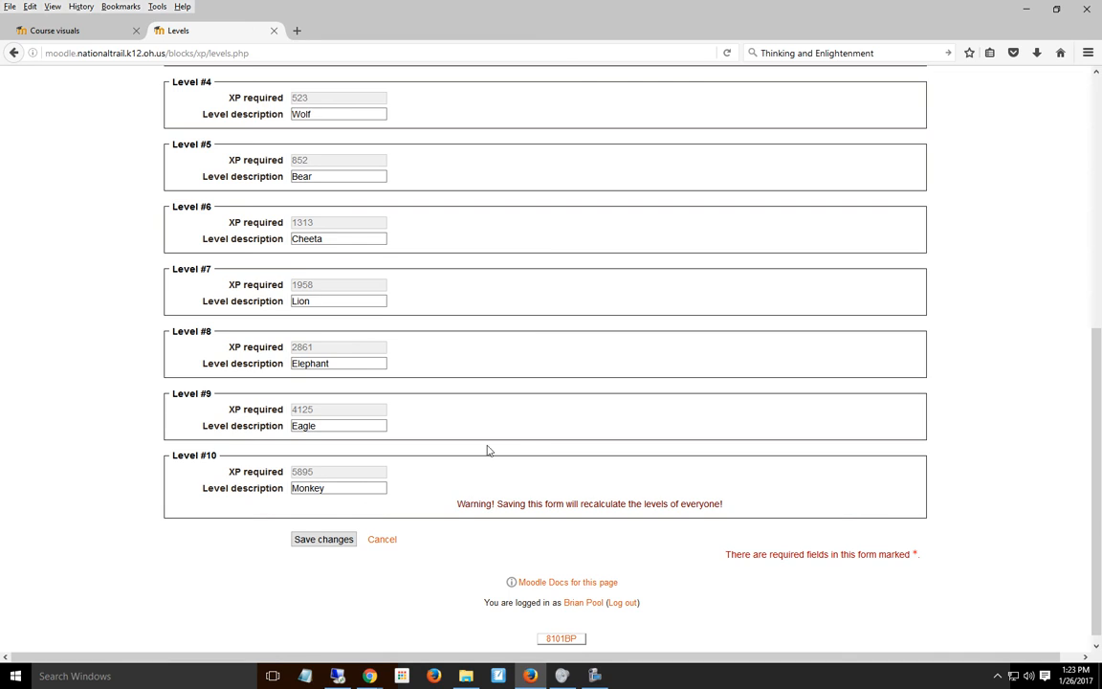
mouse_move(334, 567)
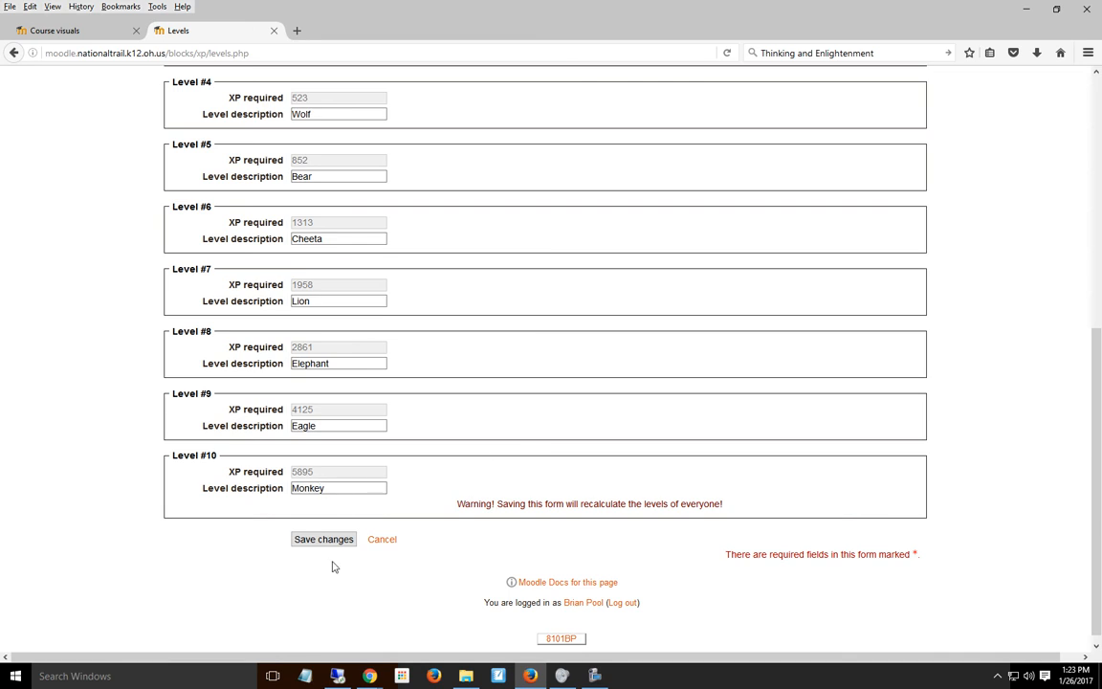
Save the recalculated levels, listing XP from 120 for BobCat to 5895 for Monkey
click(324, 539)
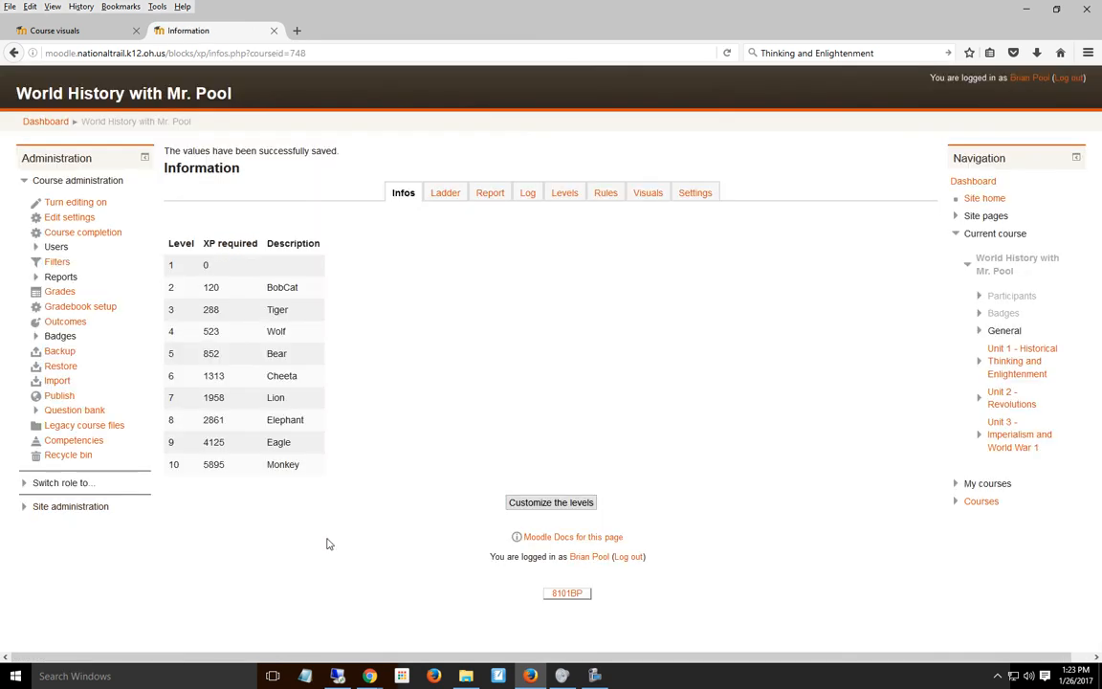
mouse_move(294, 504)
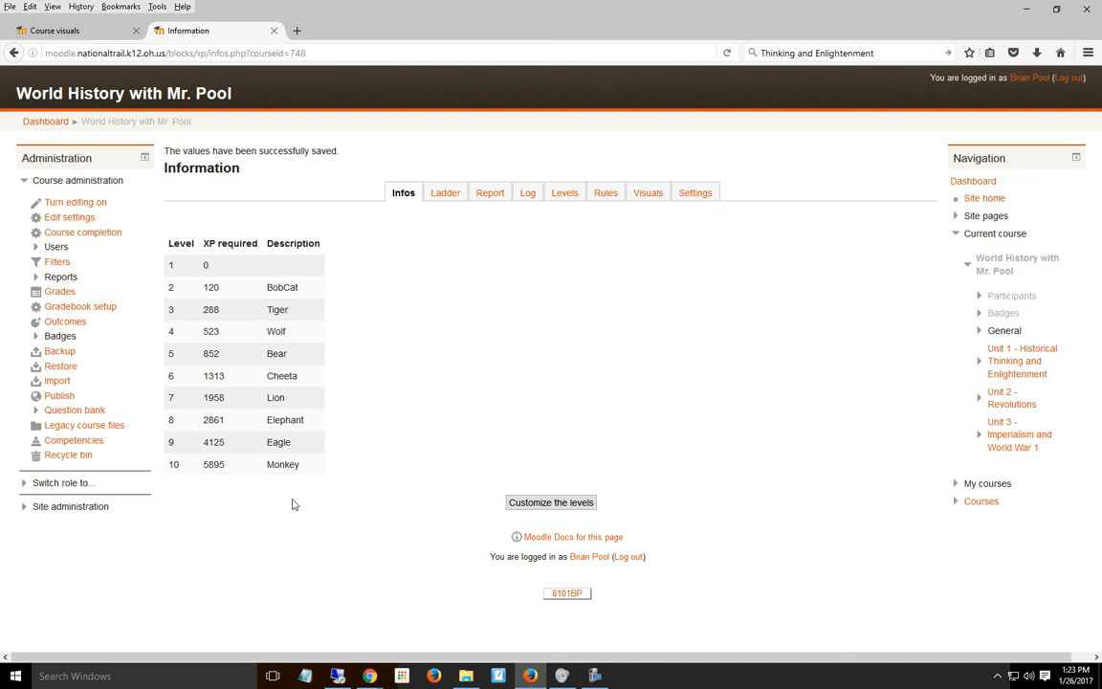
mouse_move(307, 237)
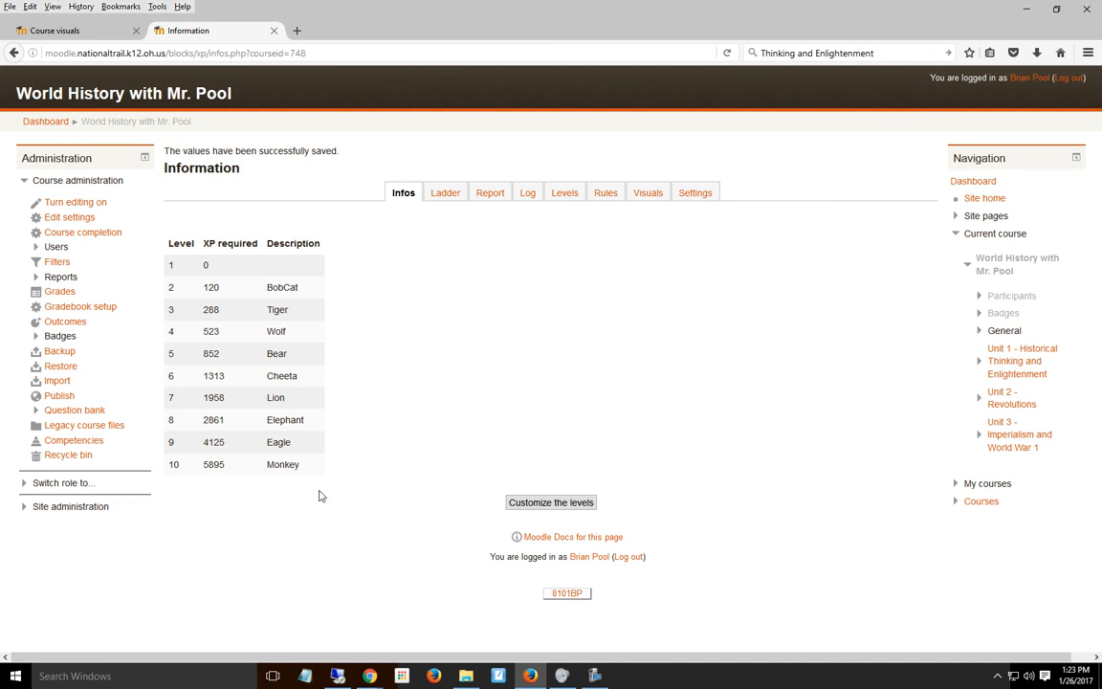
mouse_move(380, 466)
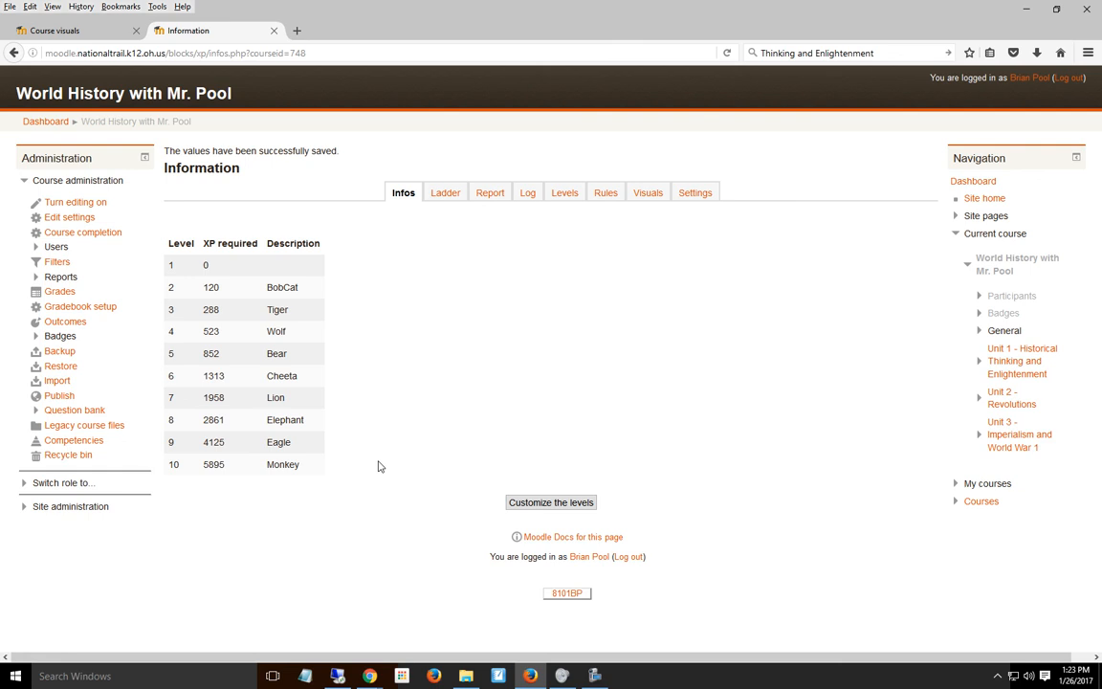
mouse_move(448, 202)
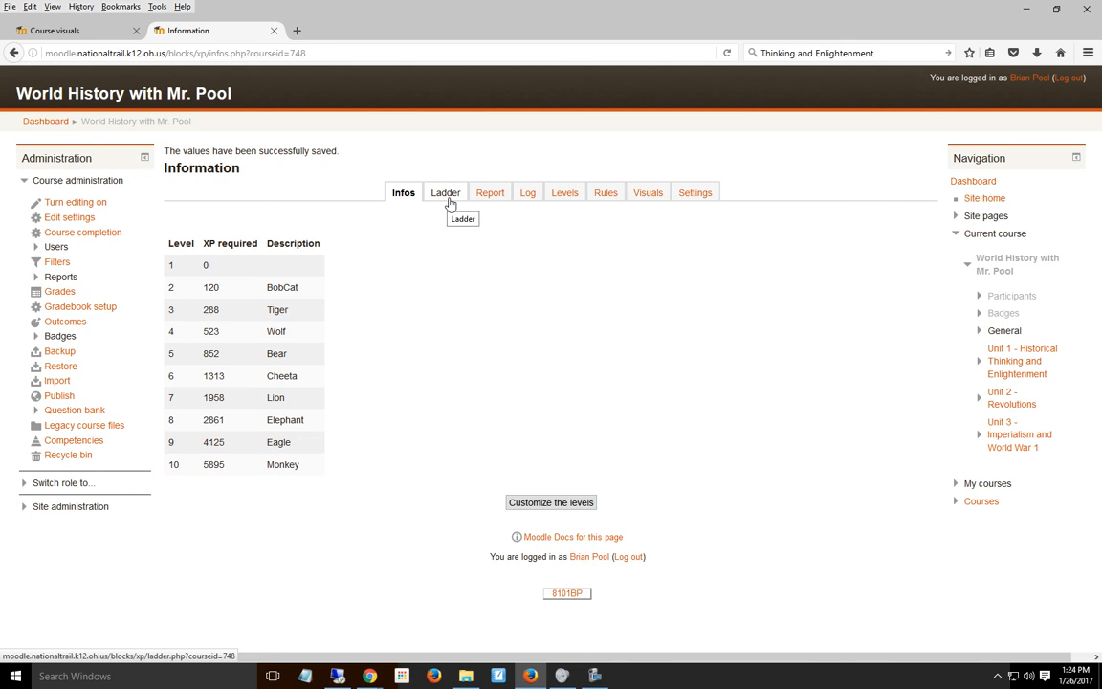
In the course report, set the first student's experience points to 300 and save
click(444, 193)
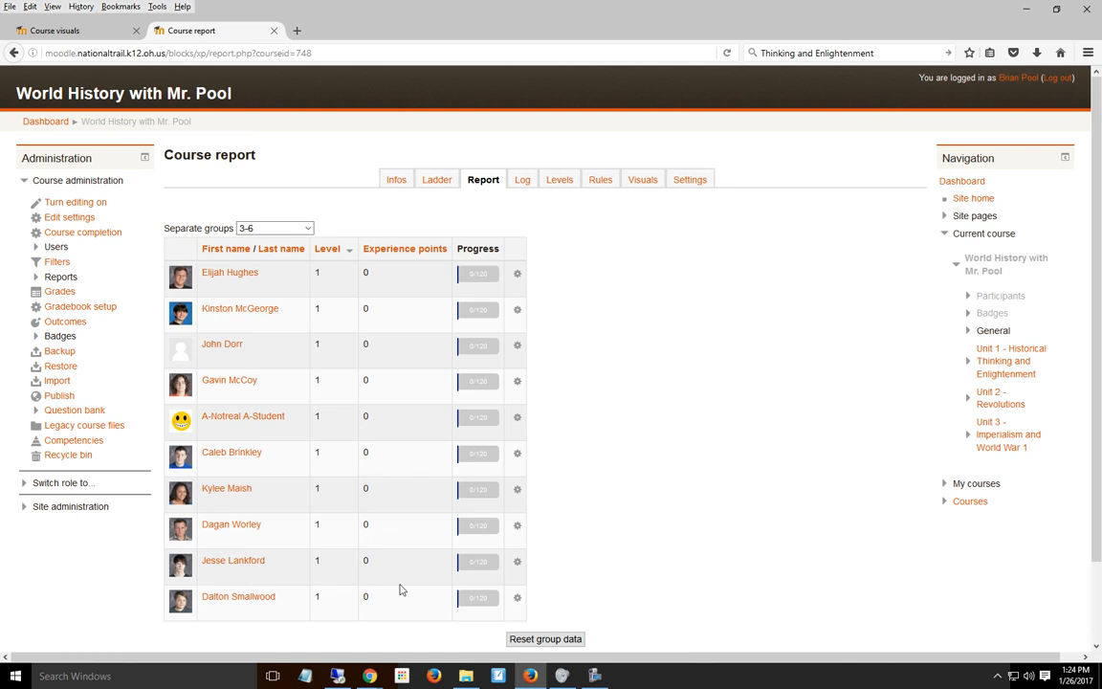
mouse_move(251, 278)
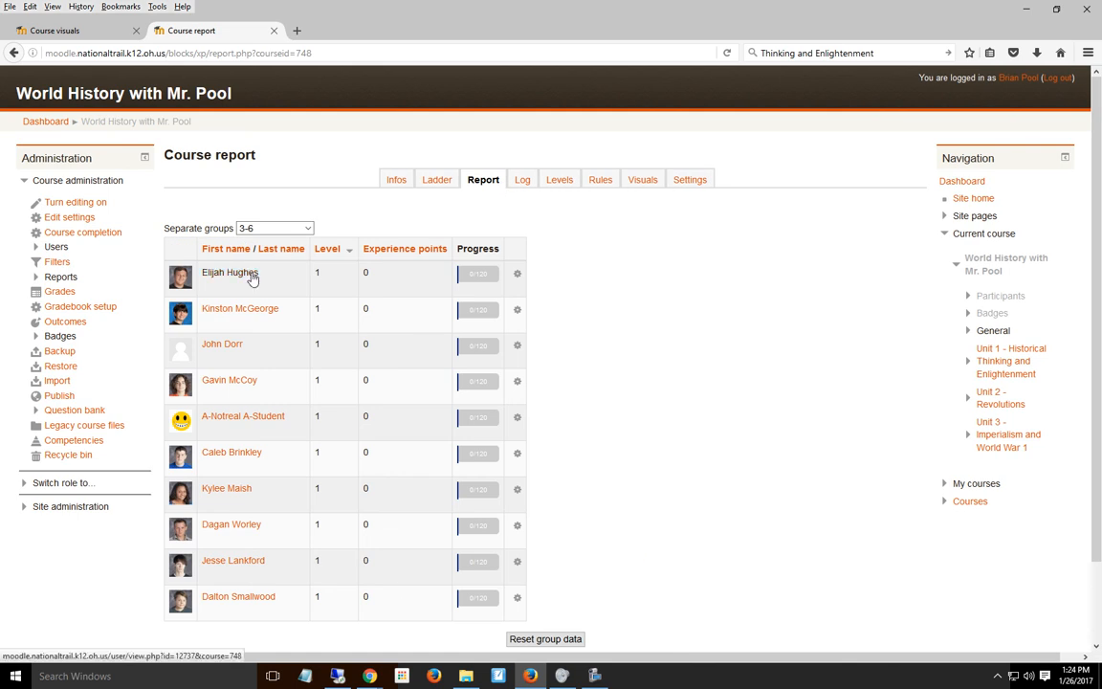
click(518, 273)
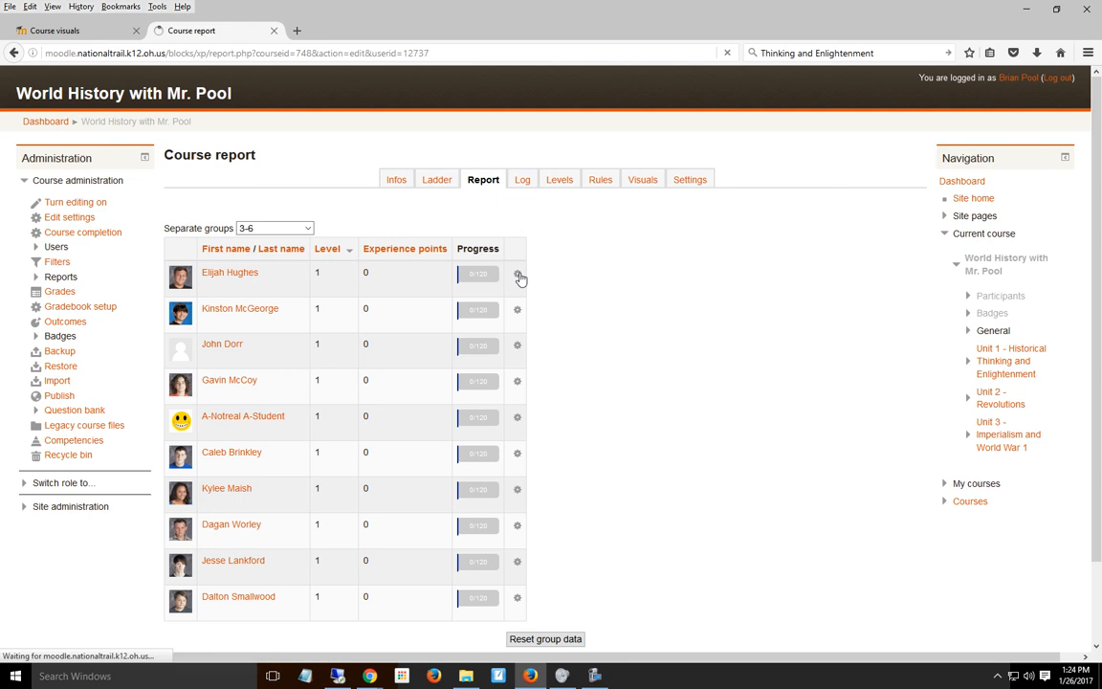
click(518, 276)
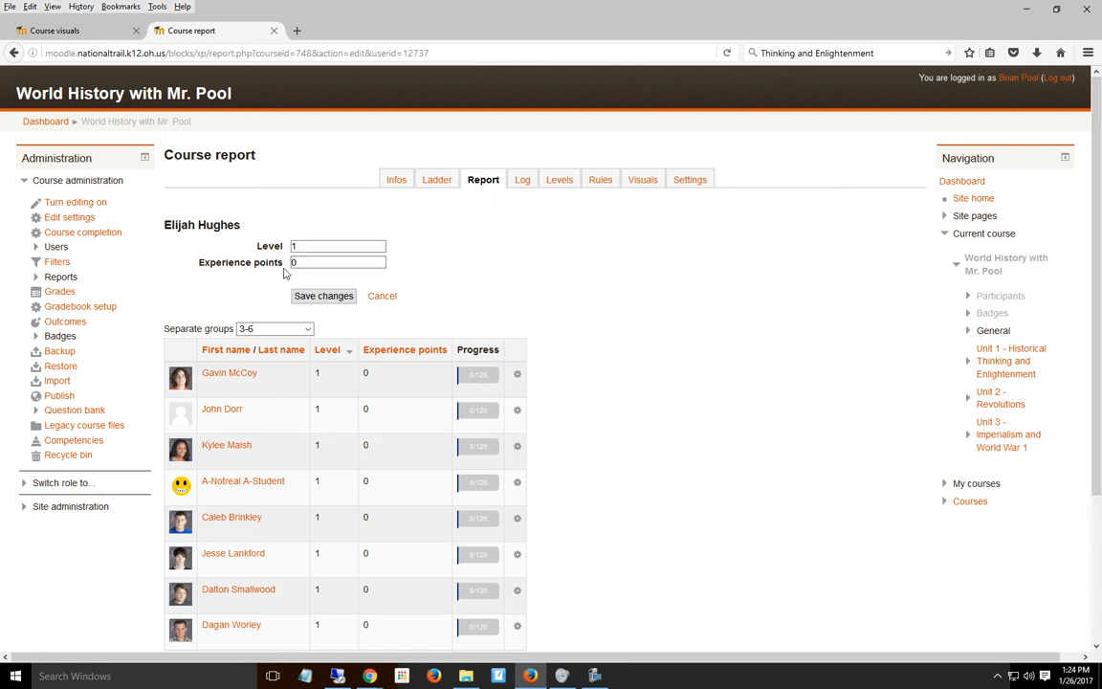
text(300)
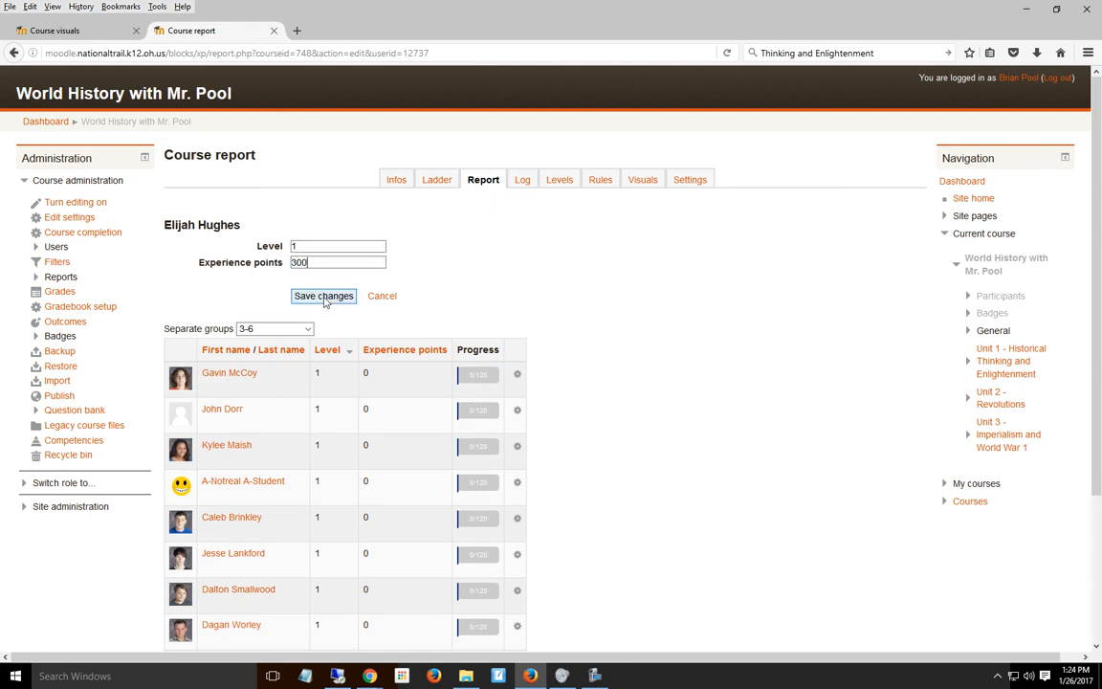
click(323, 295)
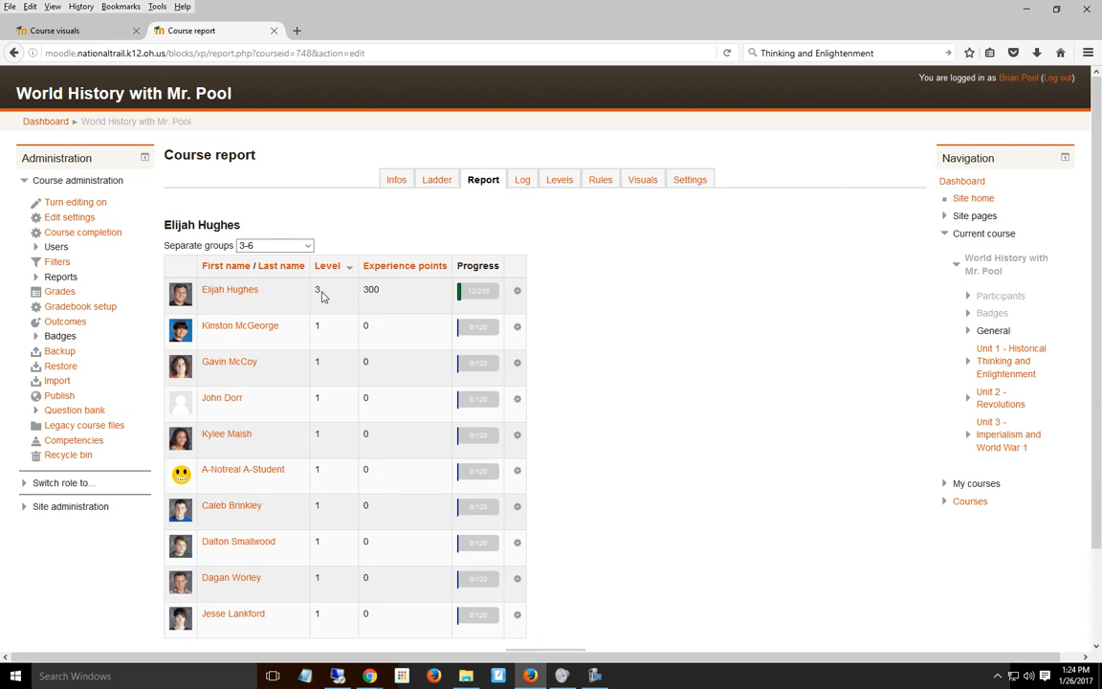
mouse_move(534, 296)
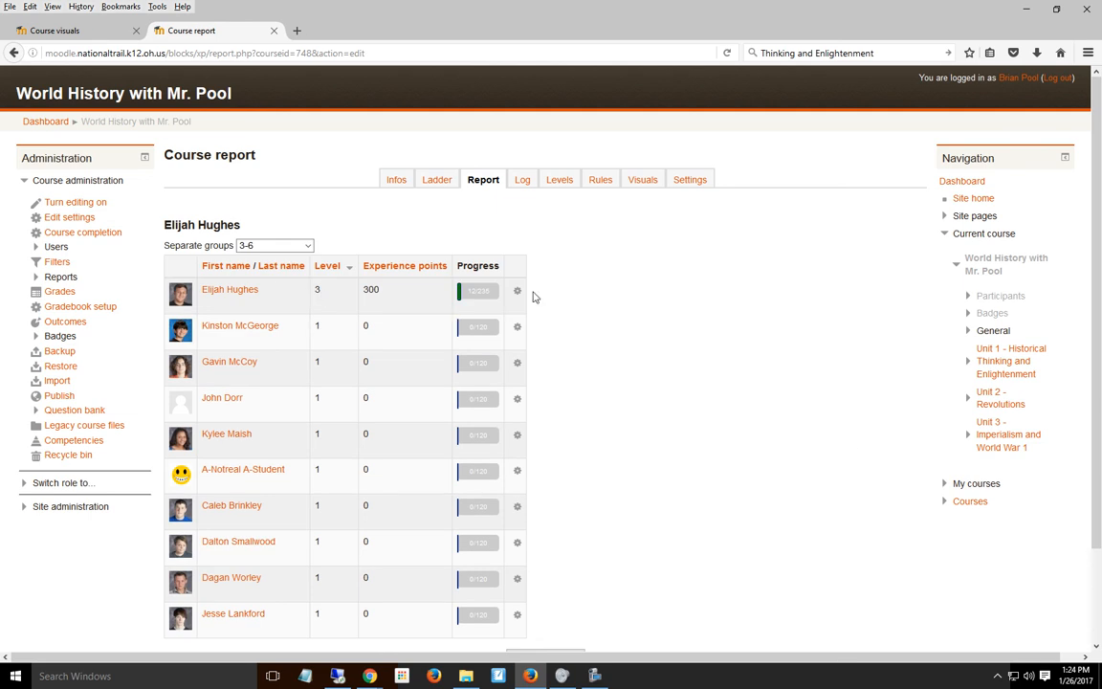
mouse_move(518, 292)
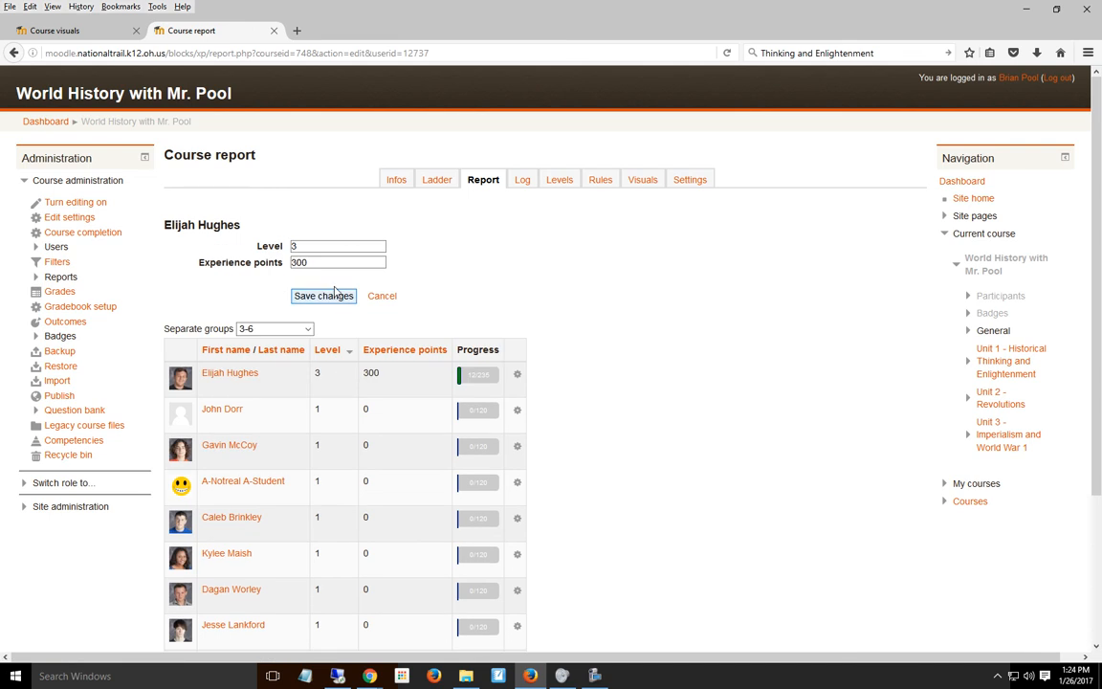
Lower the student's experience points to 200 and save, leaving him at level 2
text(200)
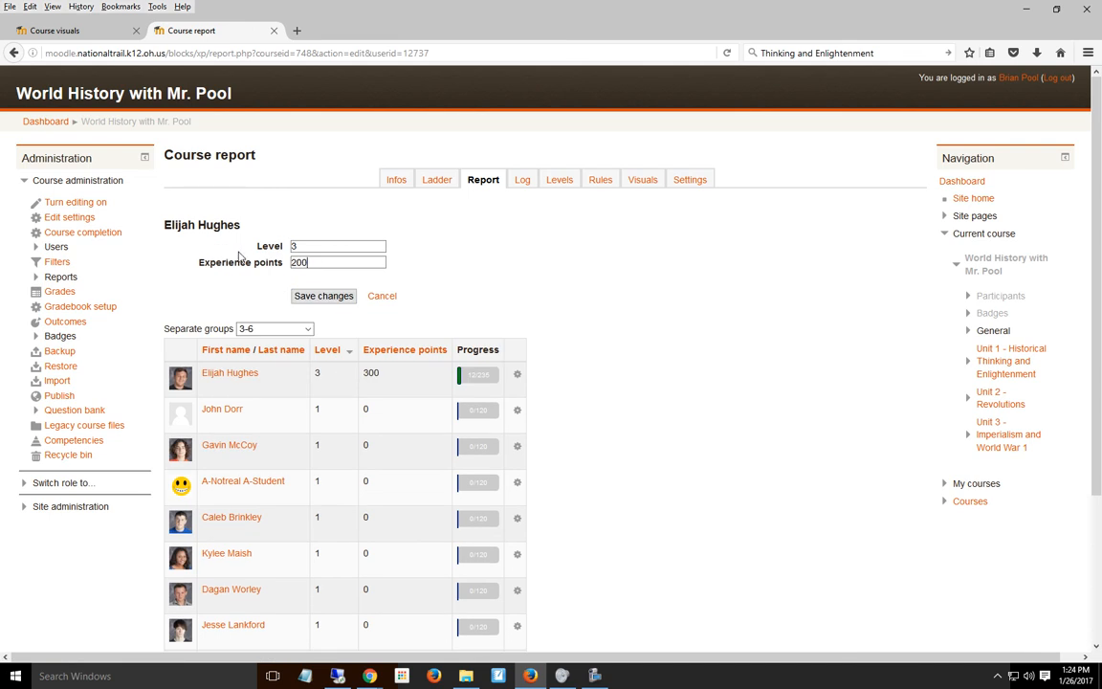
click(323, 296)
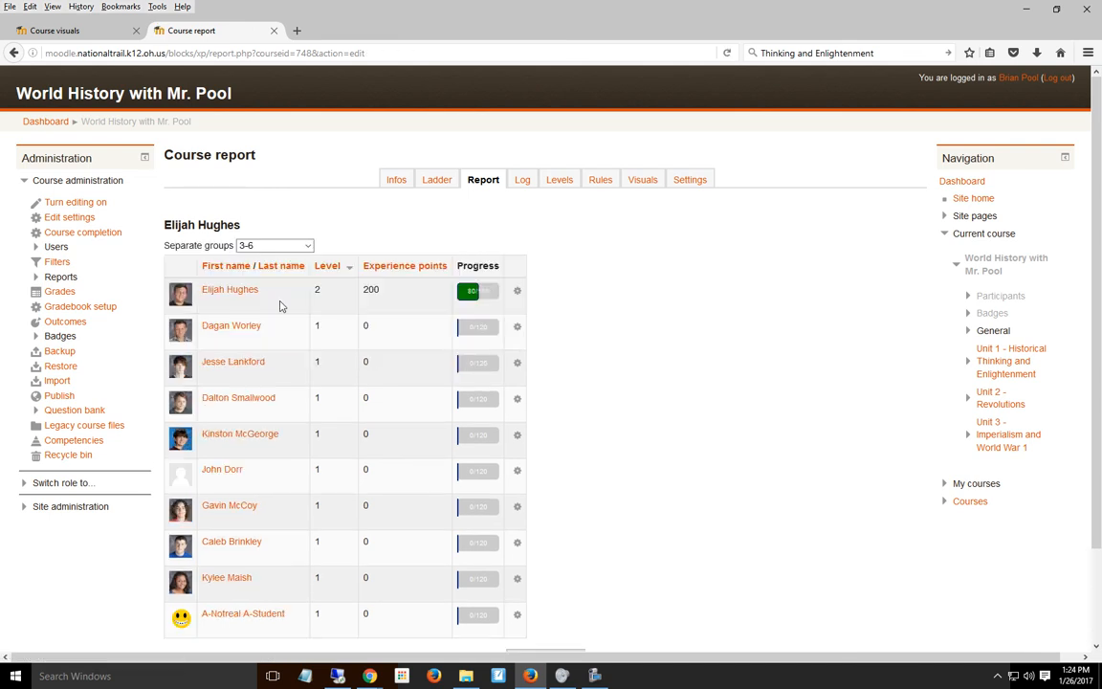
mouse_move(320, 294)
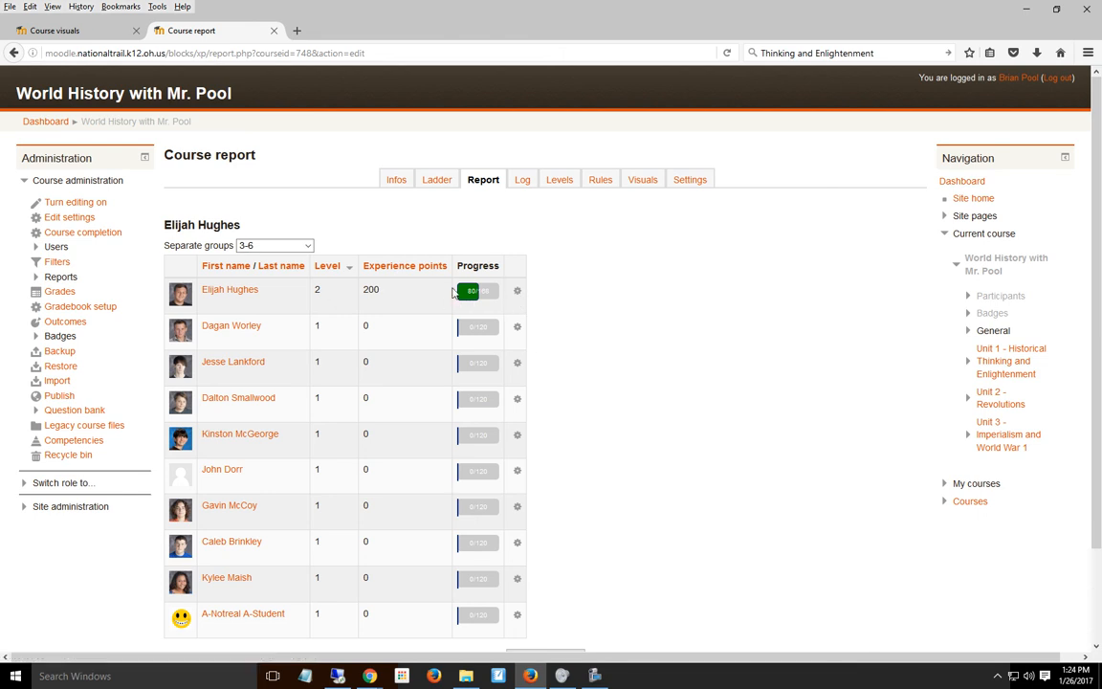
mouse_move(568, 339)
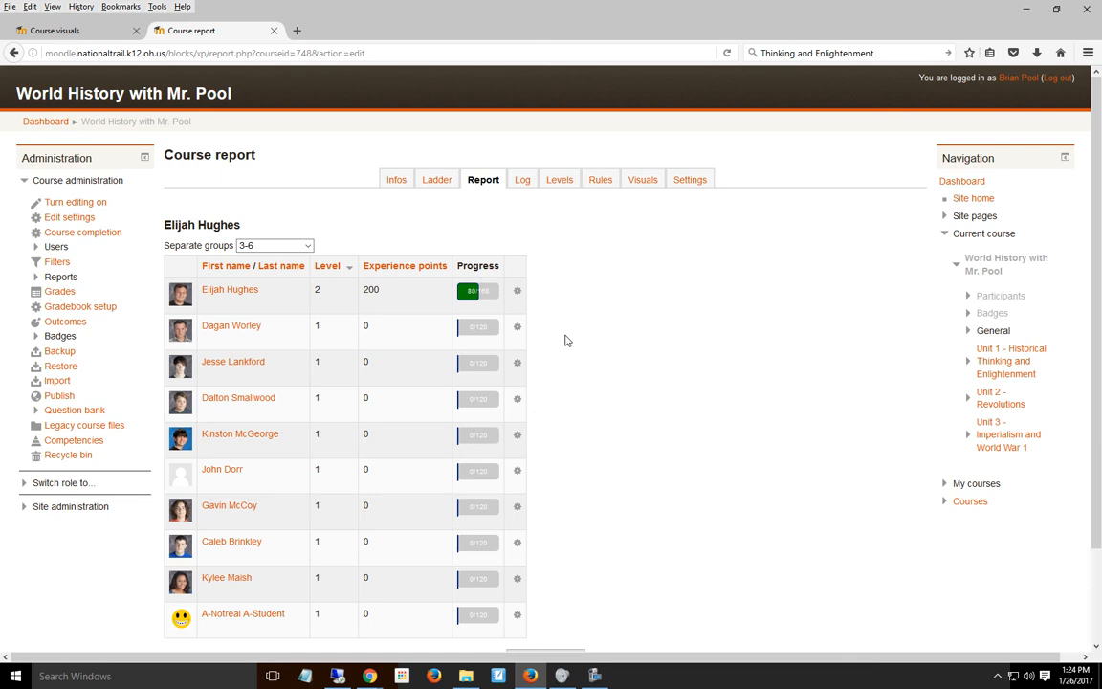
mouse_move(602, 346)
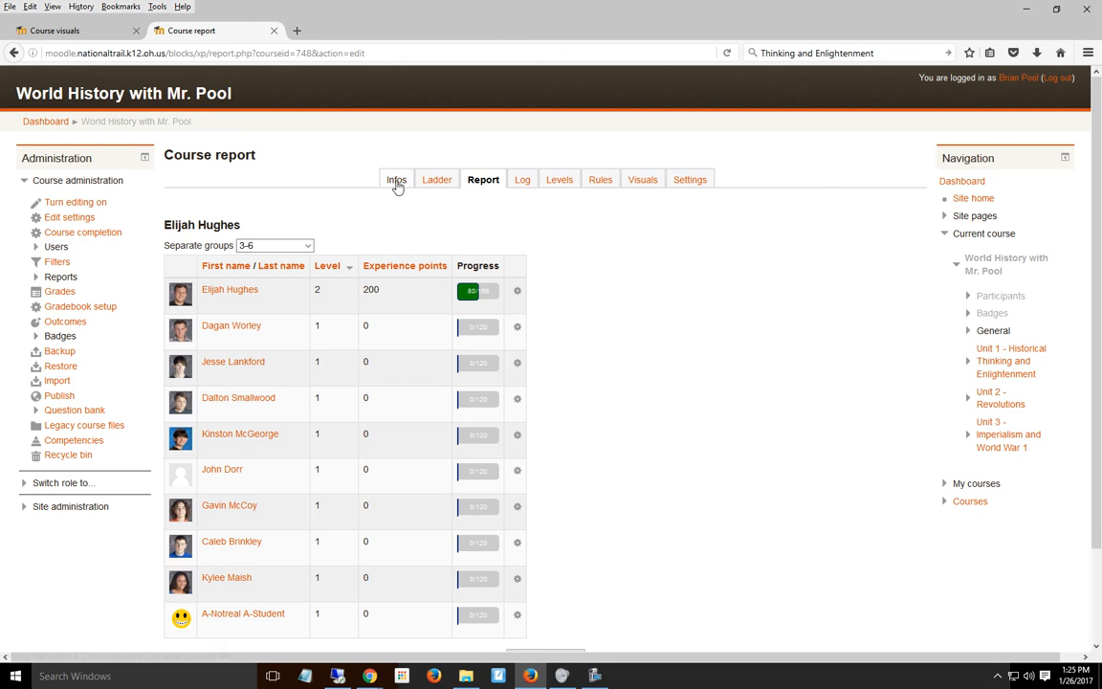
mouse_move(603, 211)
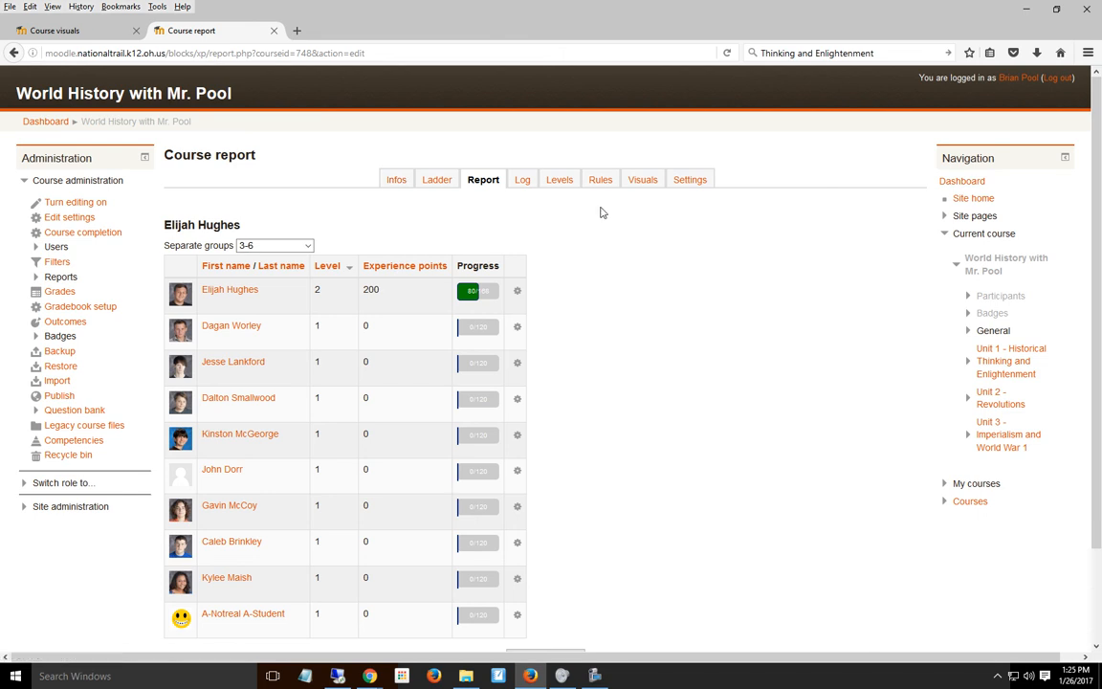
mouse_move(789, 280)
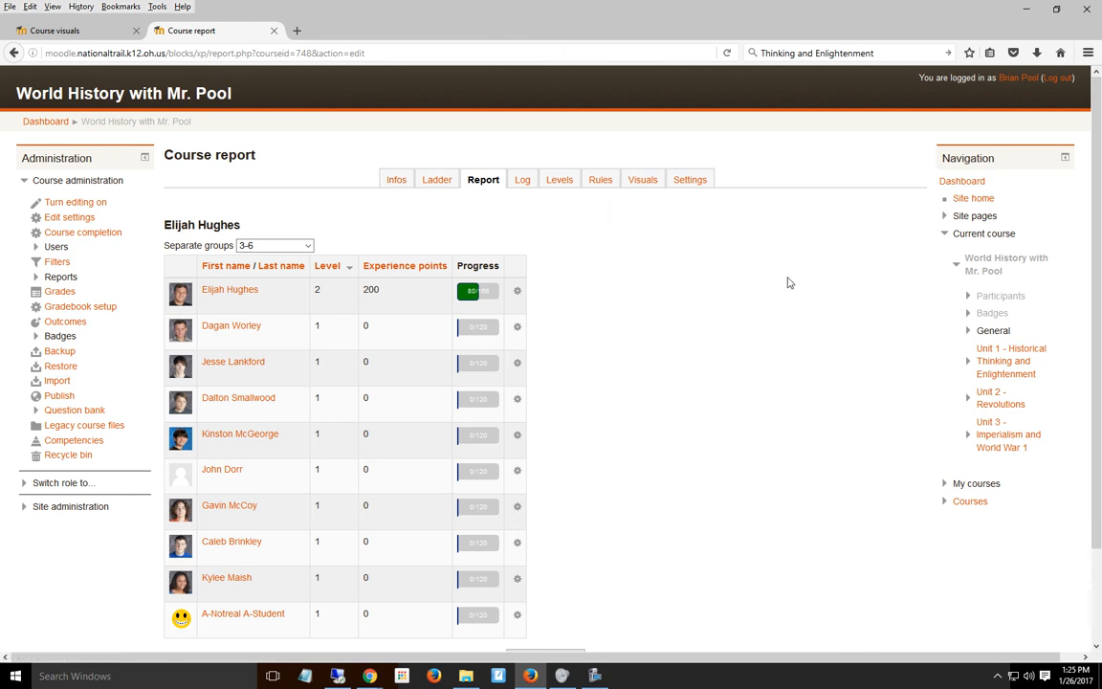
Sort the report by level, then by experience points from highest to lowest
click(327, 265)
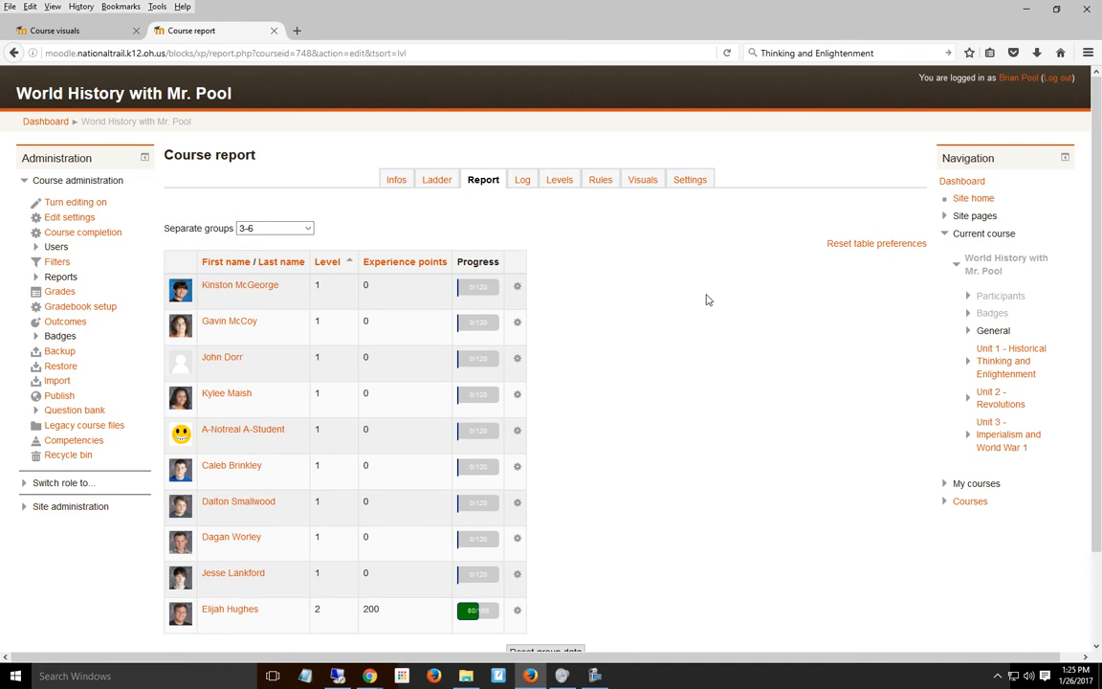
click(327, 262)
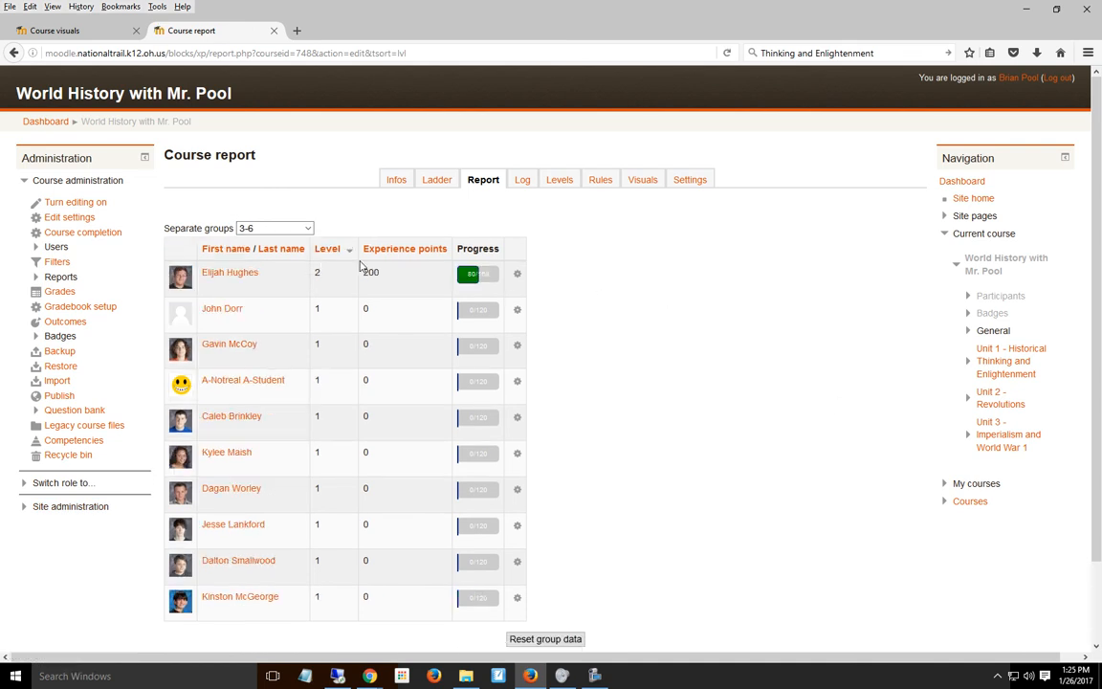
click(405, 248)
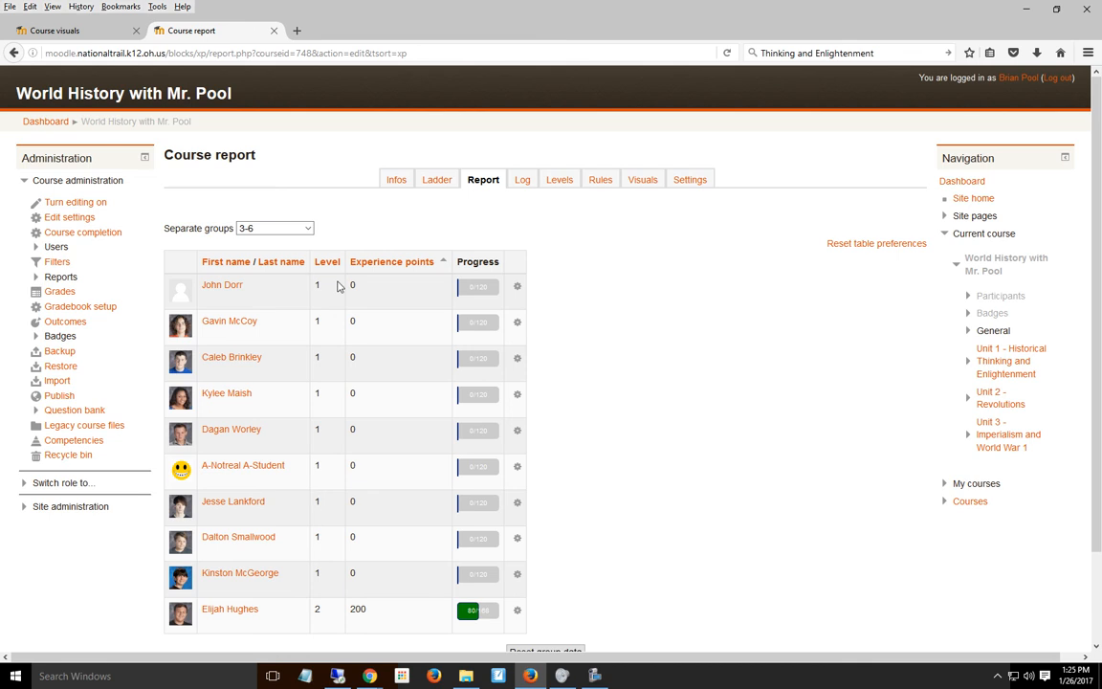
click(391, 261)
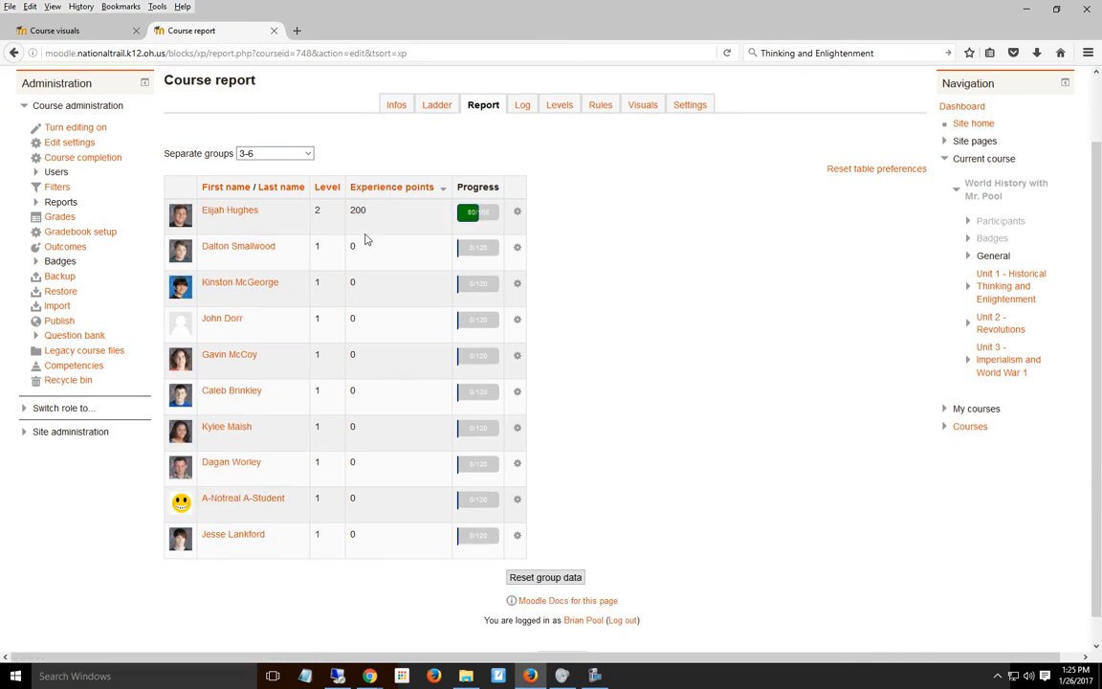
mouse_move(643, 471)
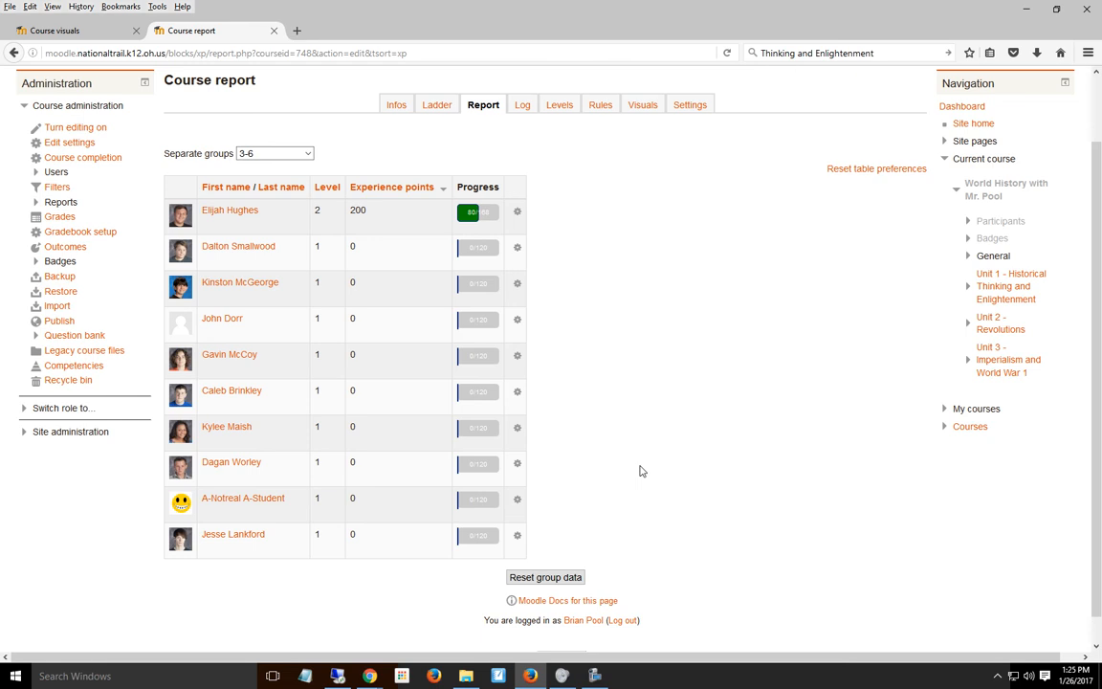
mouse_move(284, 238)
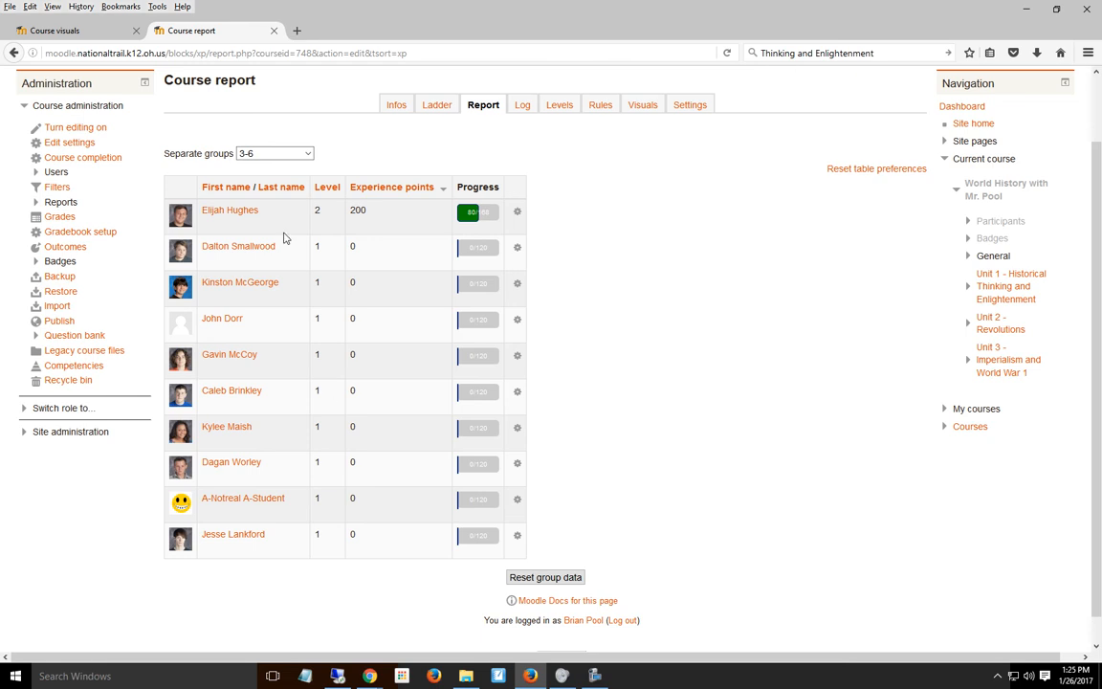
Switch the Separate groups filter to All participants and review the multi-page report
click(275, 153)
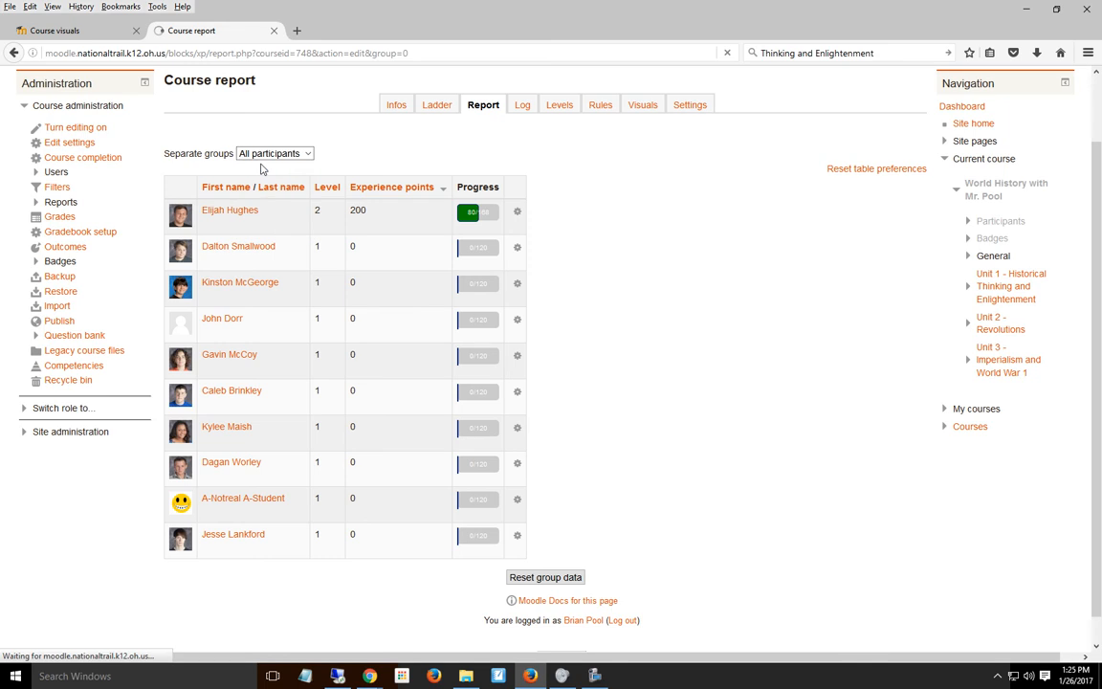
scroll(down, 3)
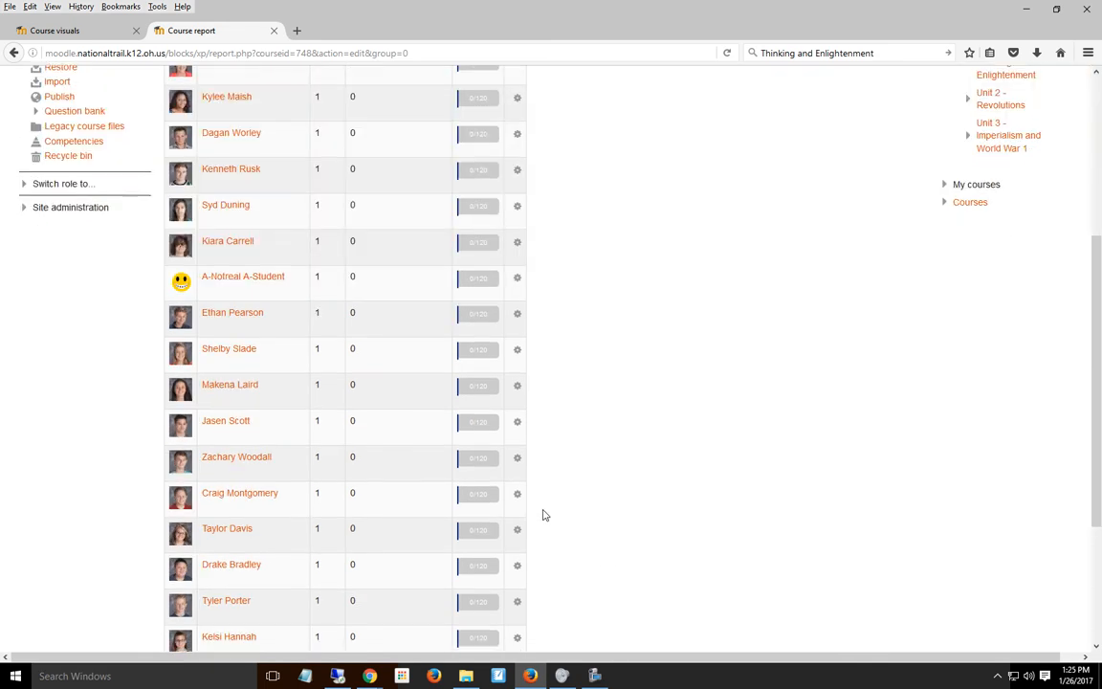
scroll(up, 3)
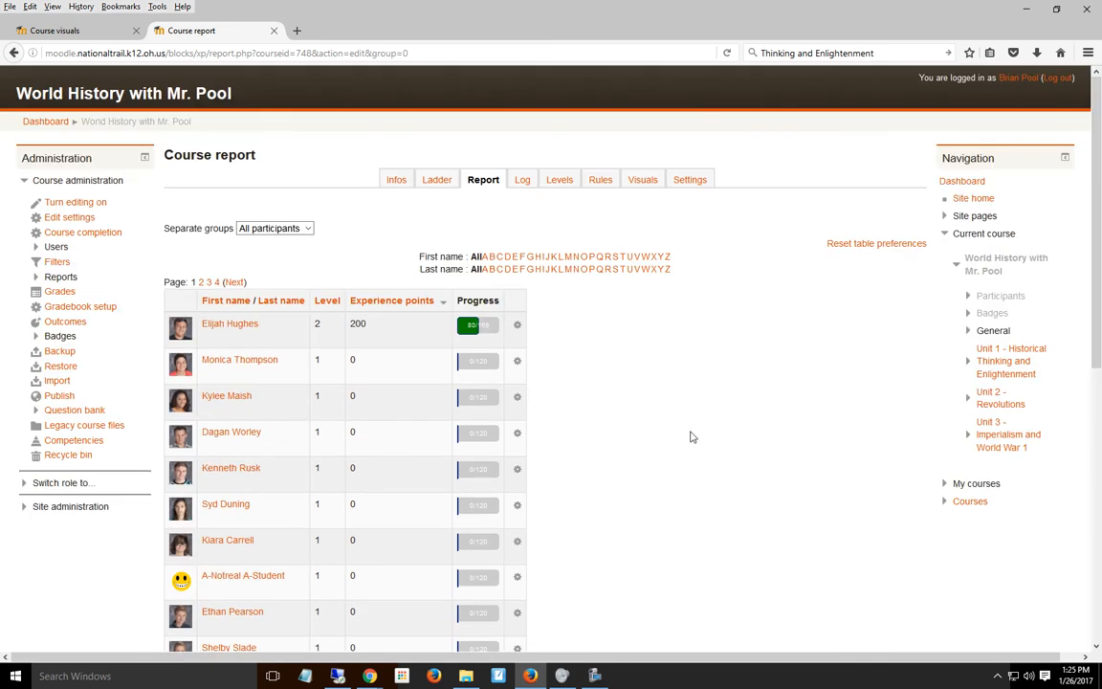
mouse_move(501, 515)
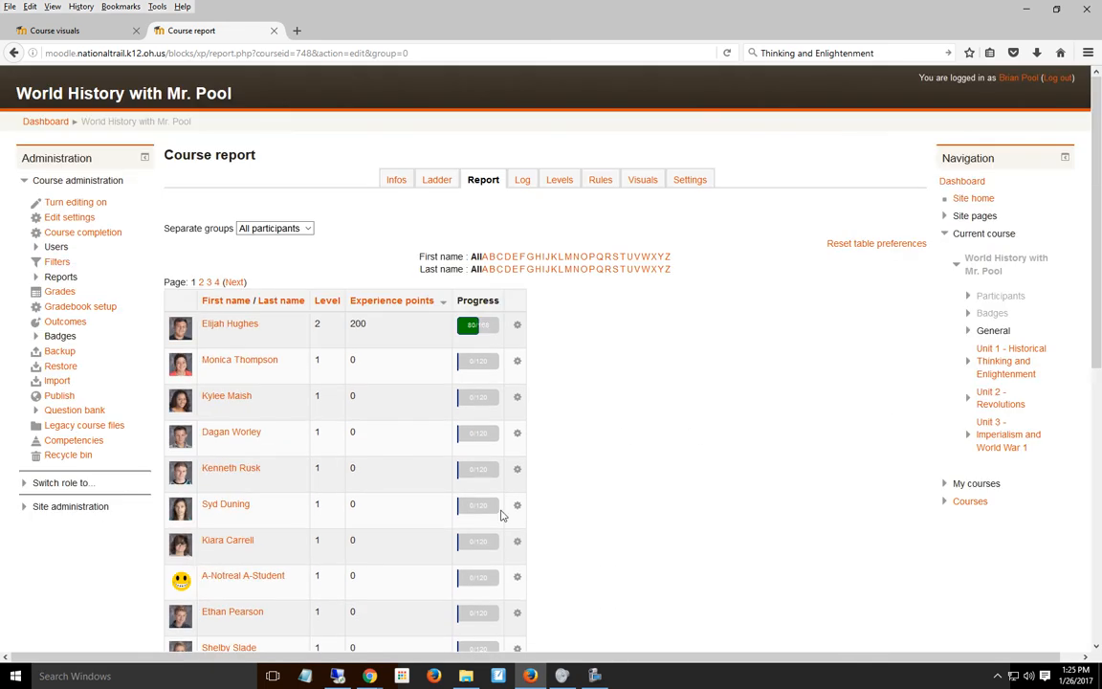
mouse_move(109, 181)
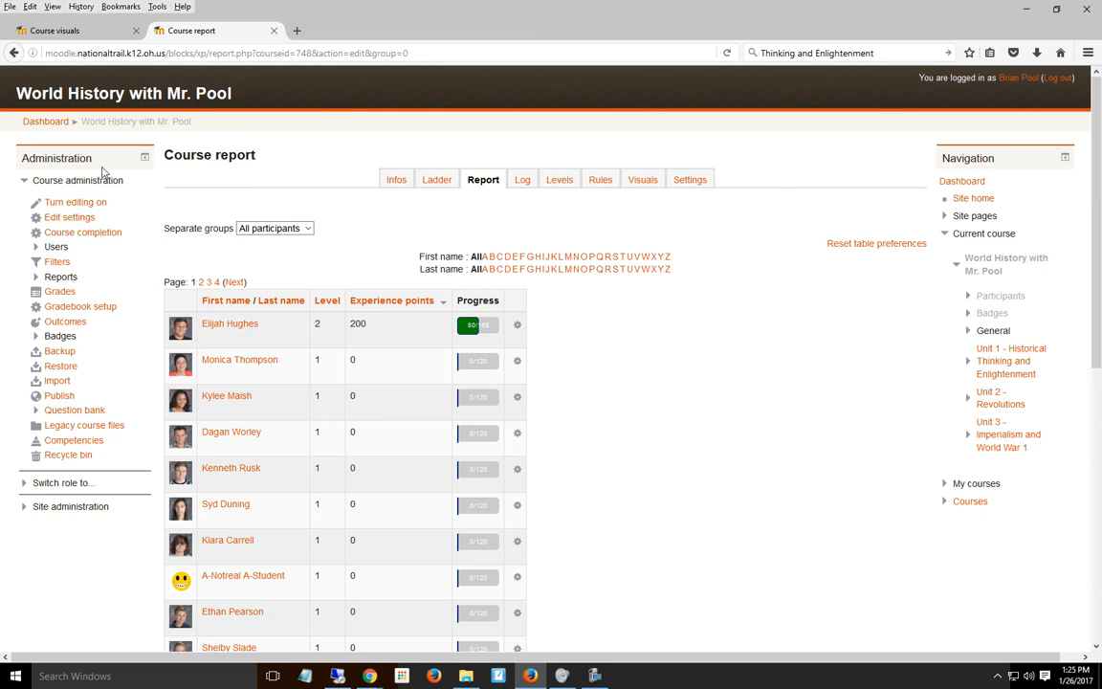
mouse_move(732, 277)
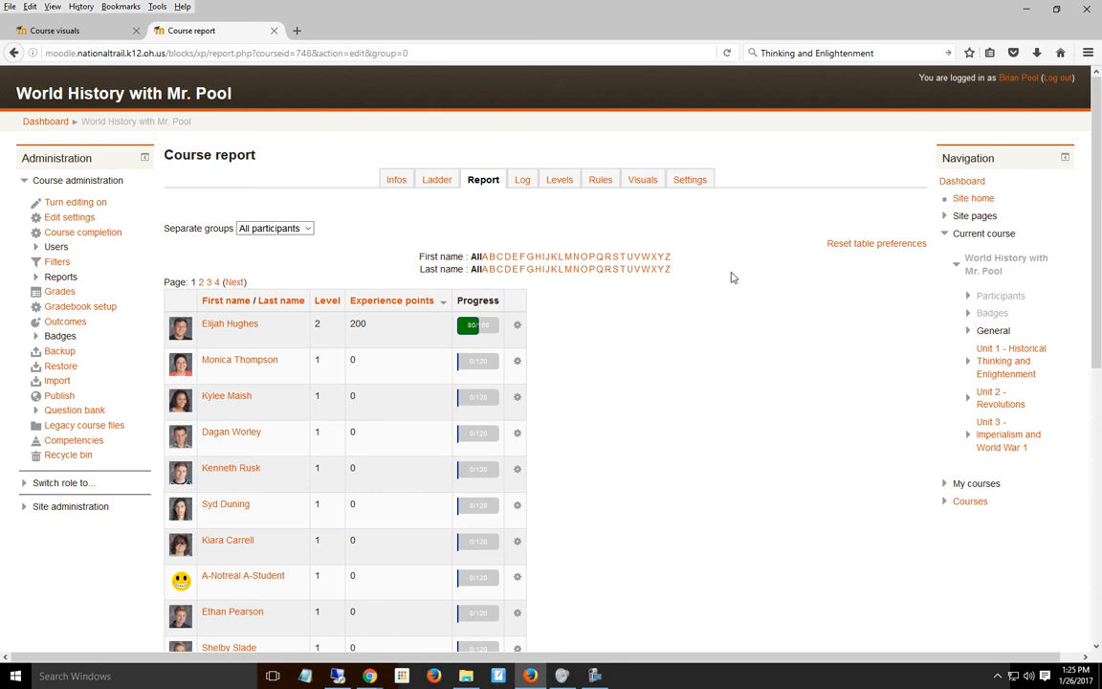
mouse_move(393, 179)
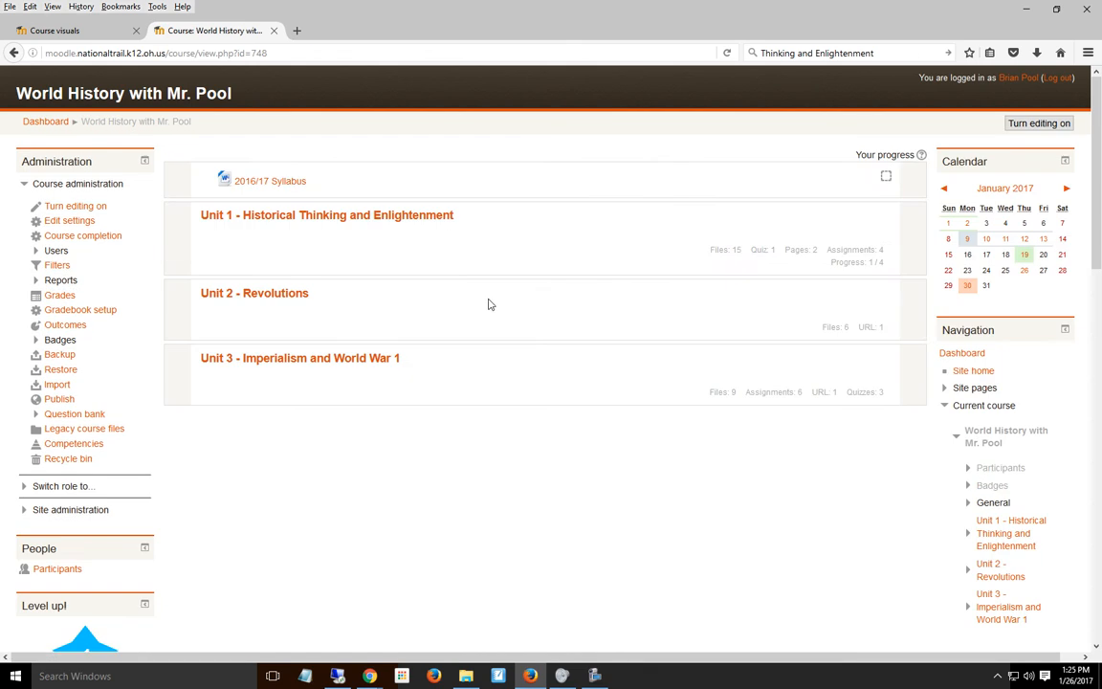
Scroll the World History course page past its three units
scroll(down, 3)
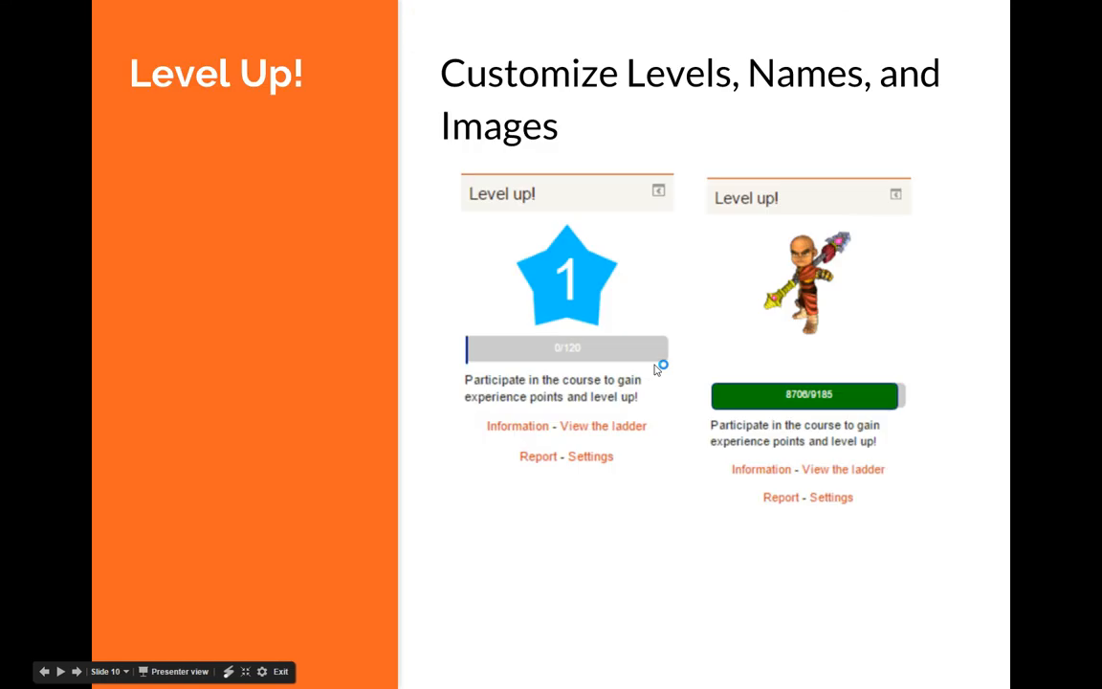
mouse_move(660, 370)
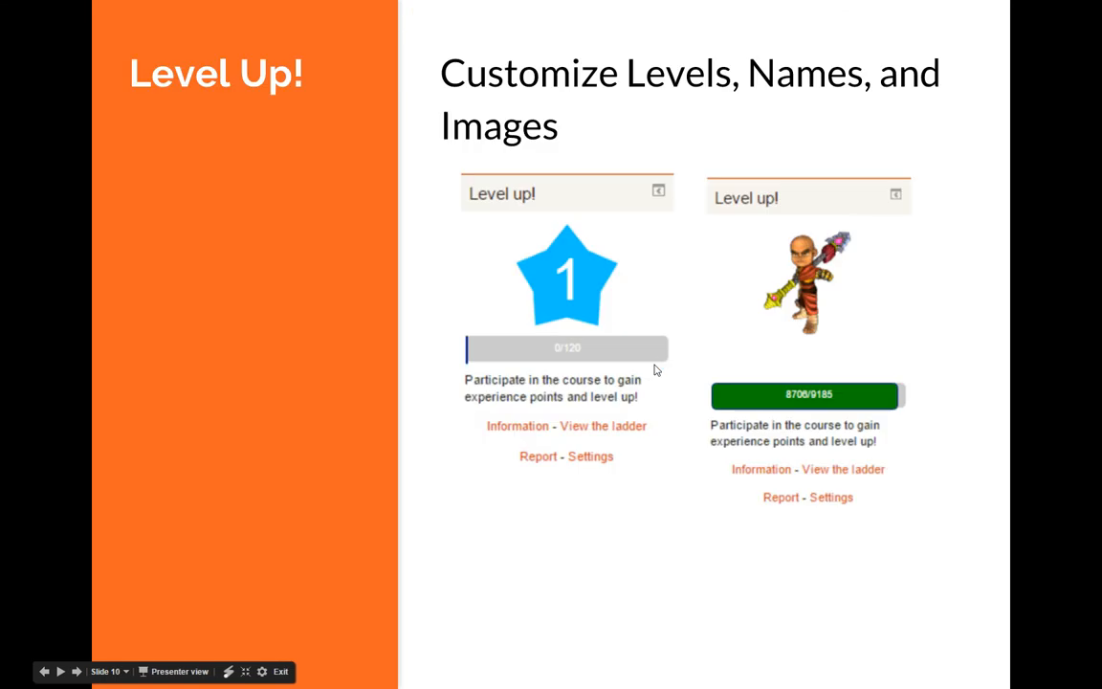
mouse_move(795, 314)
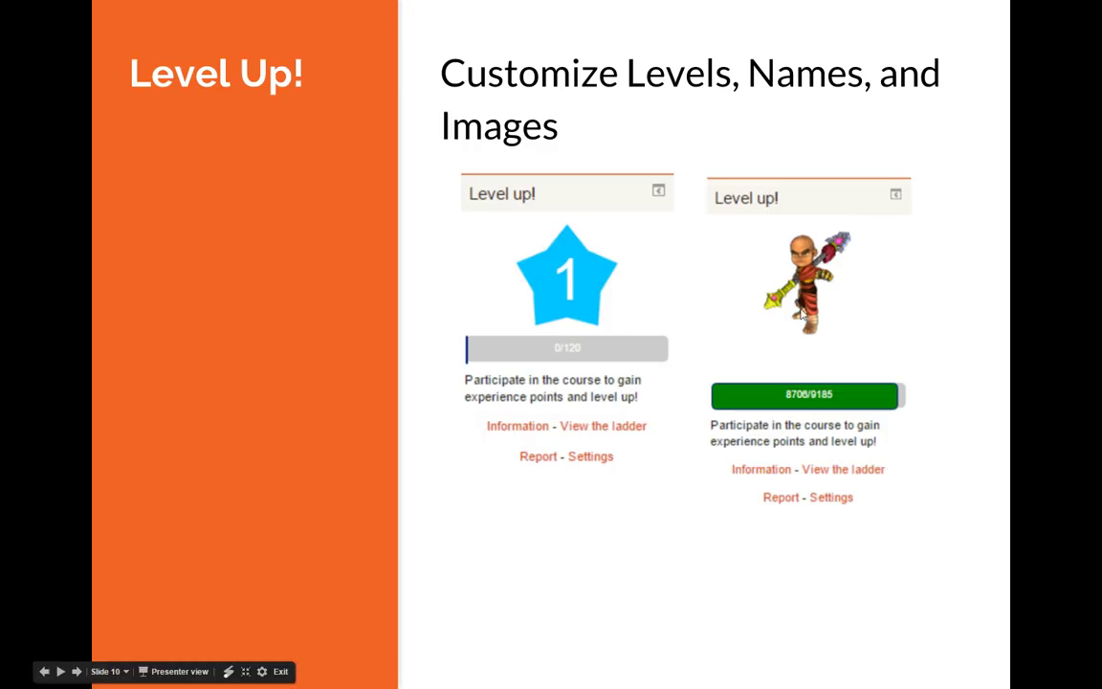
mouse_move(778, 312)
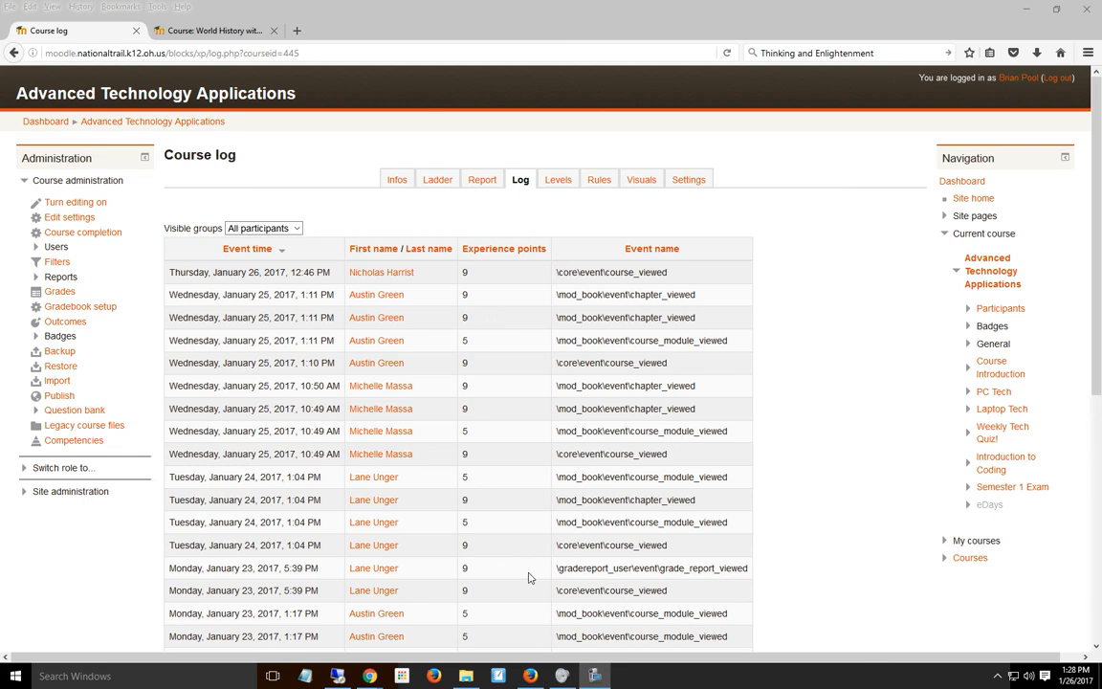
mouse_move(357, 294)
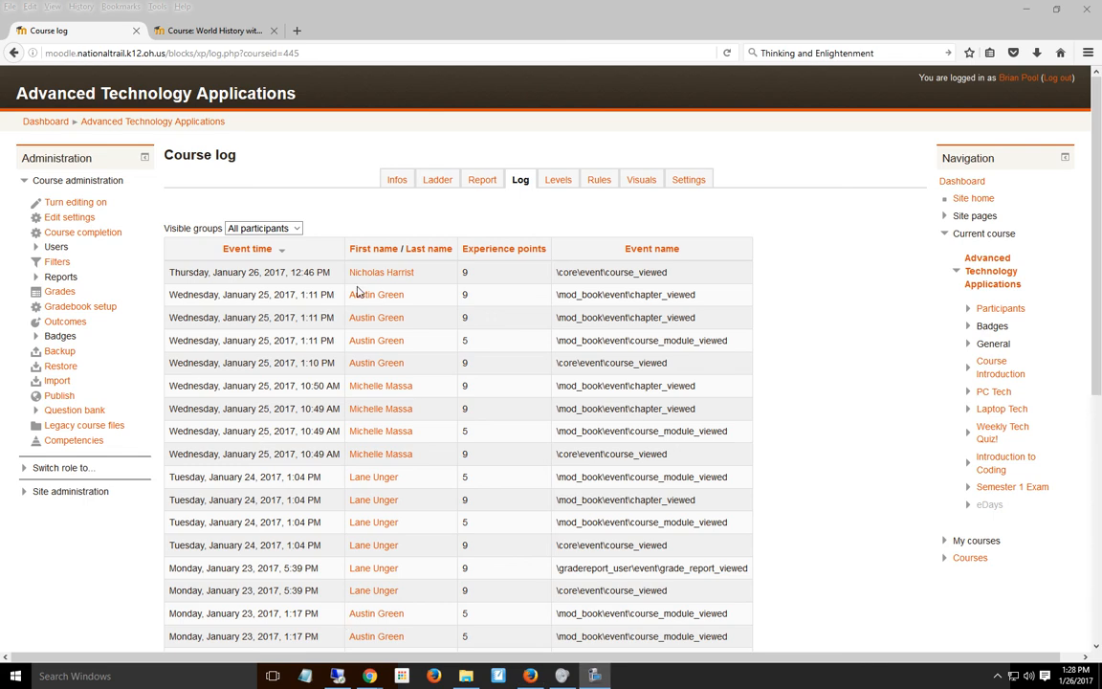
mouse_move(585, 307)
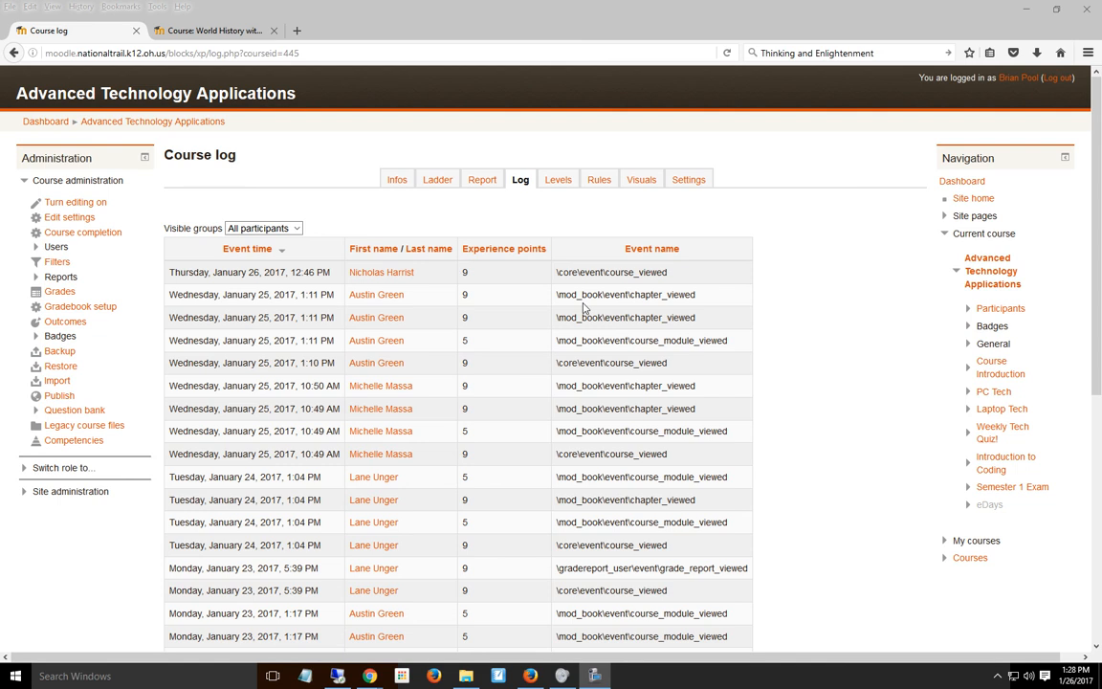
mouse_move(612, 619)
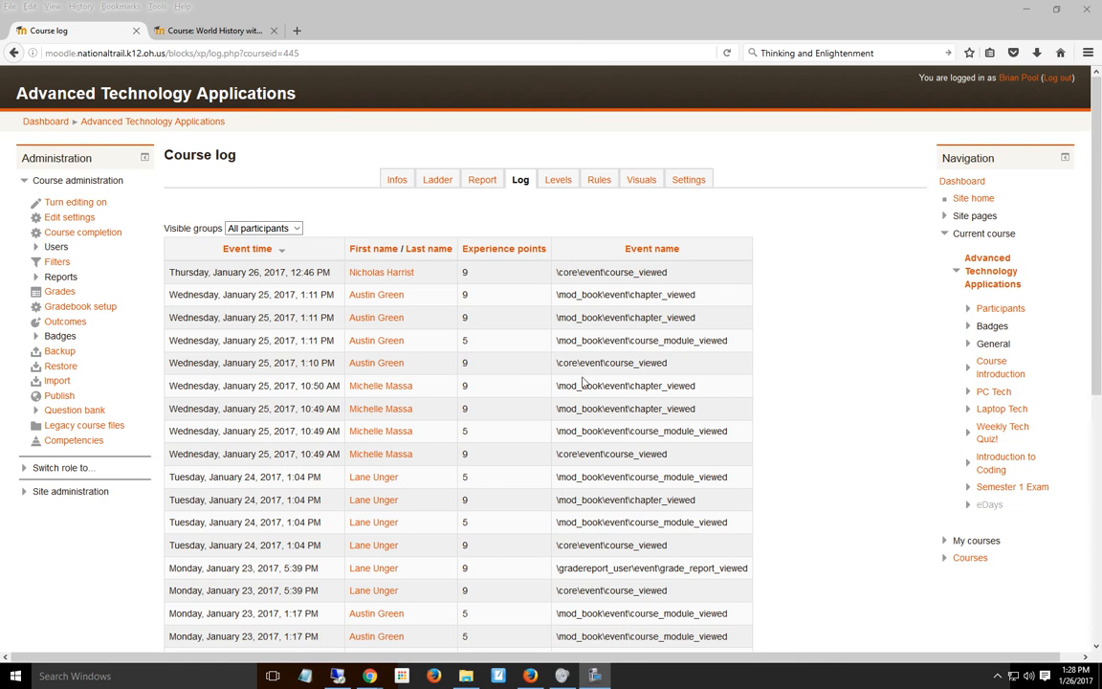
mouse_move(666, 489)
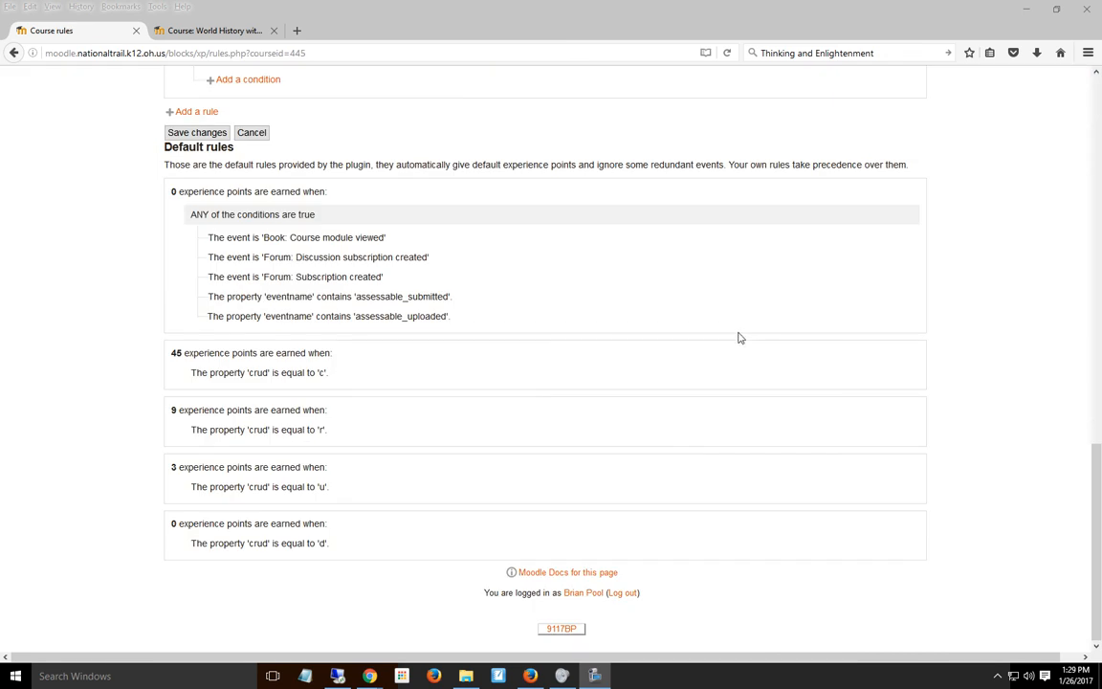
mouse_move(202, 208)
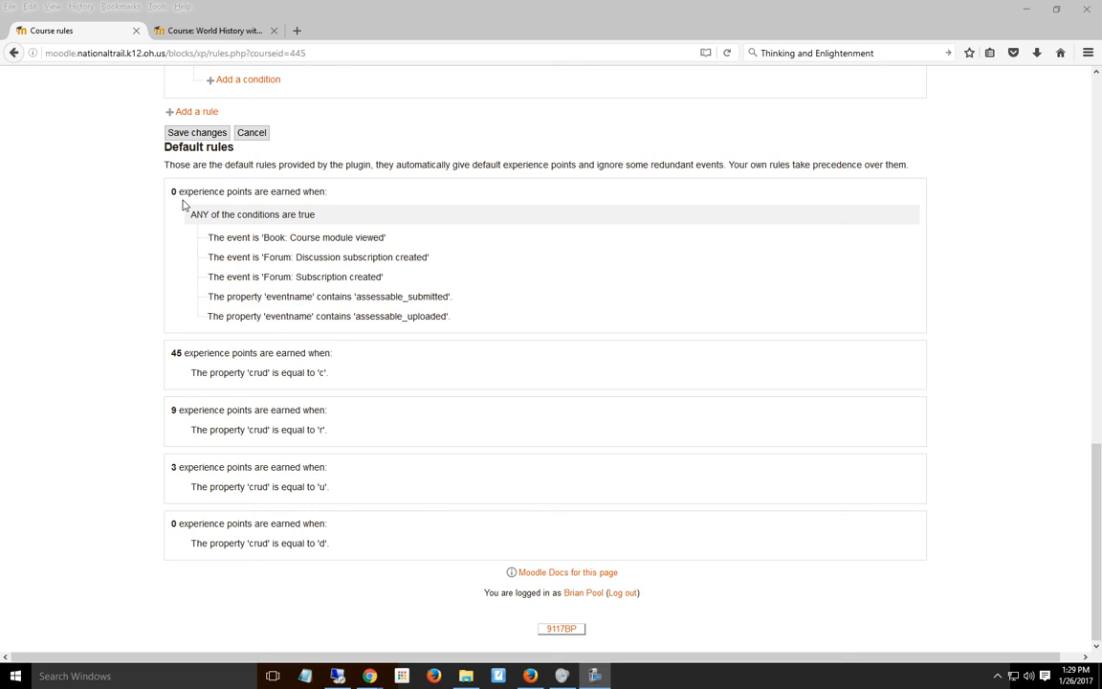
mouse_move(161, 193)
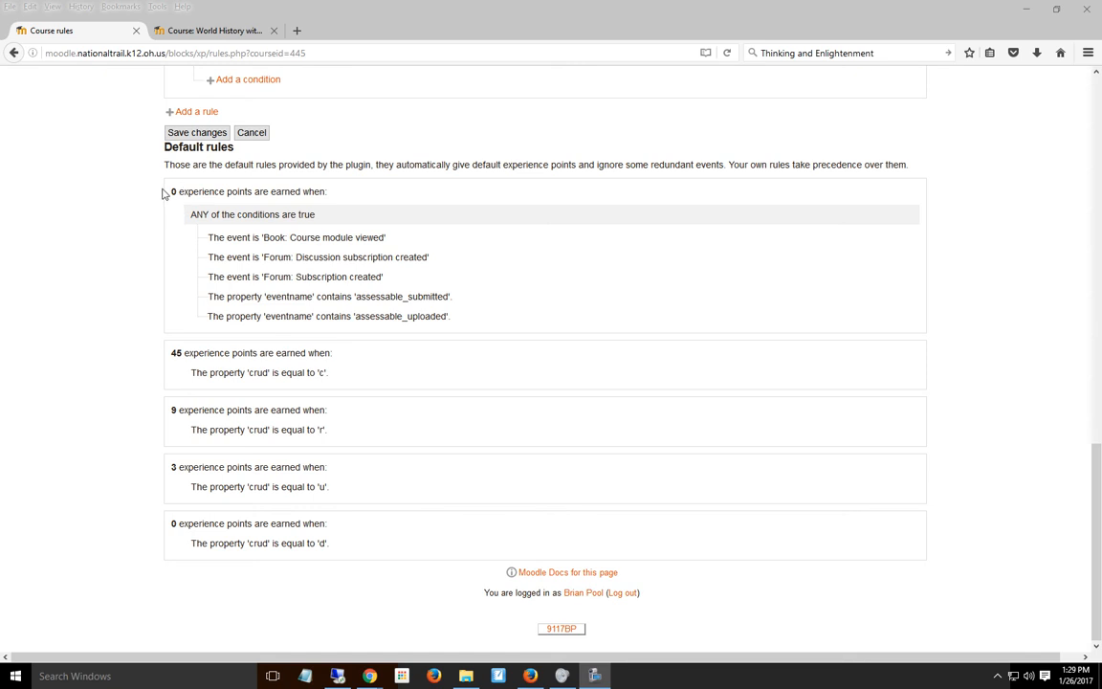
mouse_move(167, 339)
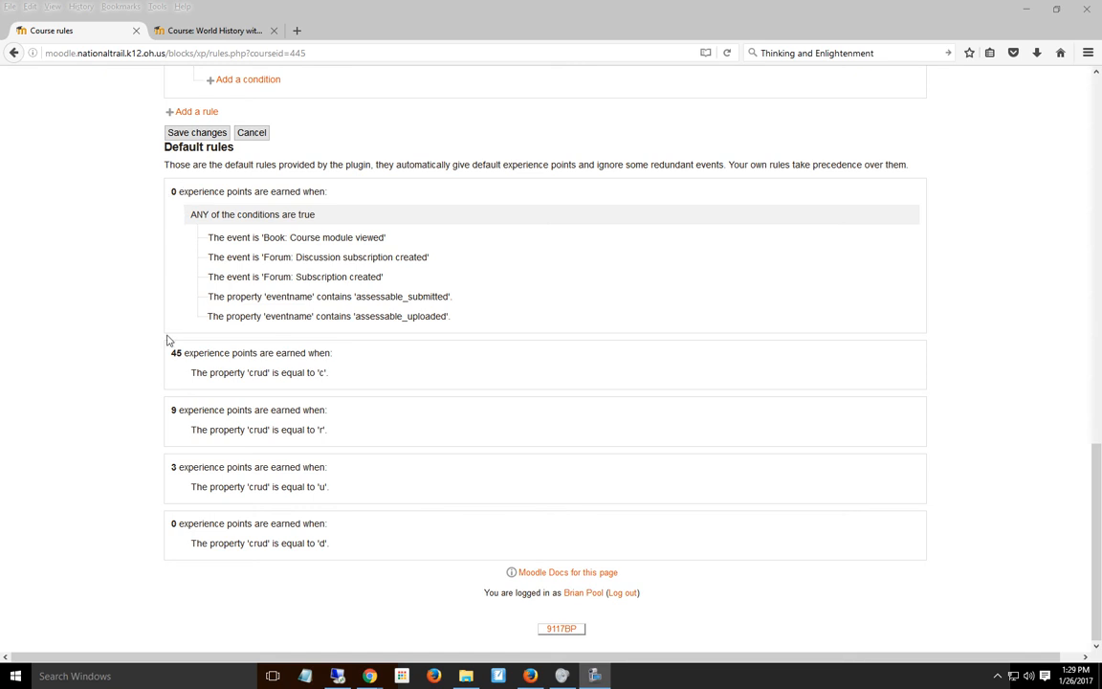
mouse_move(171, 356)
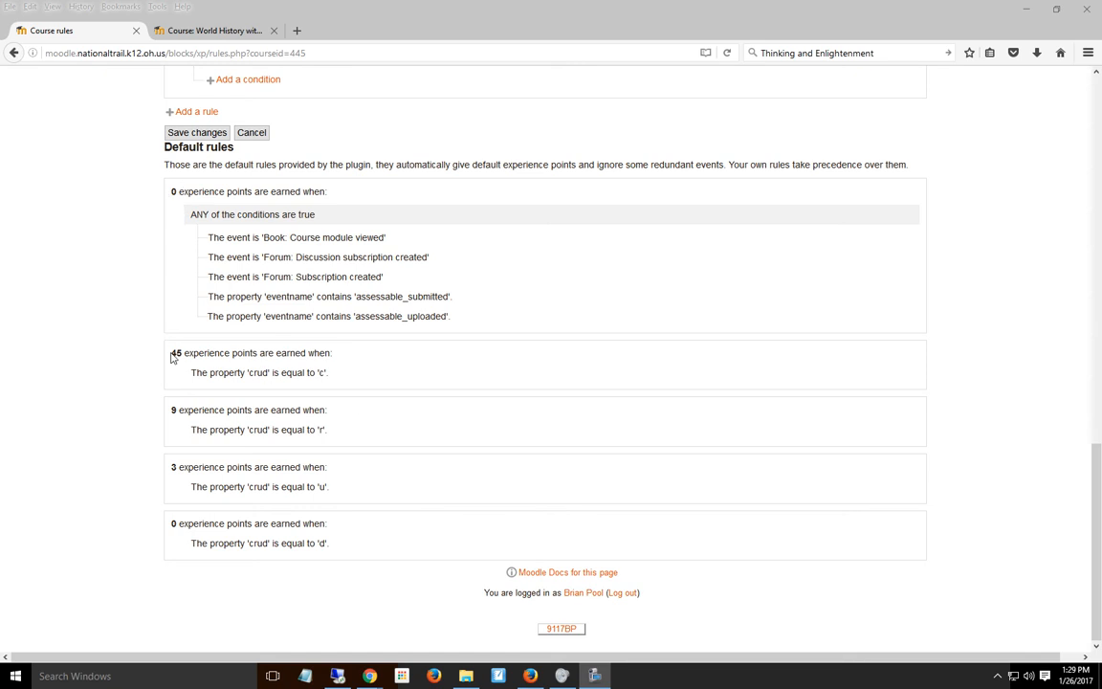
mouse_move(262, 388)
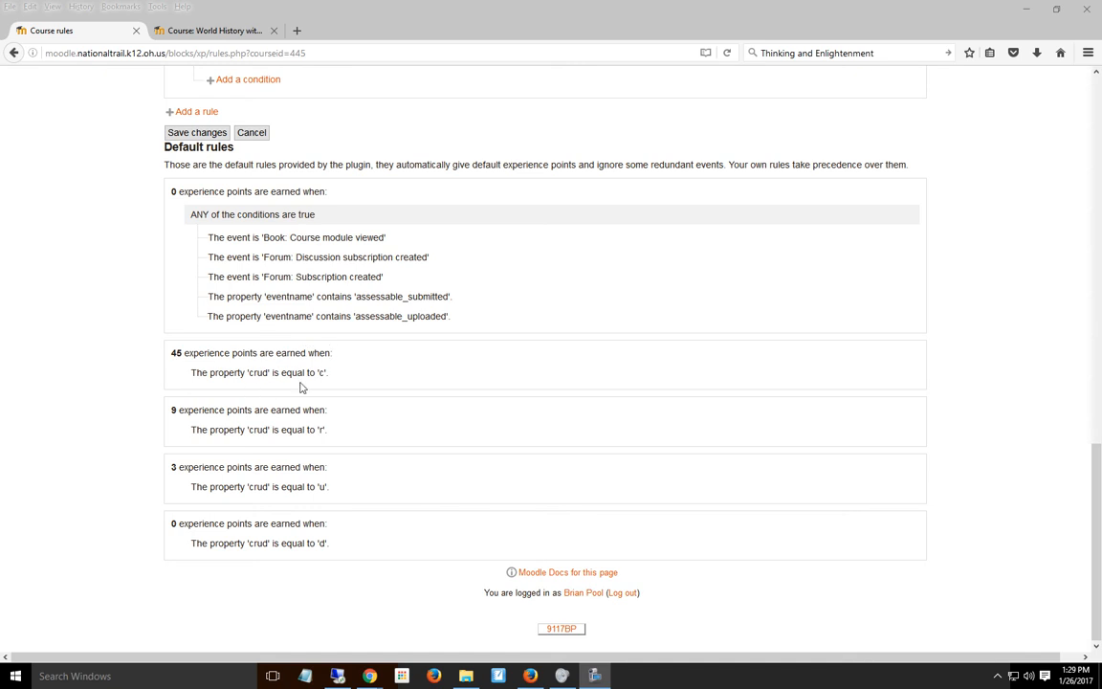
mouse_move(302, 387)
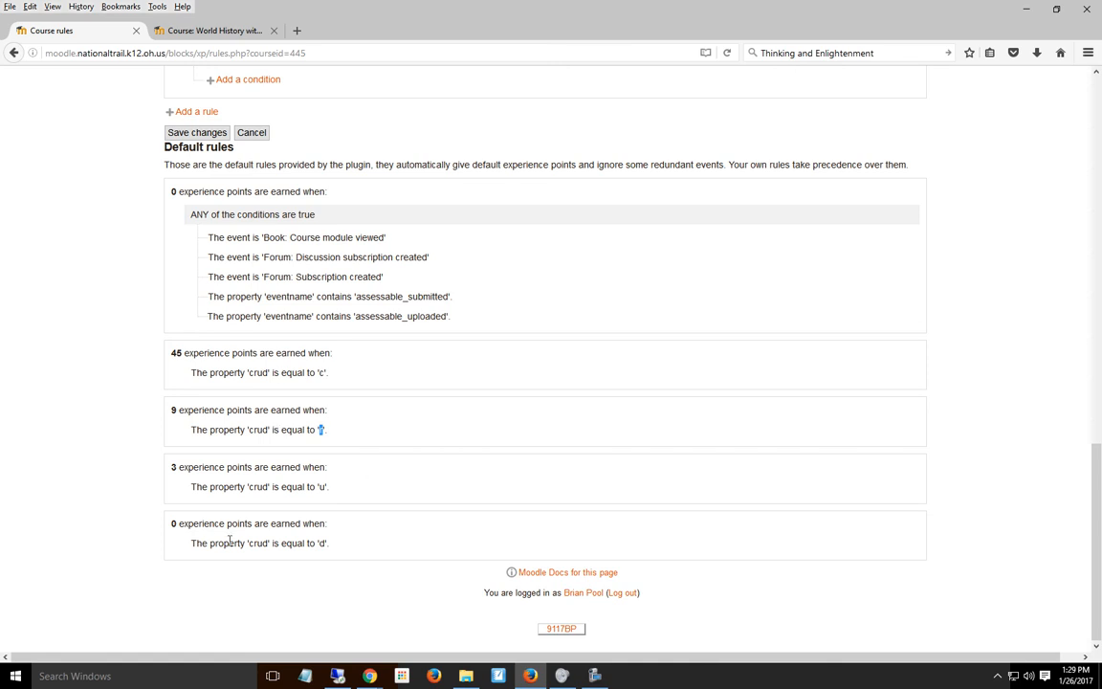
mouse_move(286, 539)
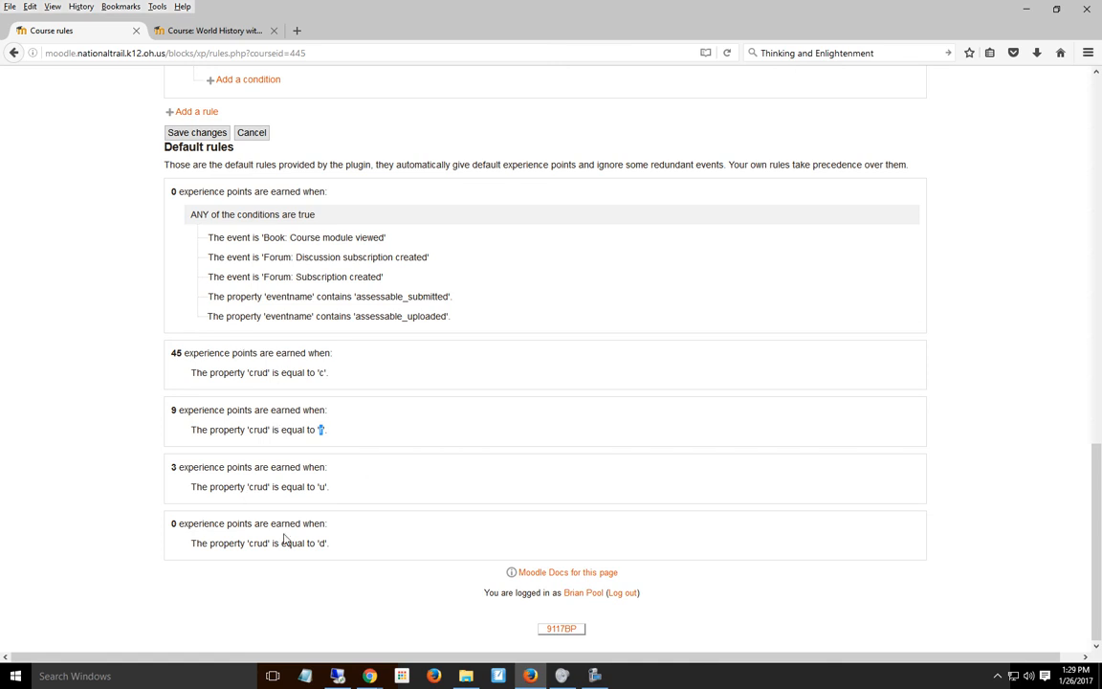
mouse_move(516, 448)
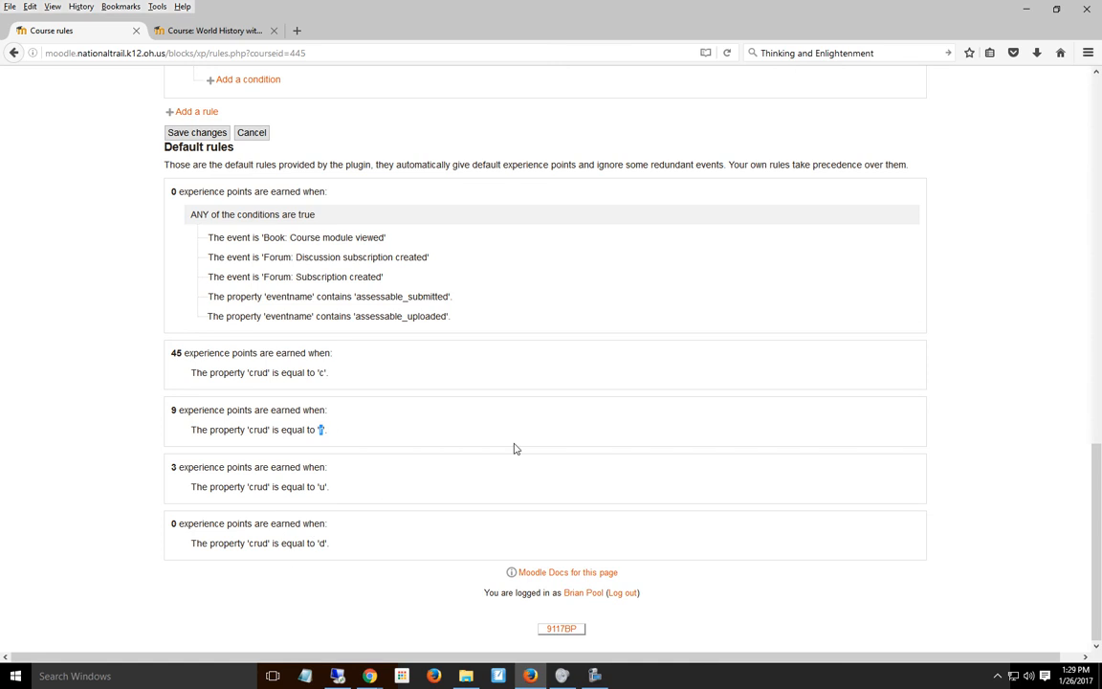
mouse_move(472, 384)
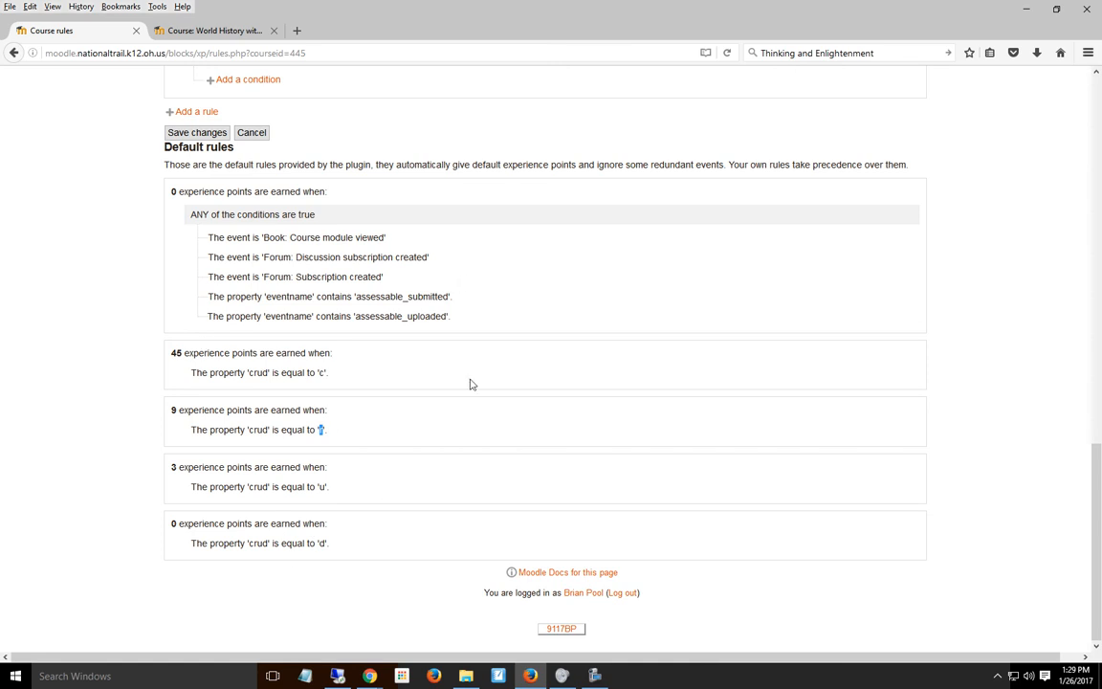
mouse_move(243, 631)
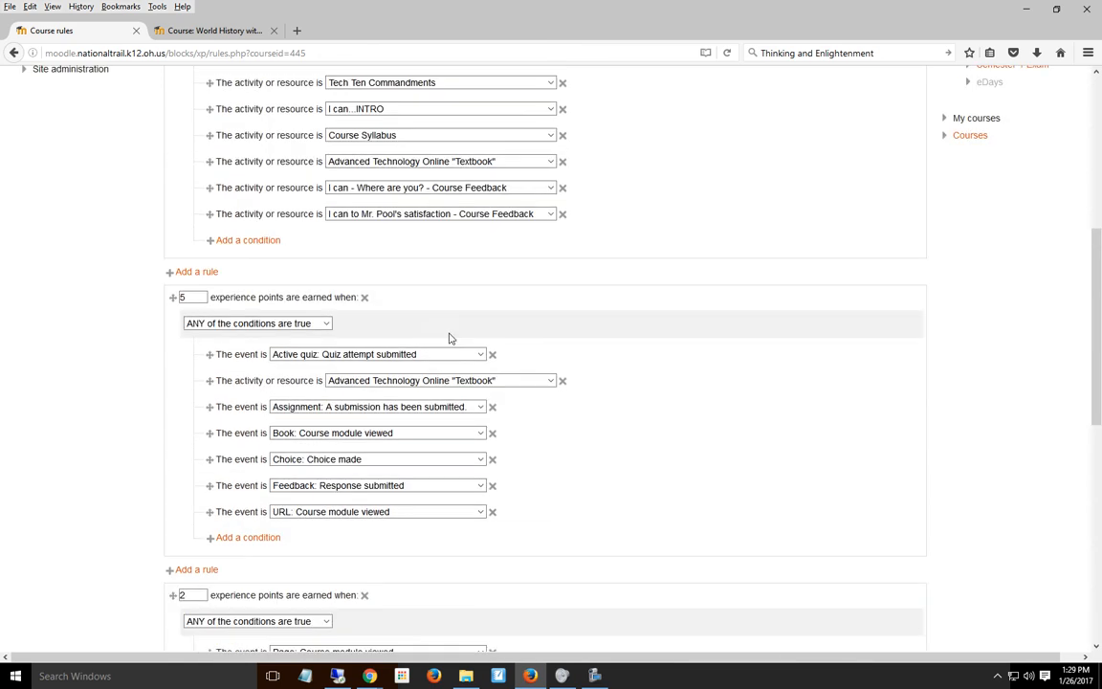
mouse_move(378, 305)
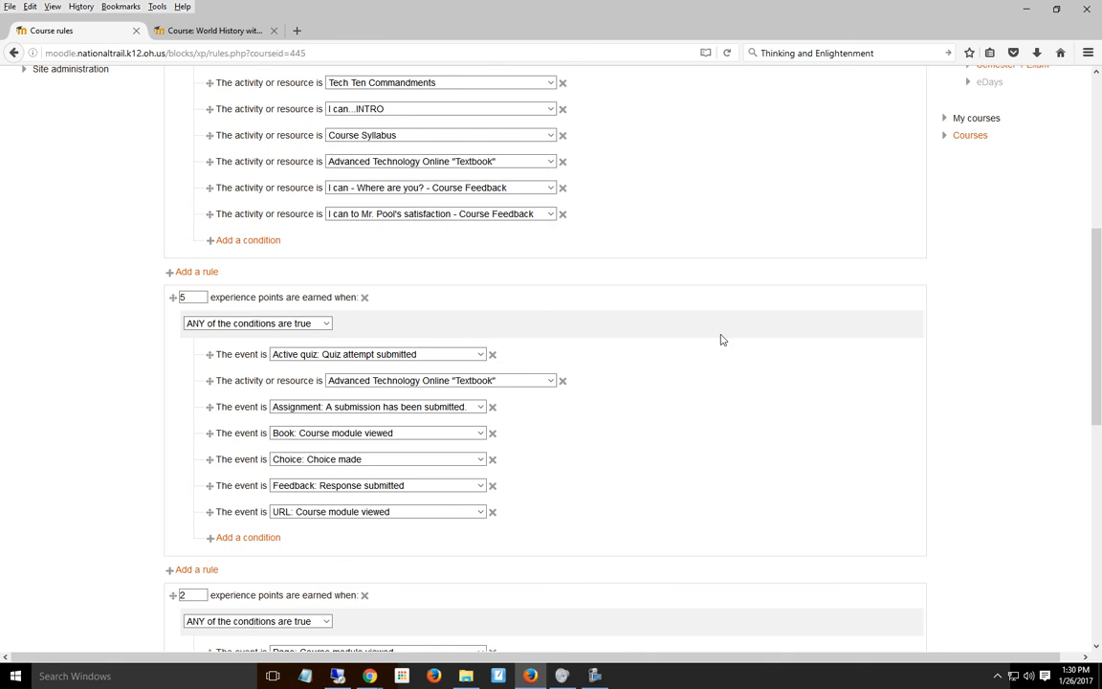
scroll(down, 3)
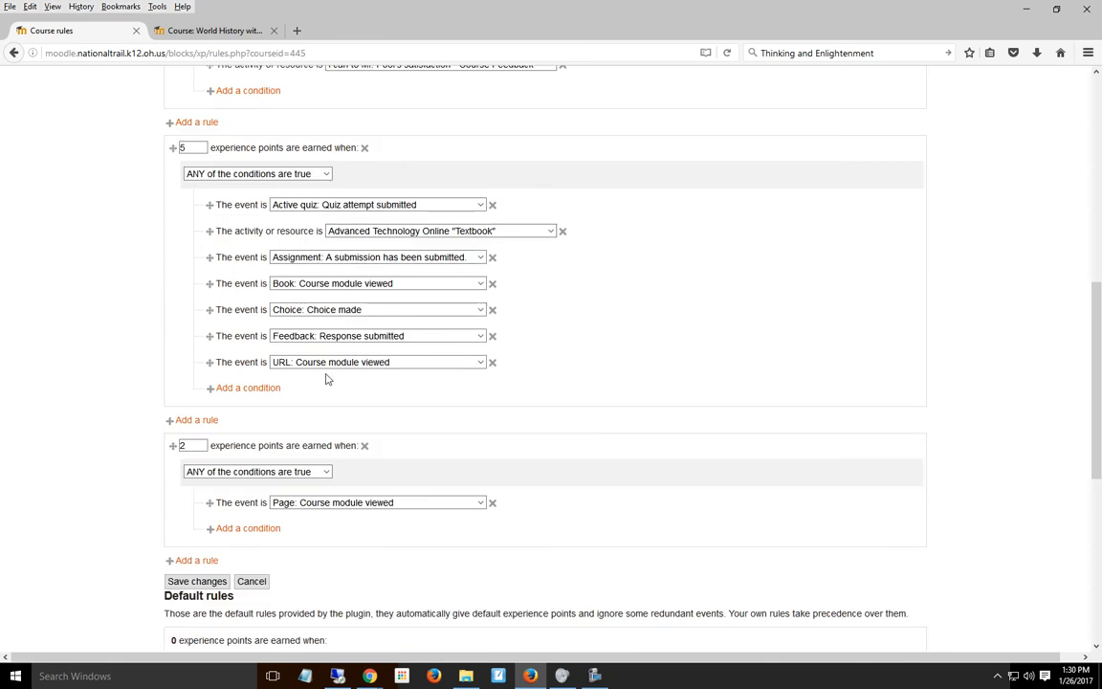
scroll(down, 3)
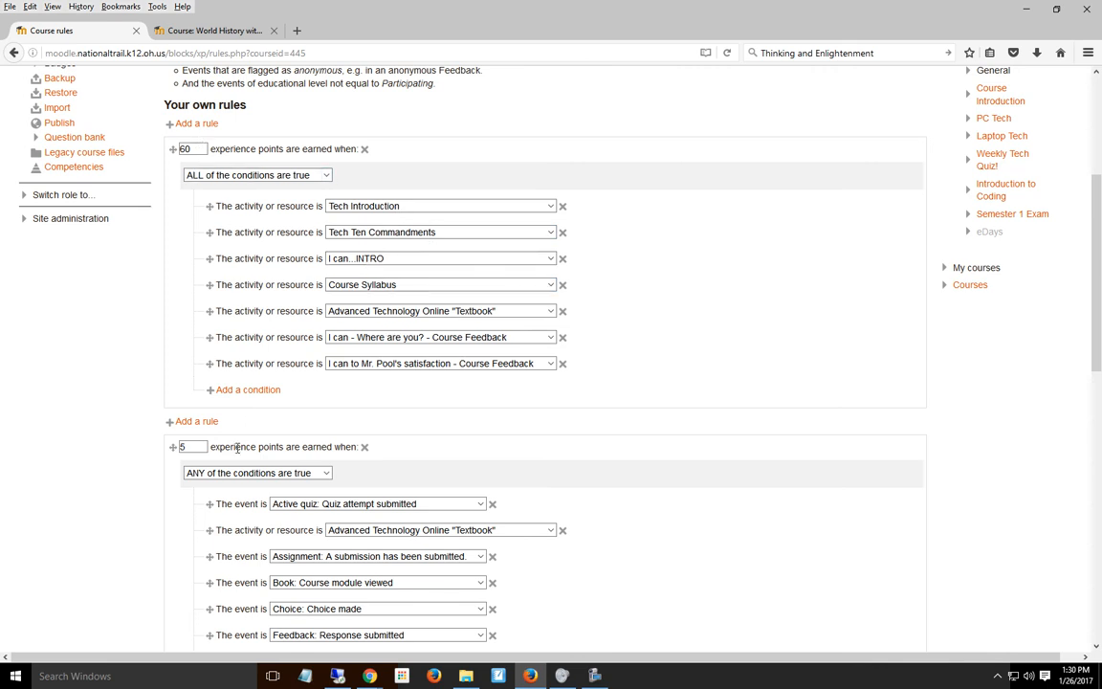
scroll(down, 3)
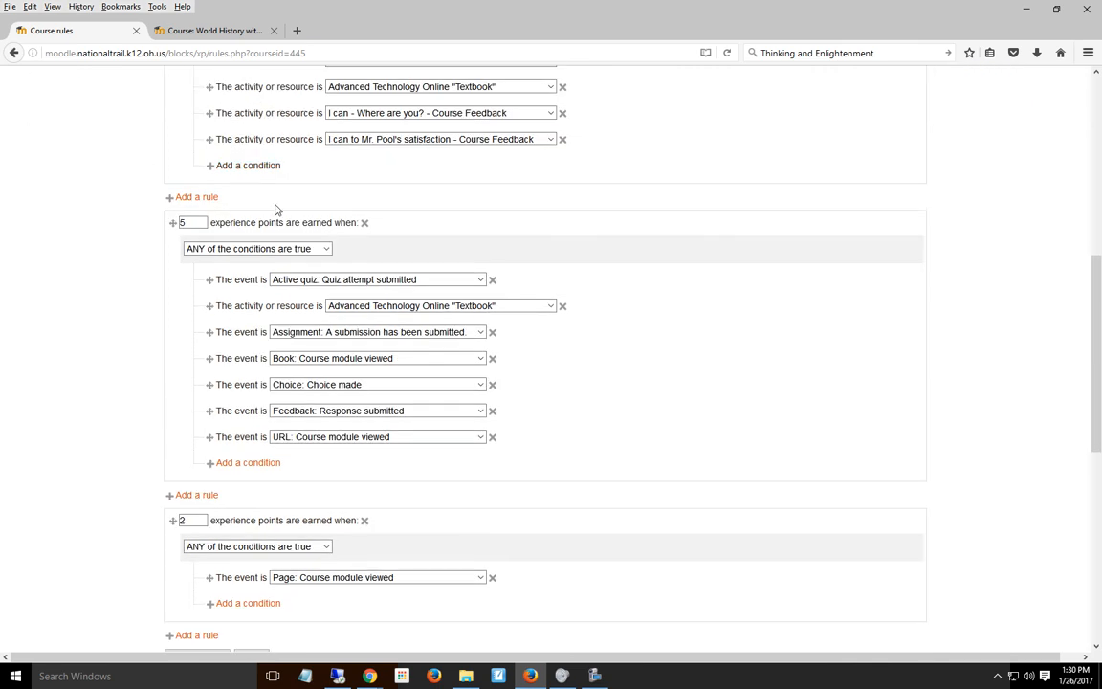
scroll(down, 3)
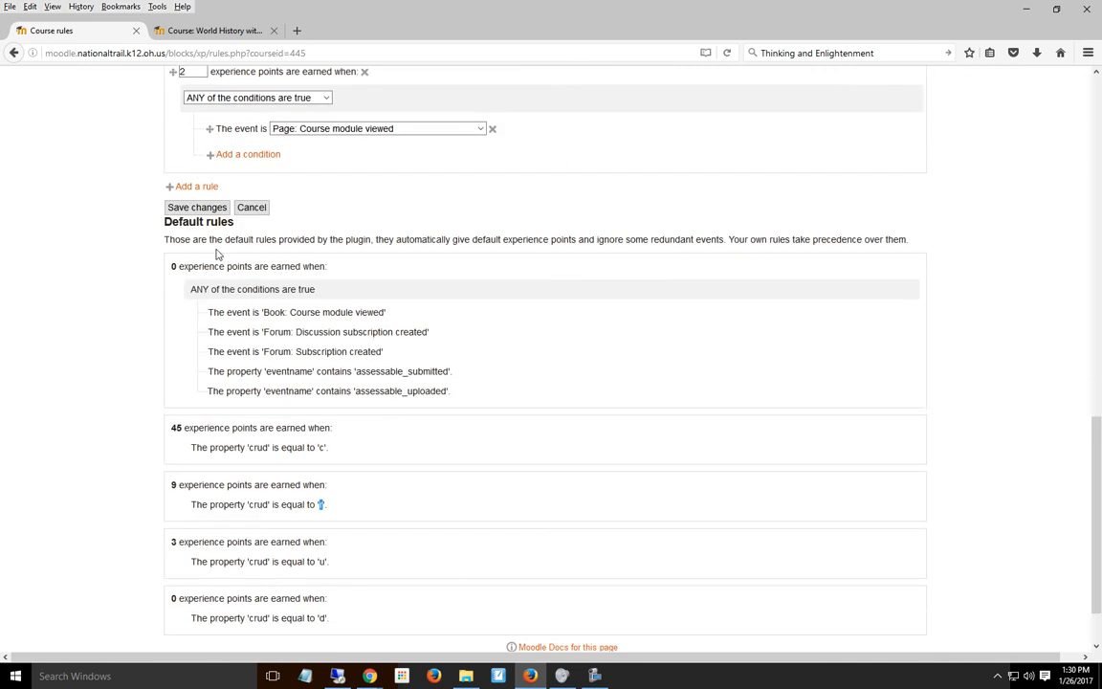
scroll(down, 3)
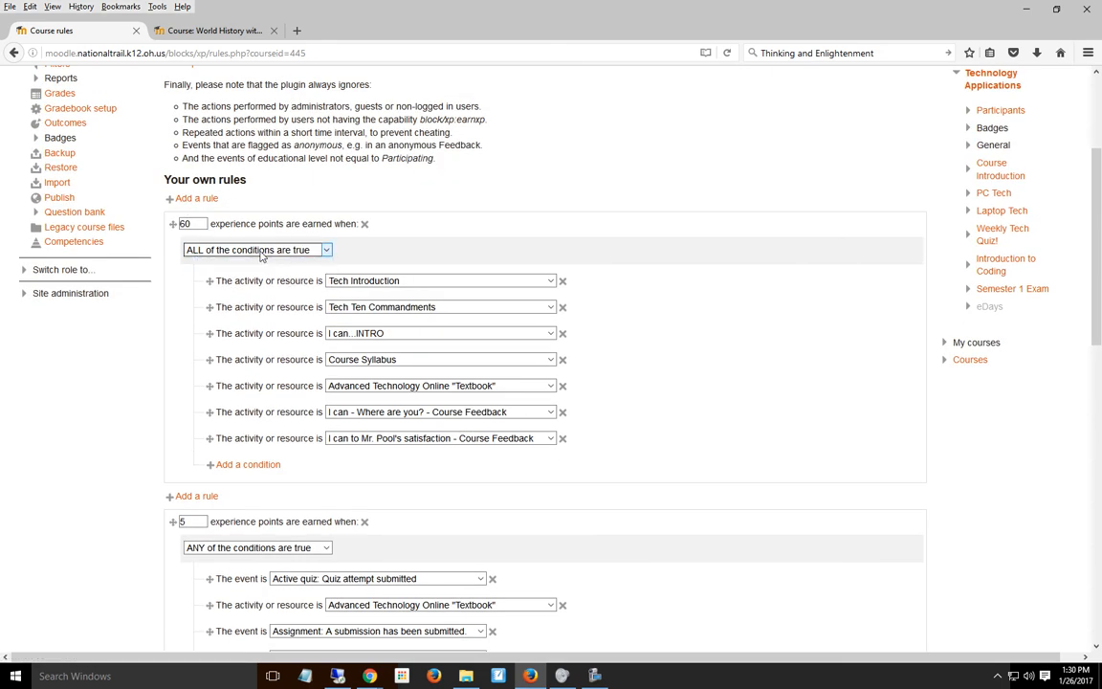
scroll(down, 3)
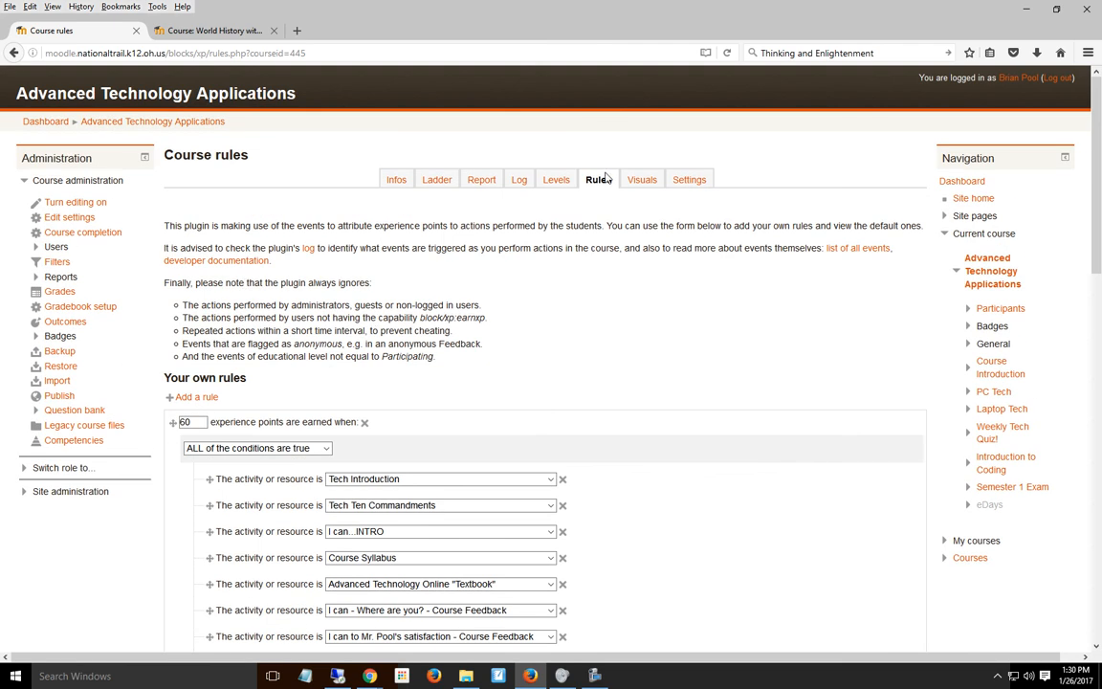
scroll(down, 3)
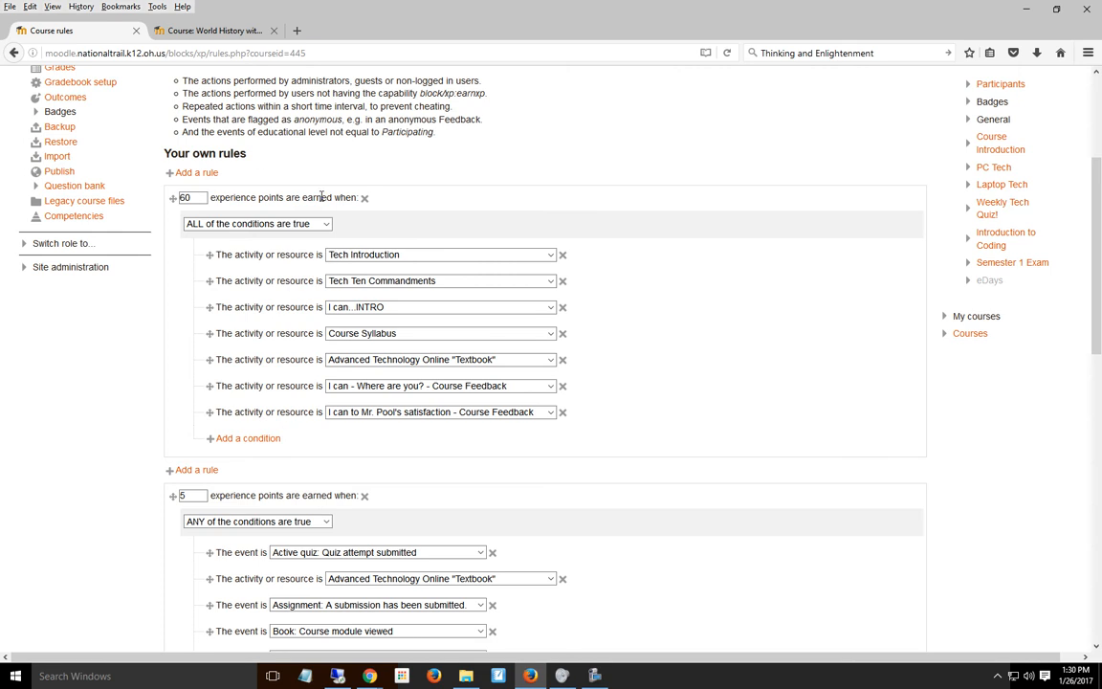
mouse_move(763, 360)
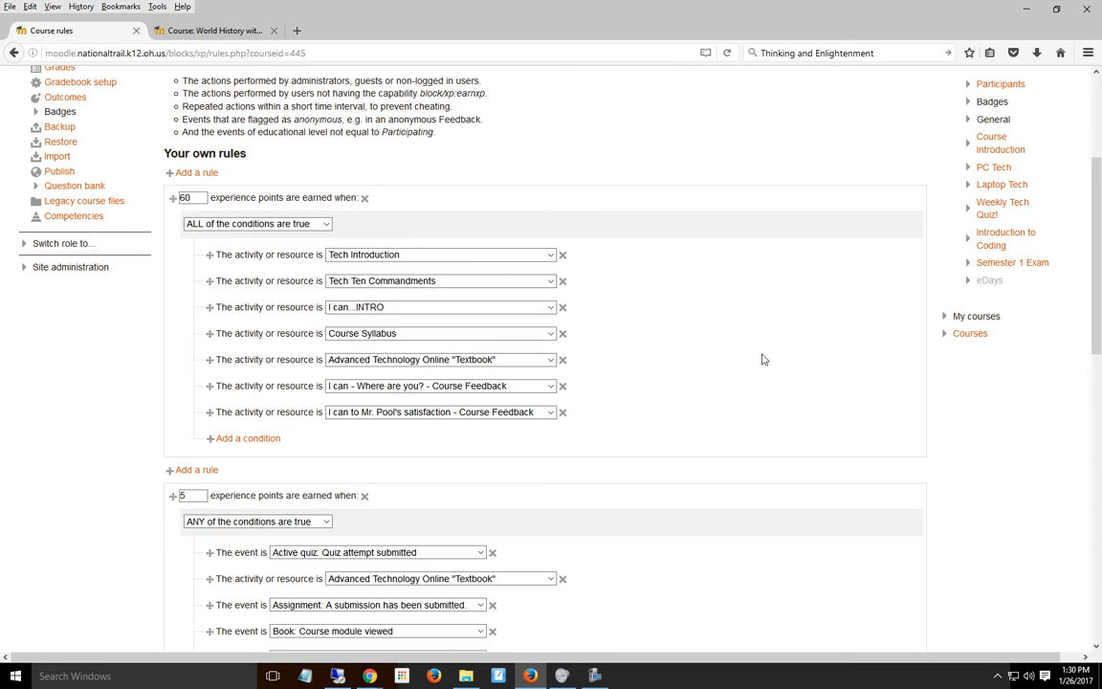
scroll(down, 3)
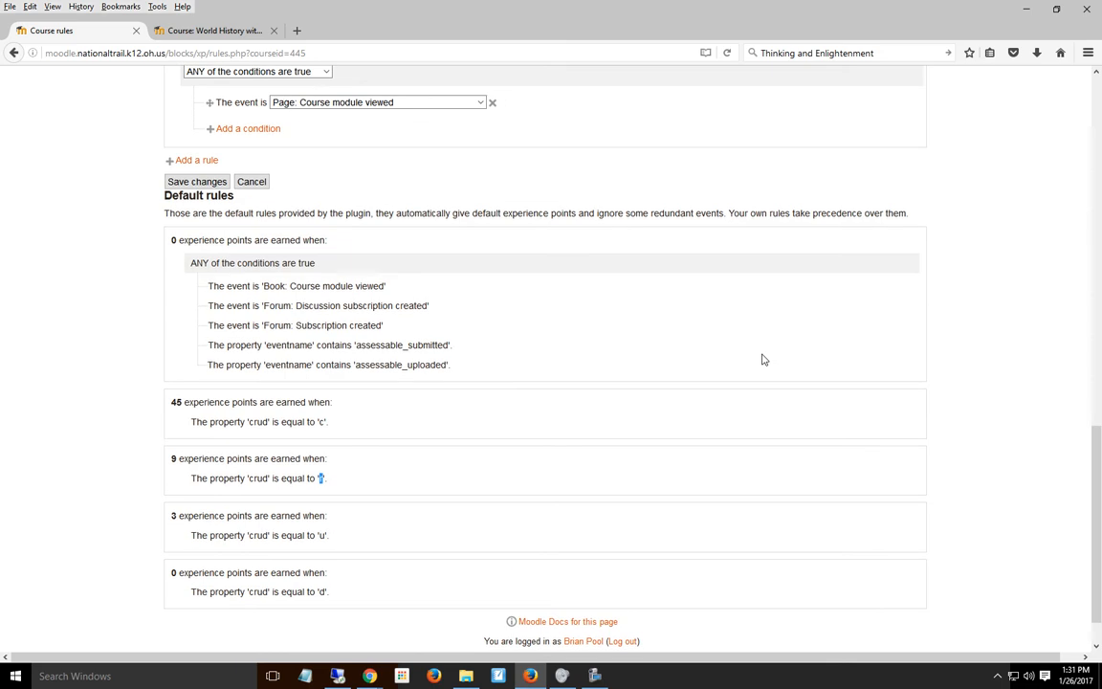